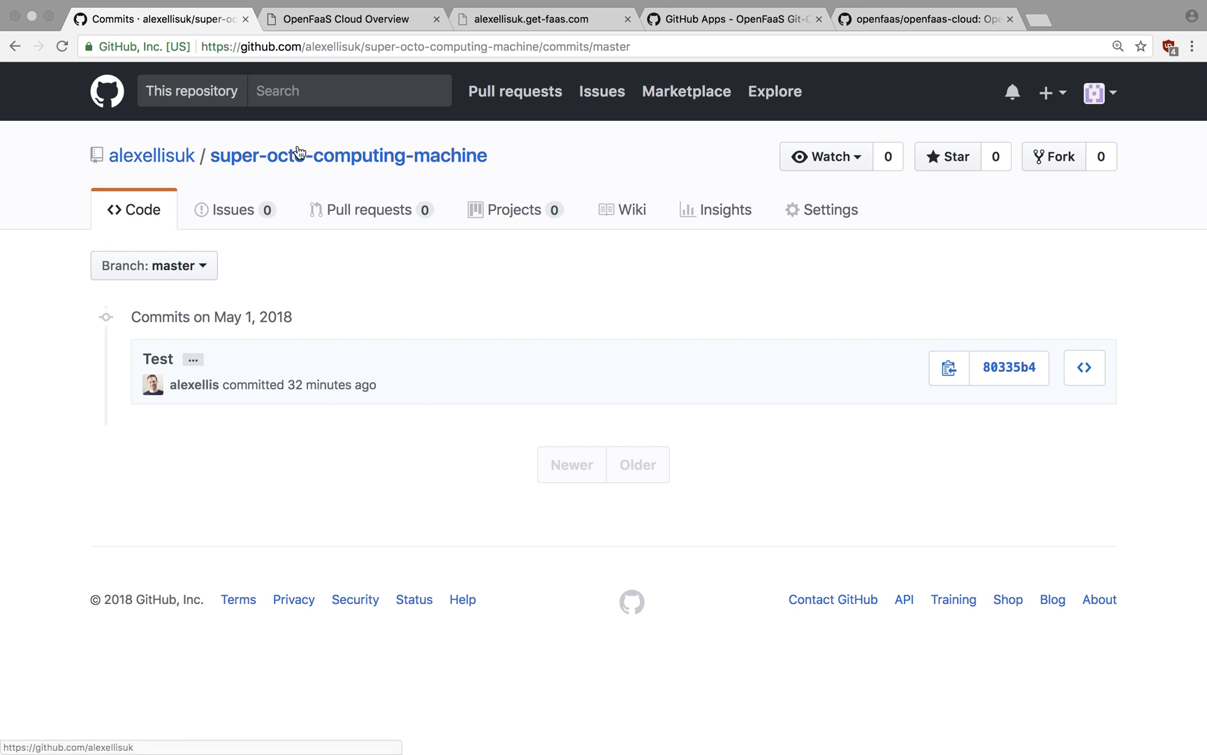
Step: Show the super-octo-computing-machine repository's main page with its single README.md commit
left_click(348, 155)
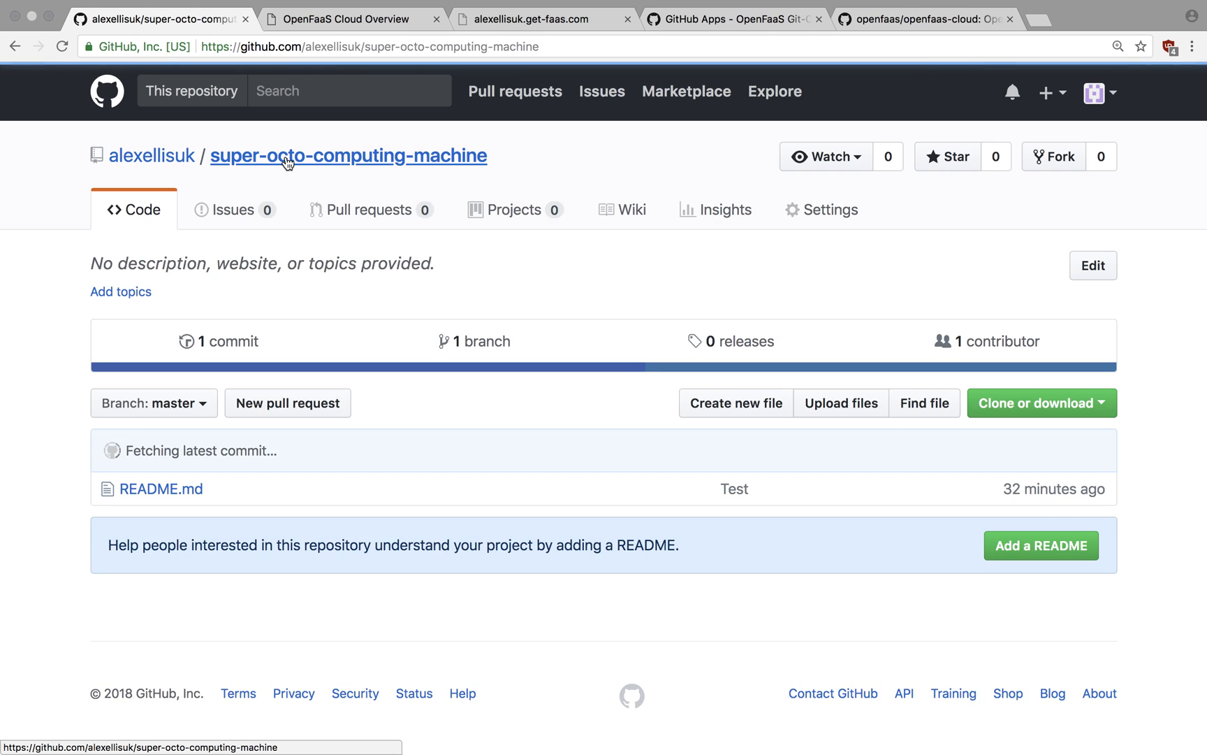
mouse_move(281, 267)
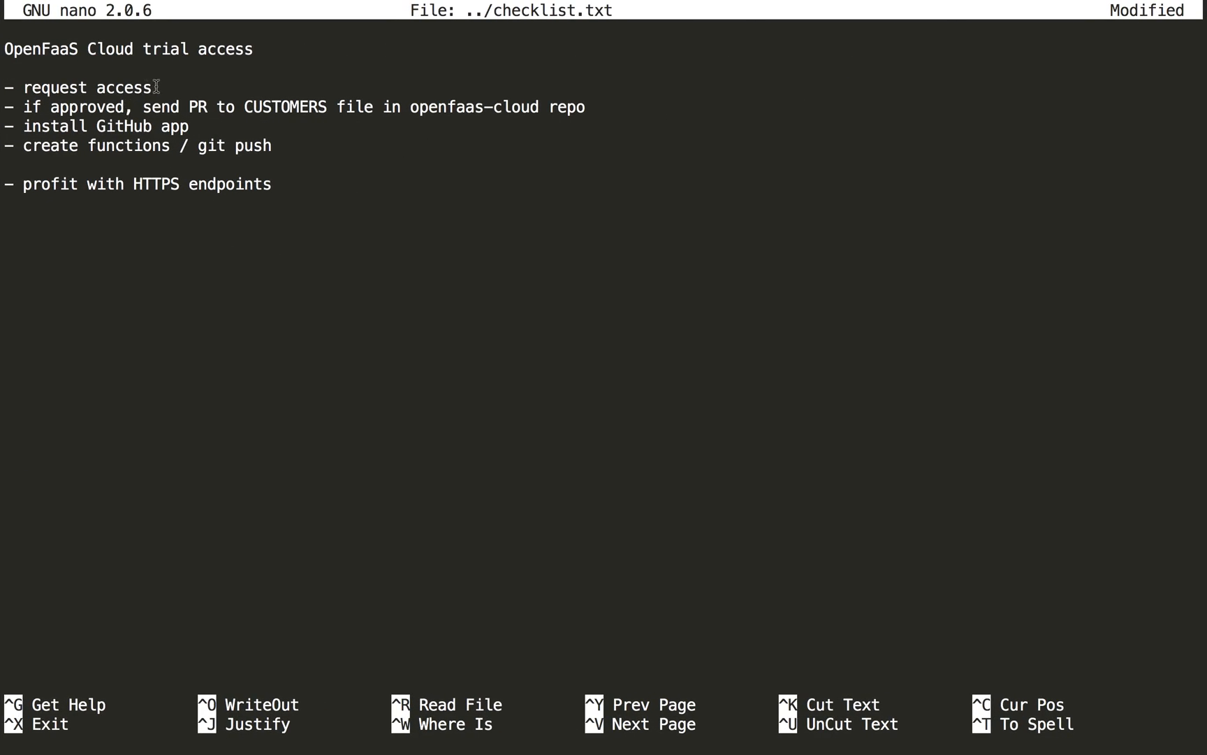
mouse_move(84, 145)
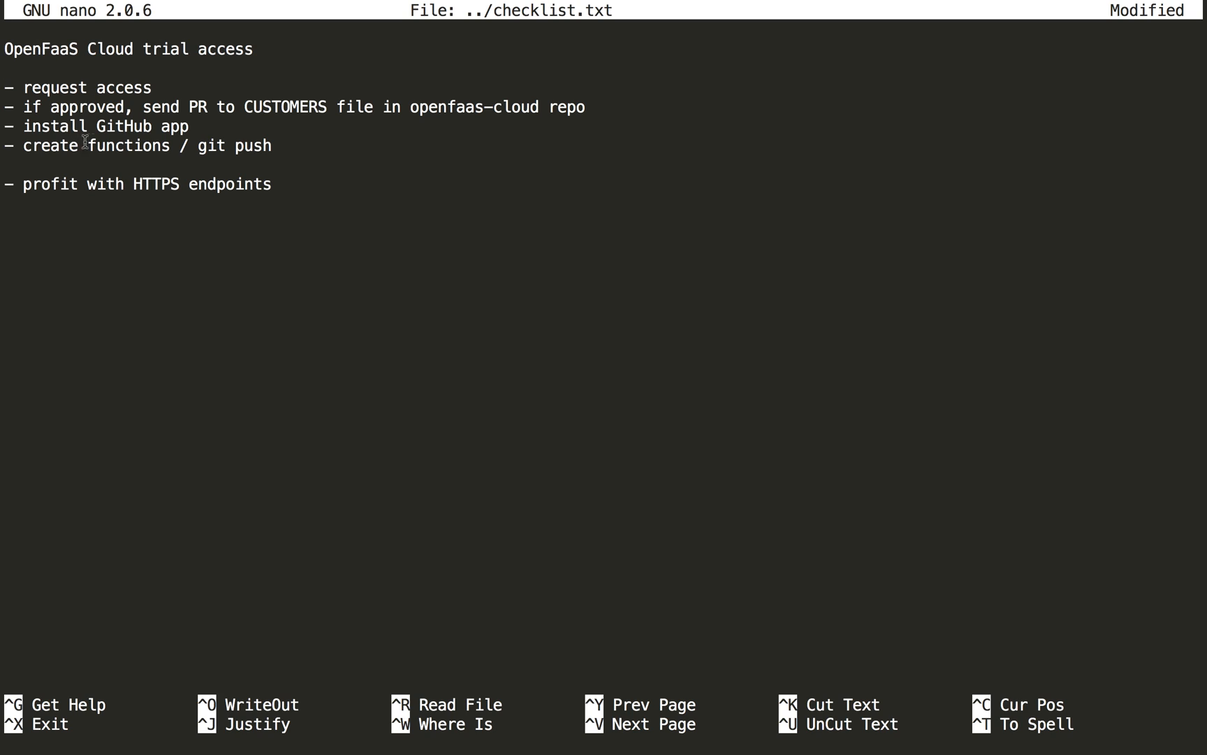
mouse_move(390, 106)
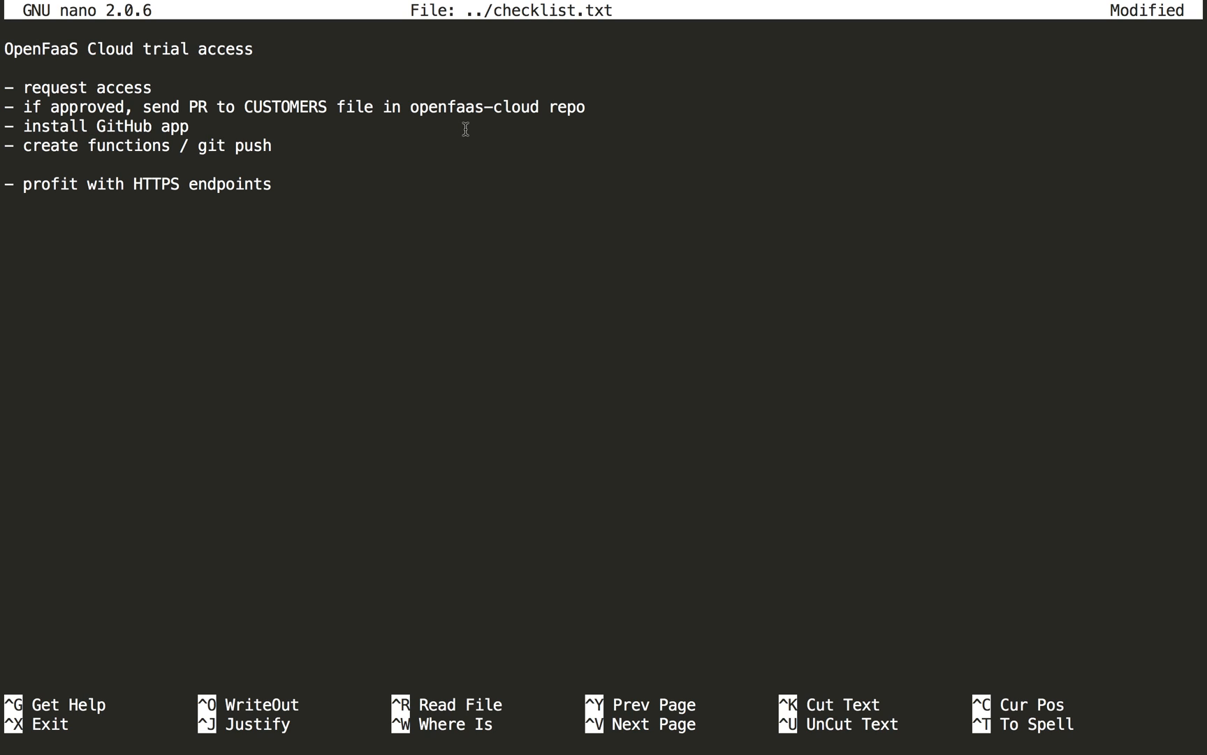
mouse_move(150, 127)
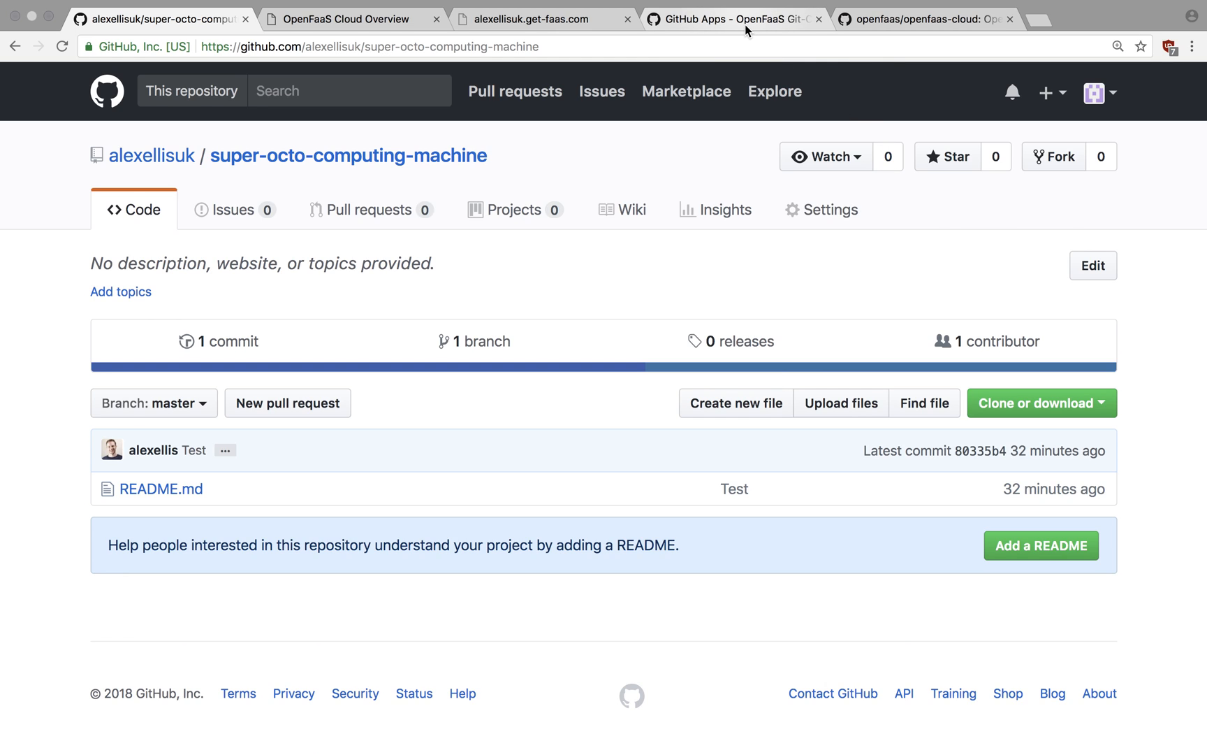
Step: Install the OpenFaaS Git-Cloud app limited to the super-octo-computing-machine repository
left_click(734, 18)
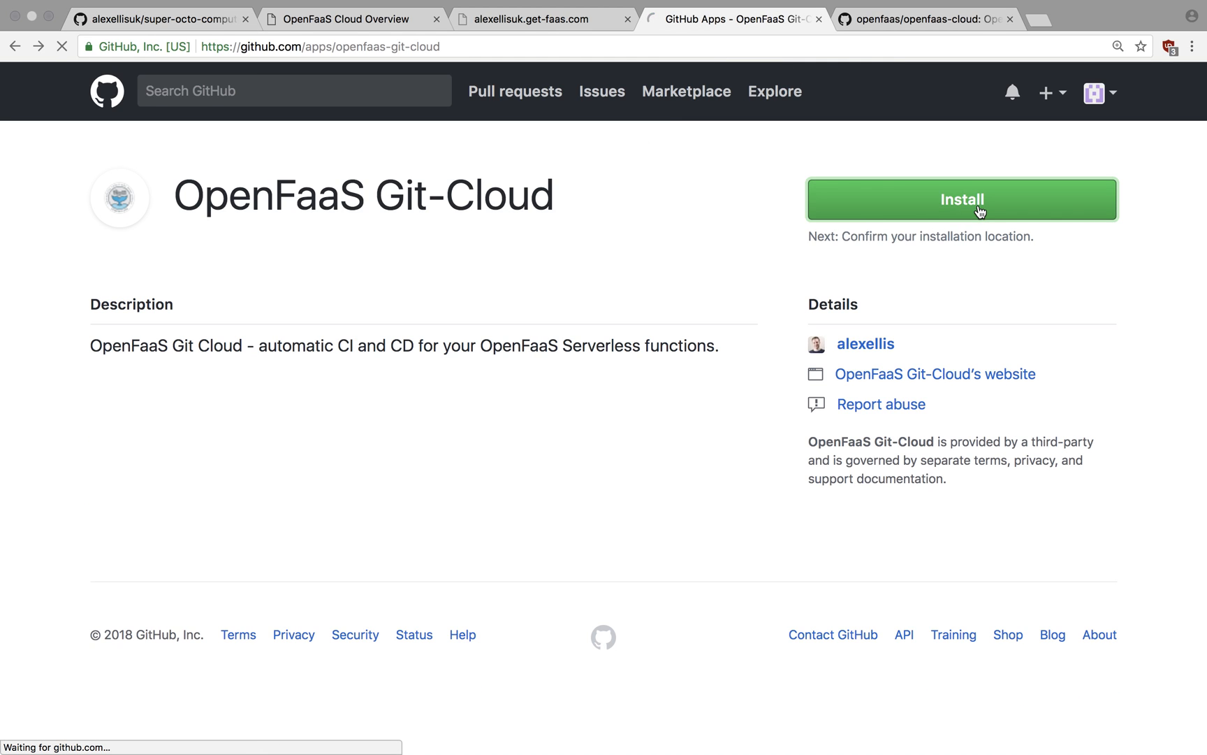
left_click(962, 200)
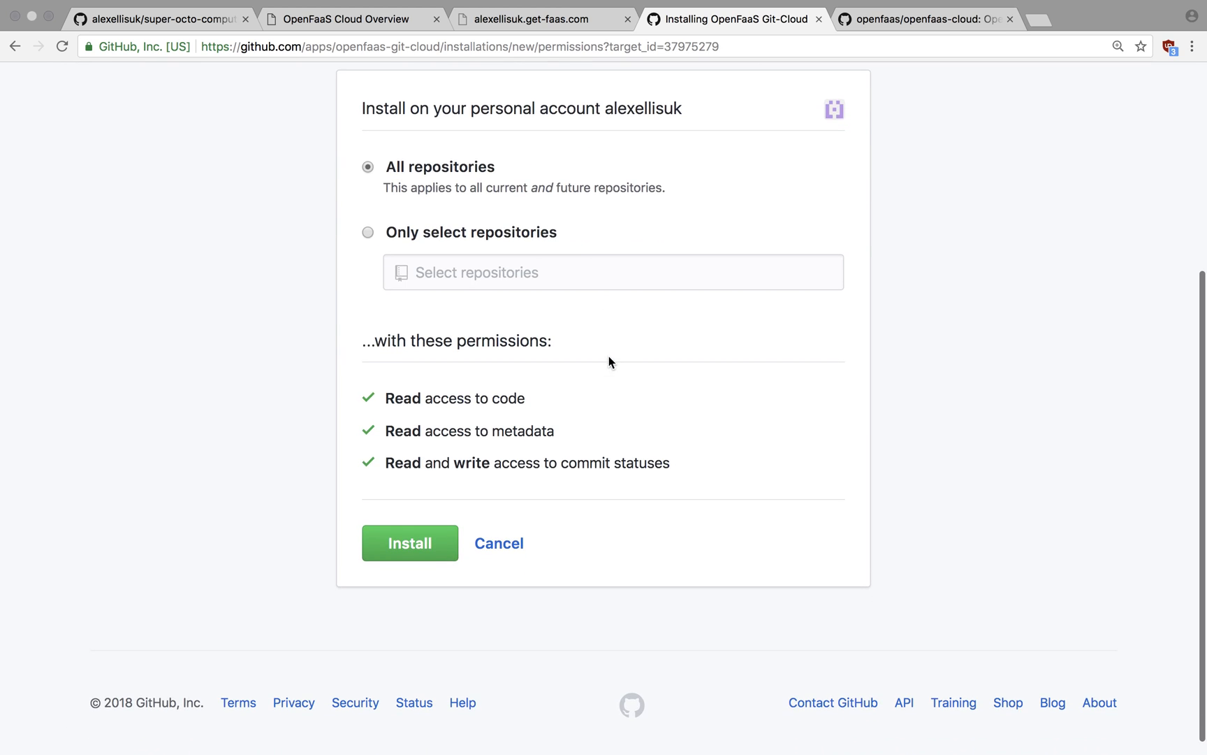
left_click(367, 232)
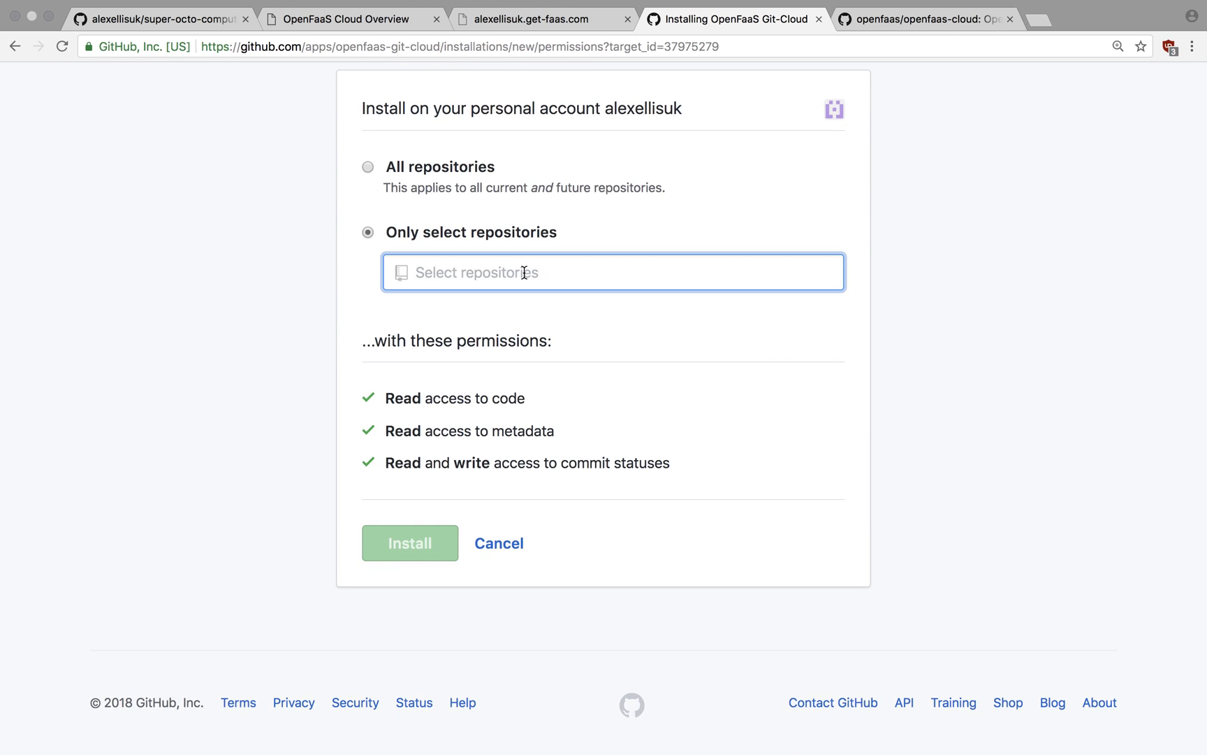
type("su")
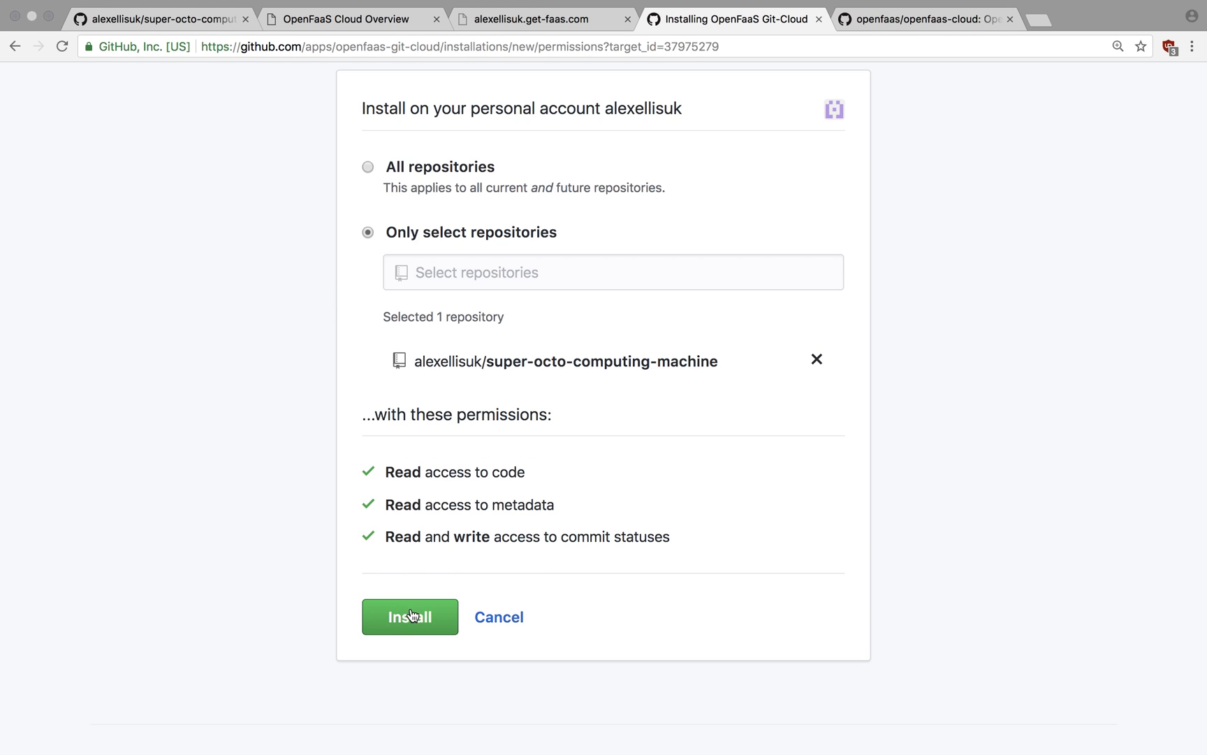
mouse_move(401, 627)
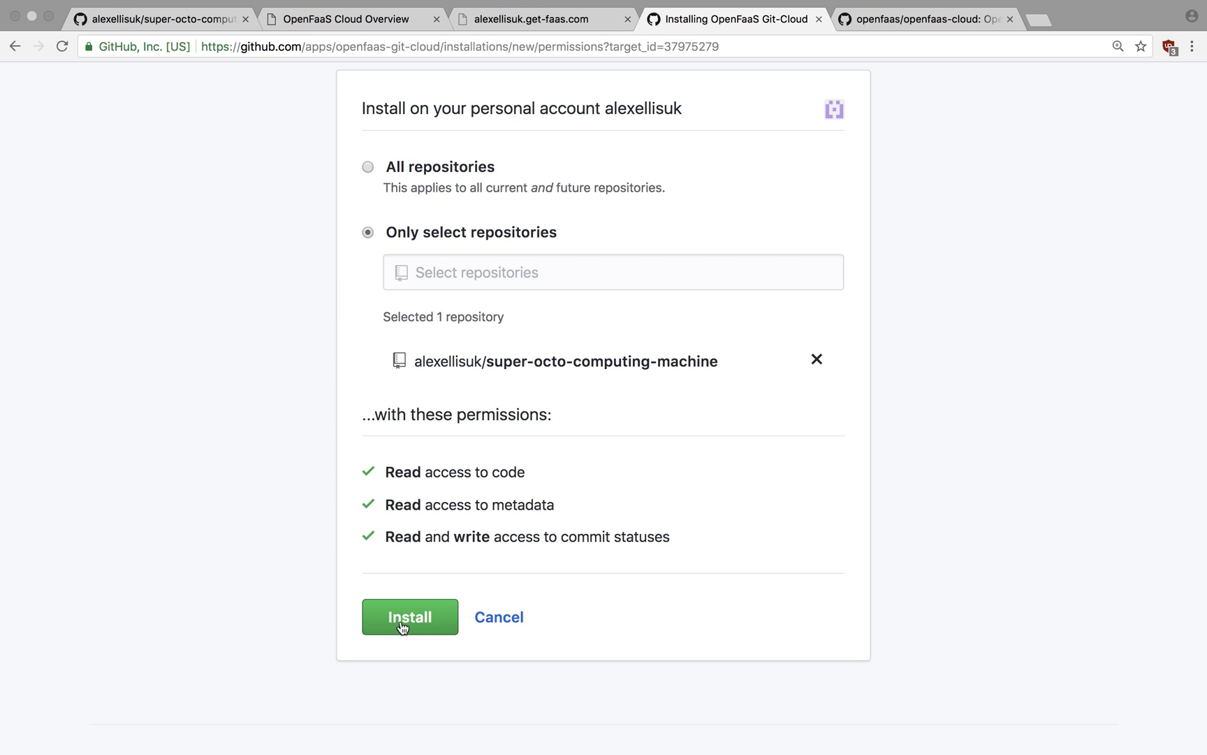
left_click(409, 617)
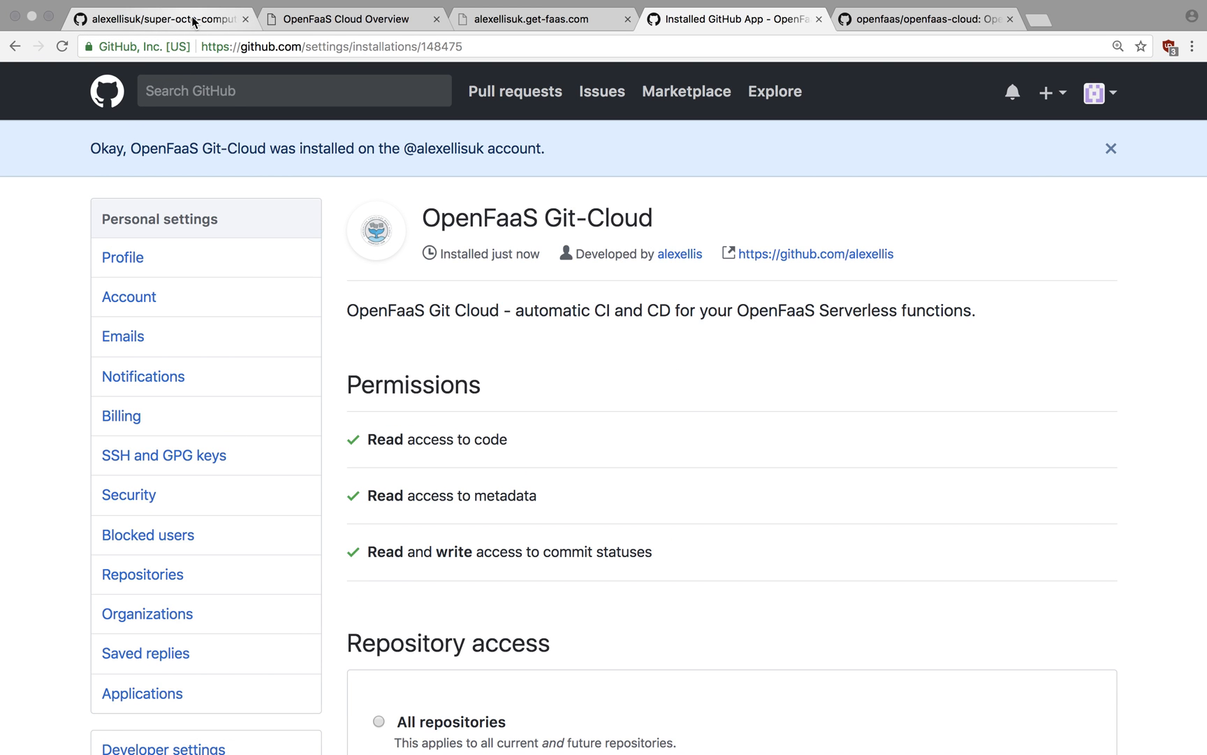
Step: Check the OpenFaaS Cloud overview, which lists no functions for the repository yet
left_click(158, 18)
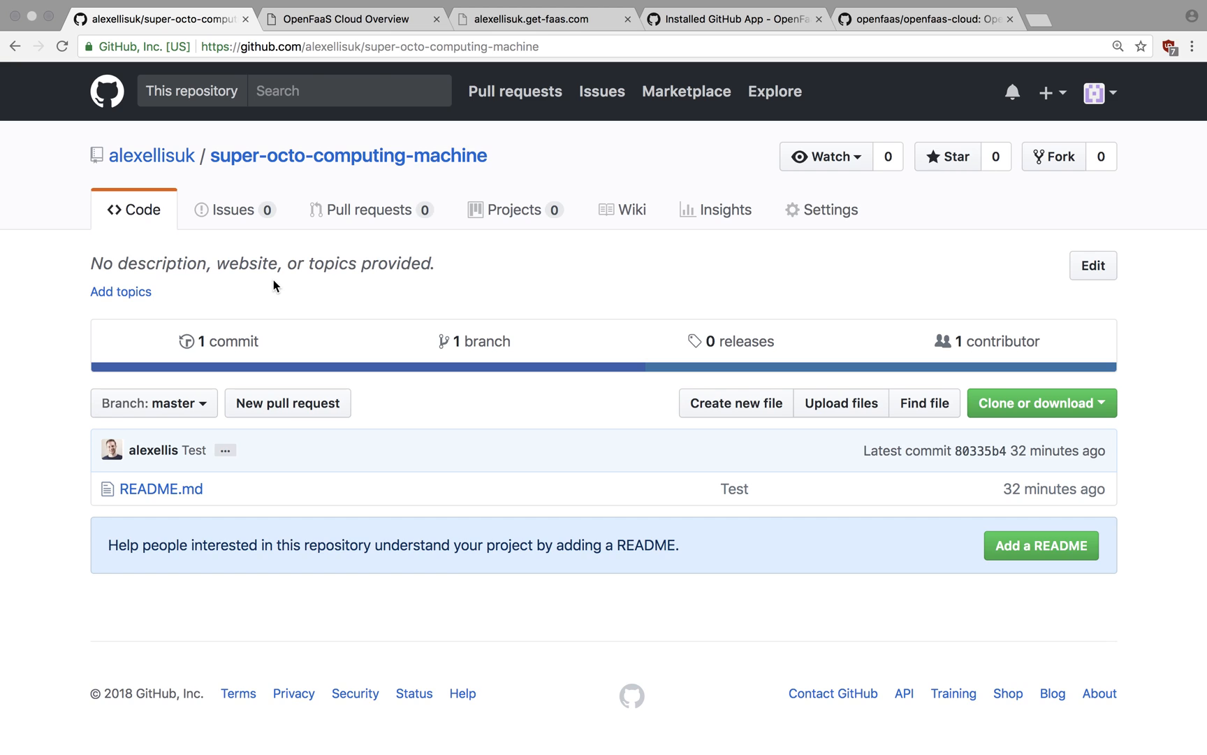
left_click(352, 18)
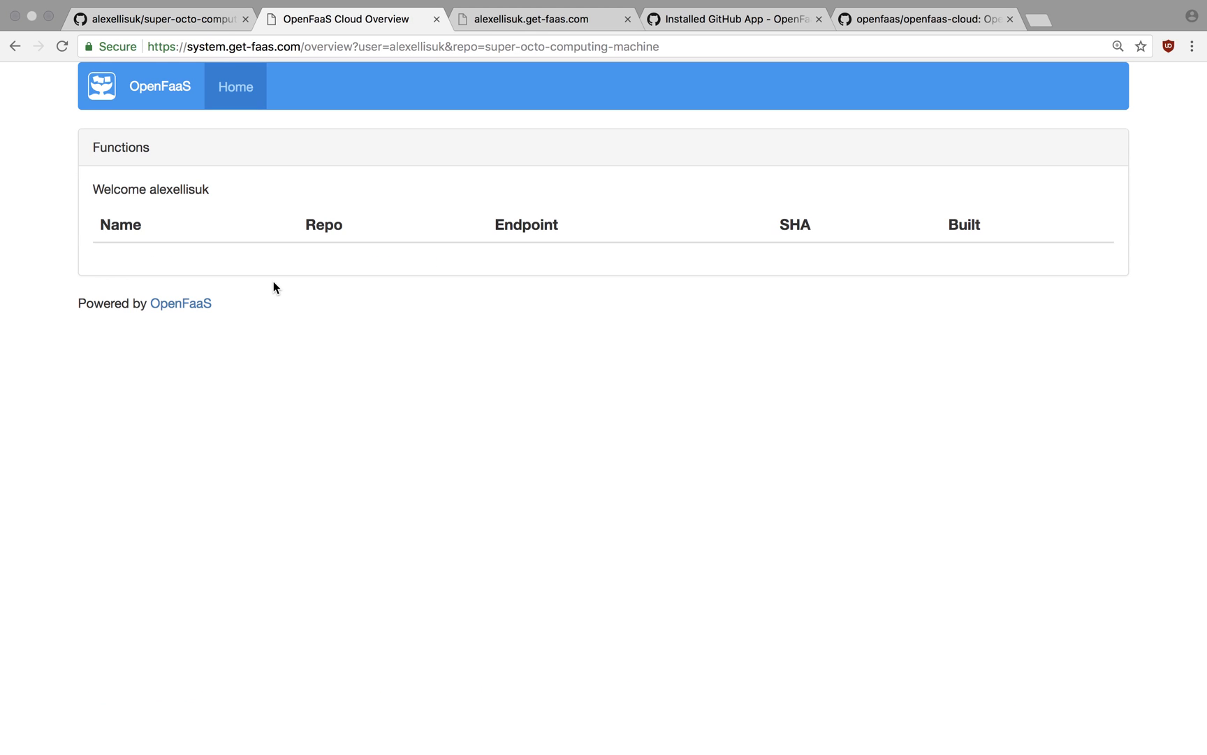
mouse_move(205, 188)
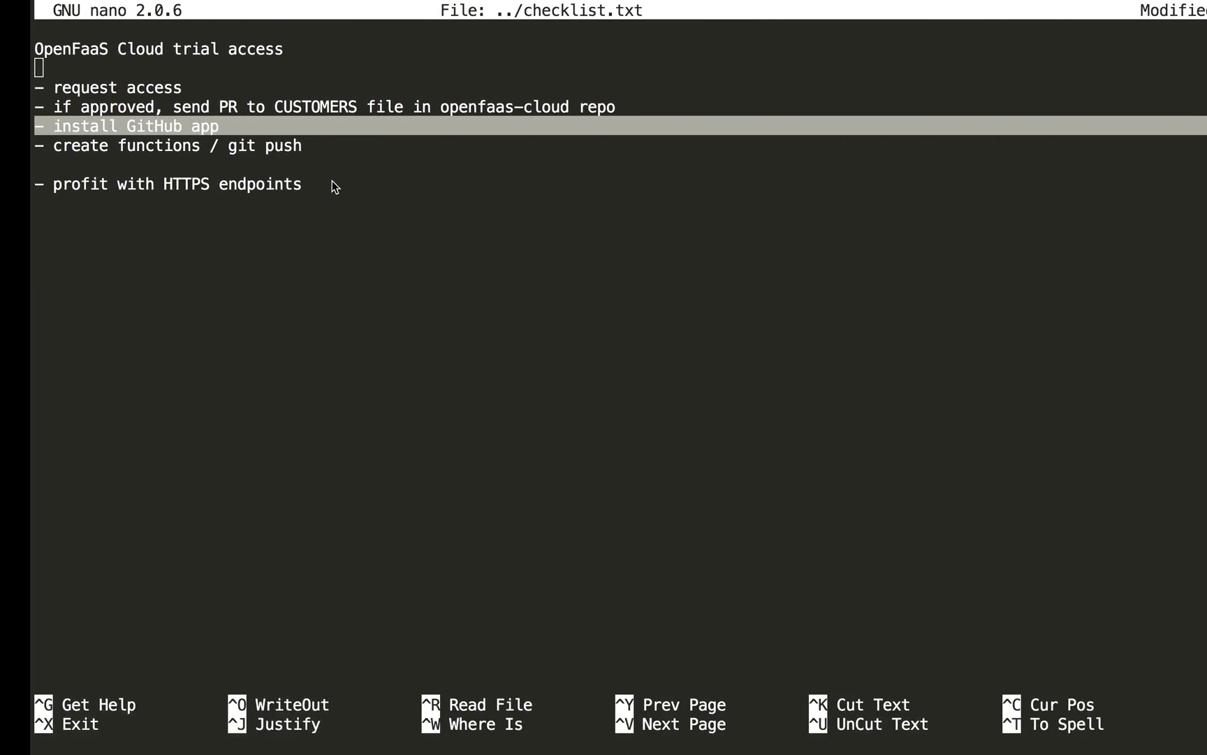
Step: Scaffold a new Go function fn1 with faas-cli new using the alexellis prefix
key("ctrl+o")
type("faa")
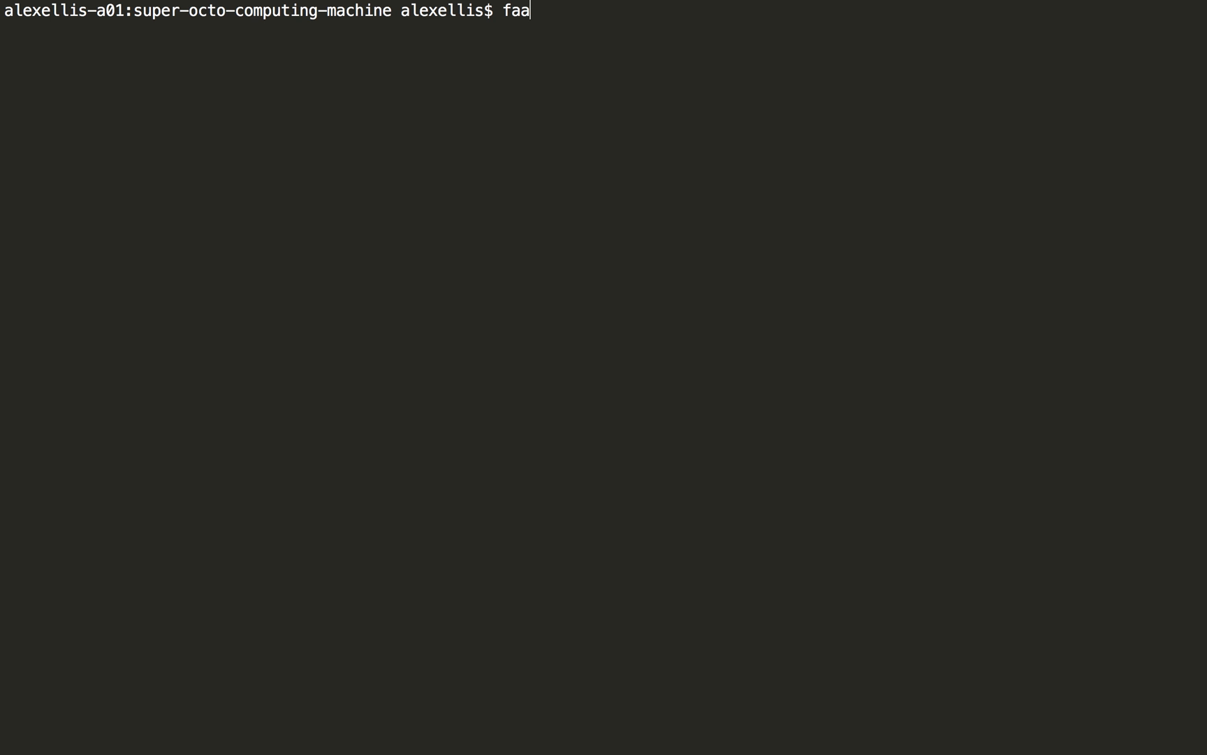
type("s-cli new")
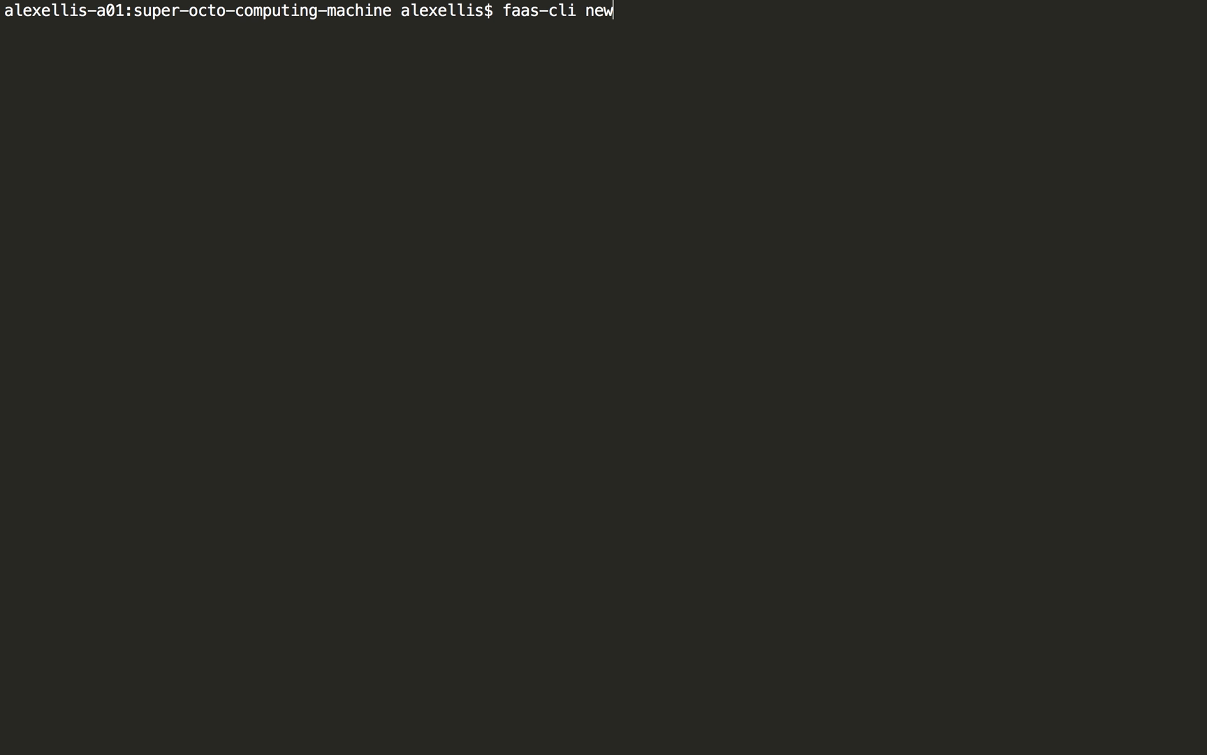
type("--lang g")
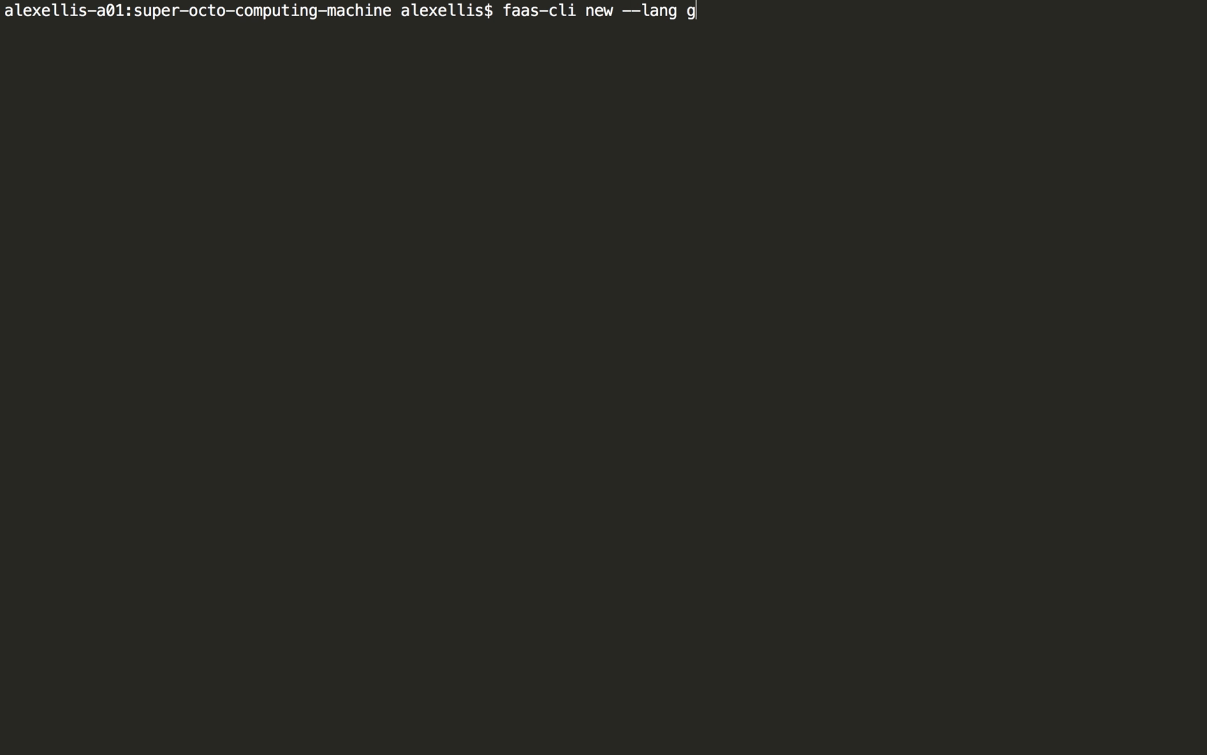
type("o fn1")
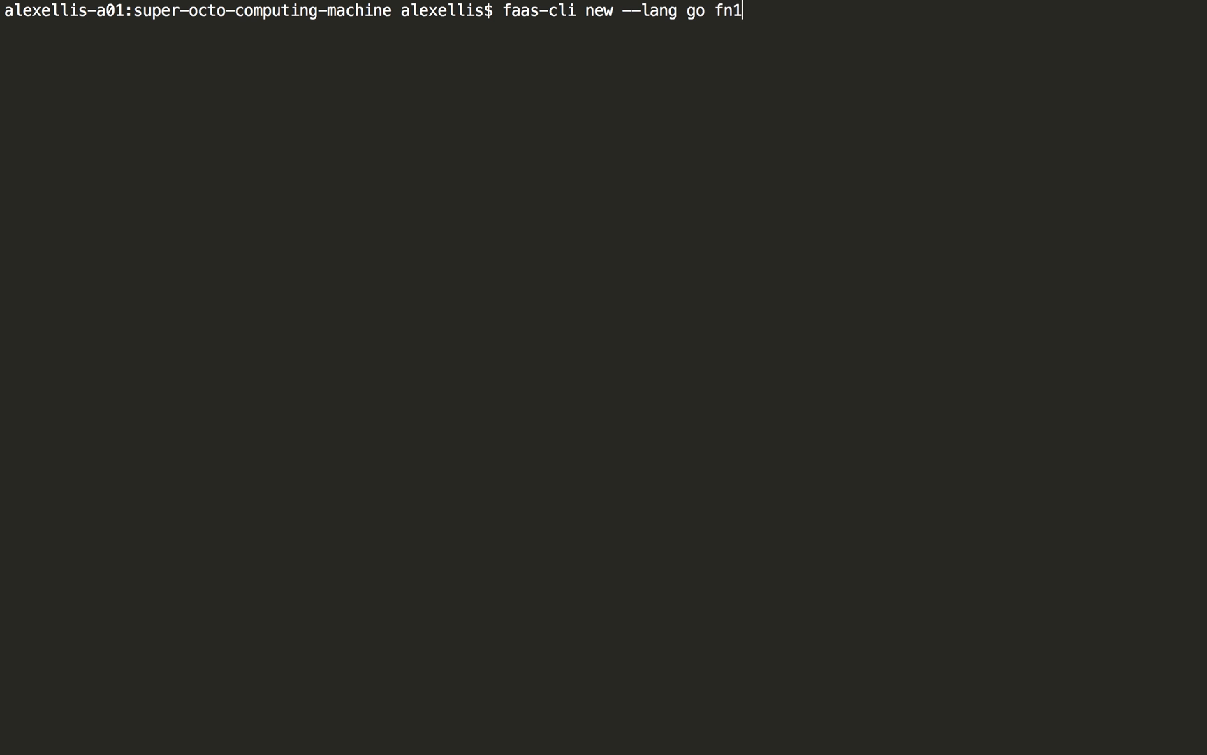
type("--s")
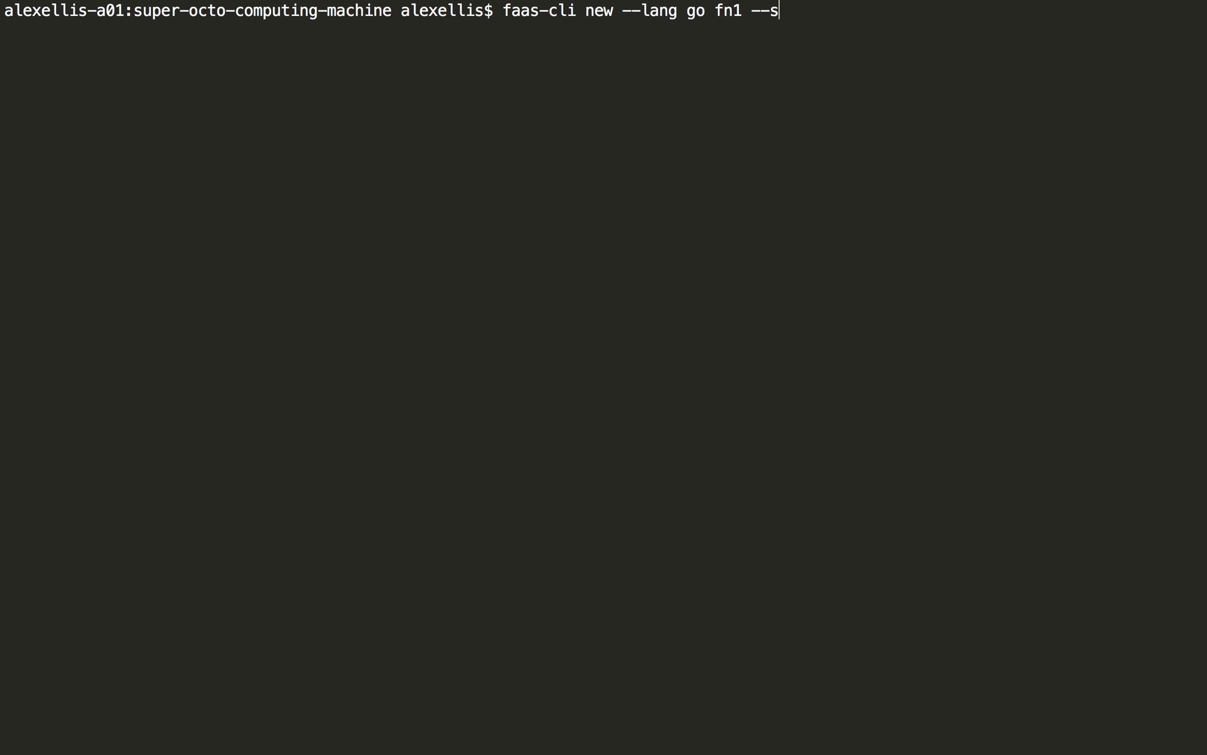
type("ref")
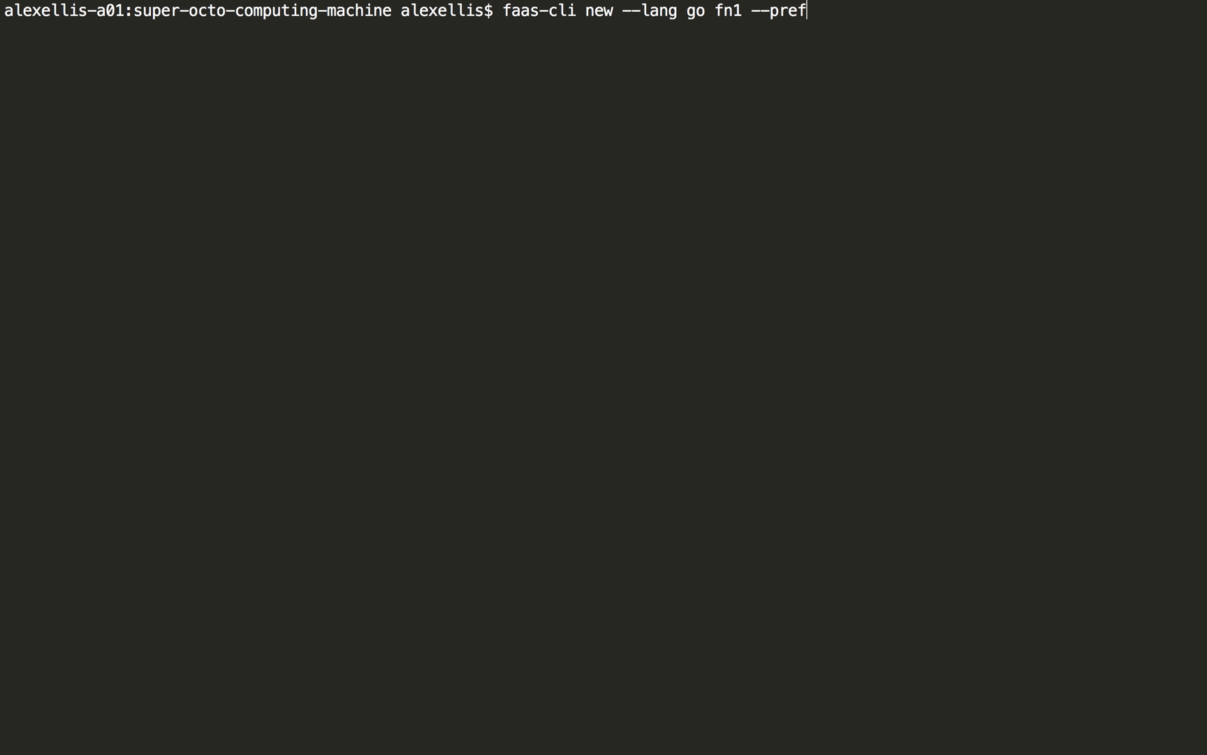
type("ix alexellis")
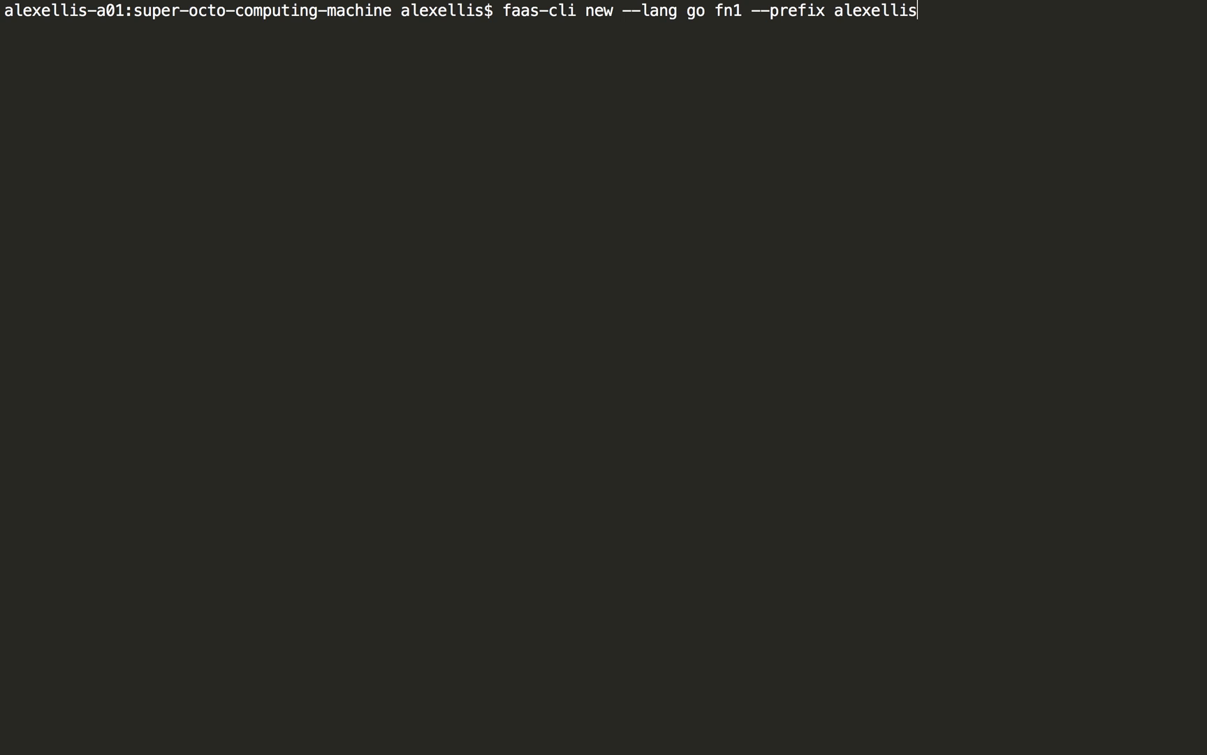
key("Return")
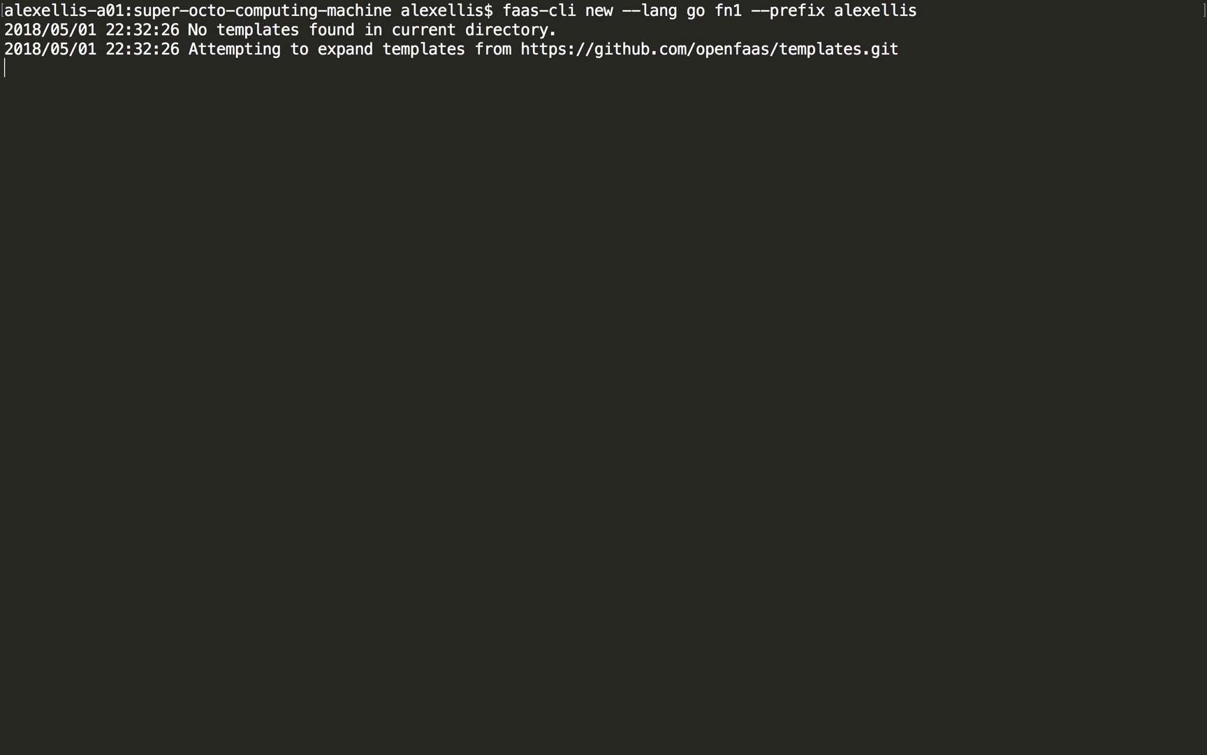
Step: Inspect fn1.yml and fn1/handler.go, then rename fn1.yml to stack.yml
type("cat f")
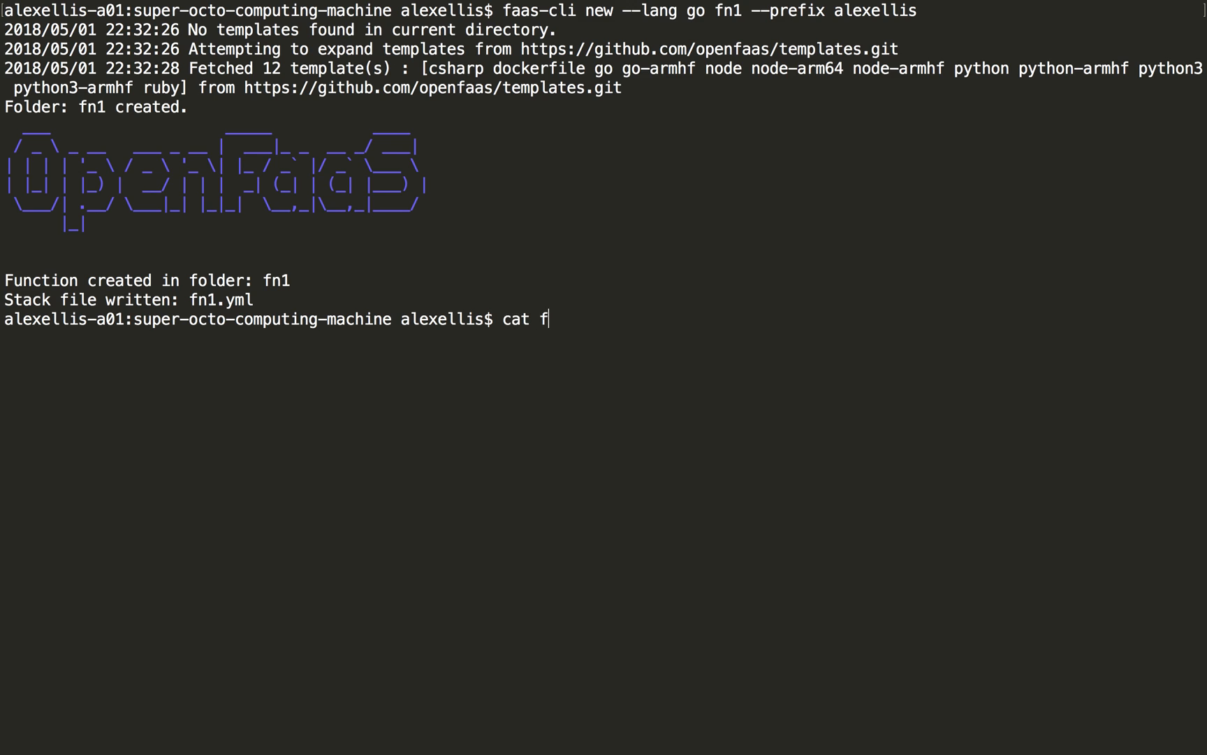
key("Return")
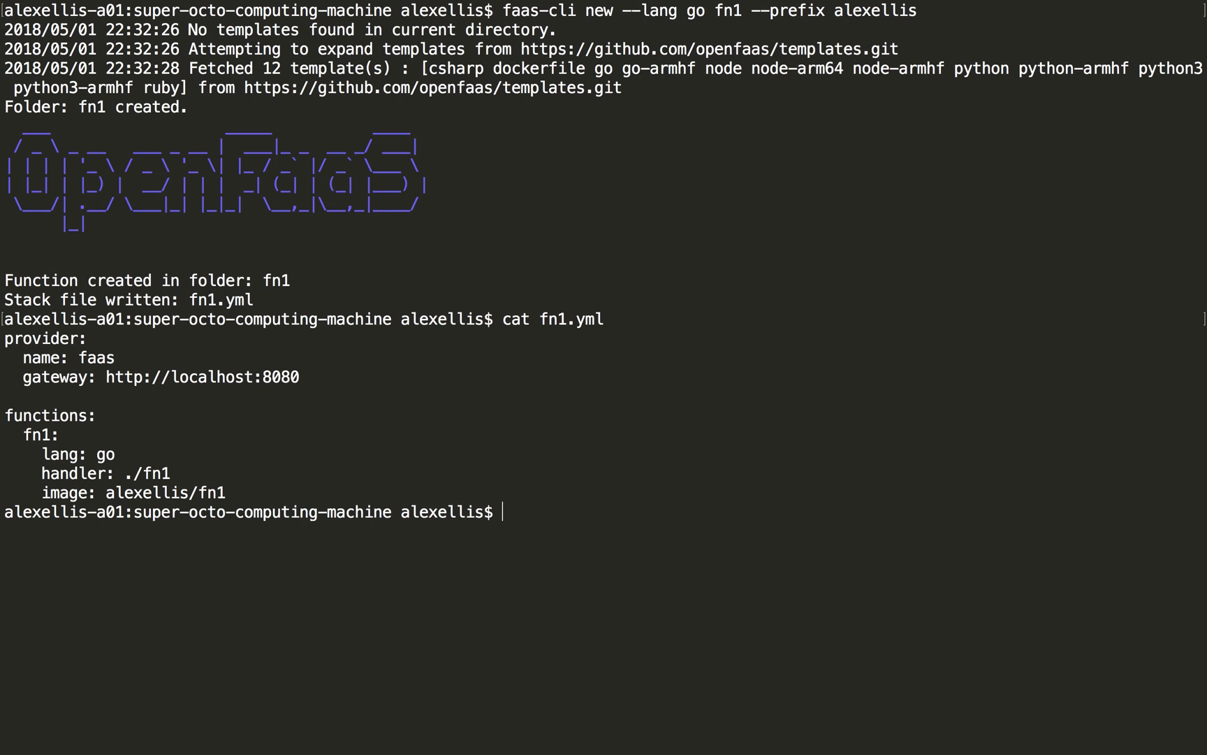
type("cat fn1/h")
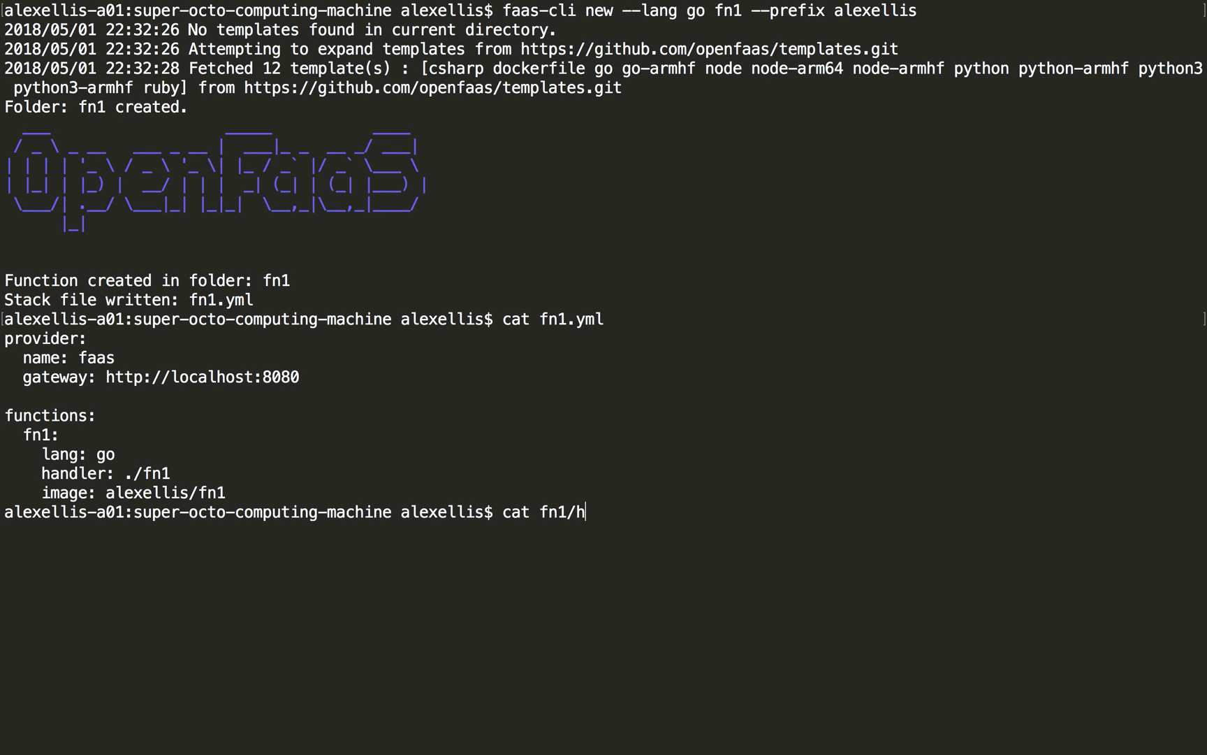
key("Return")
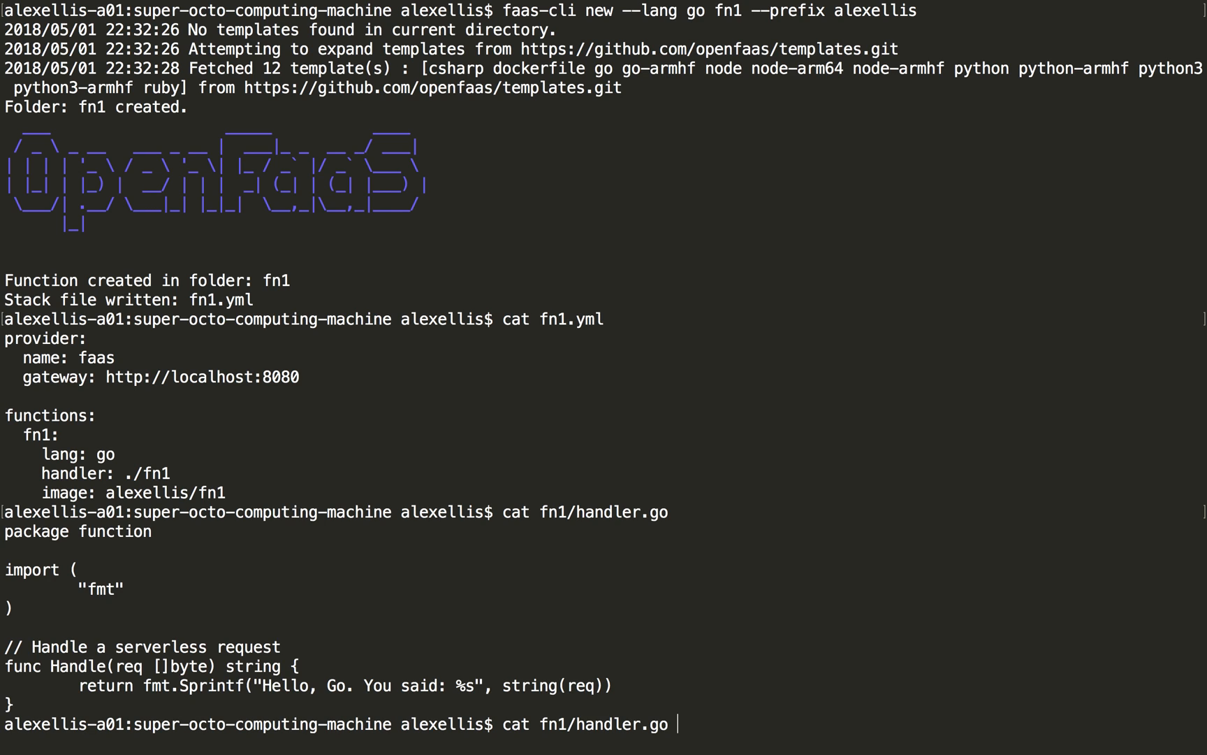
type("m fn1.yml")
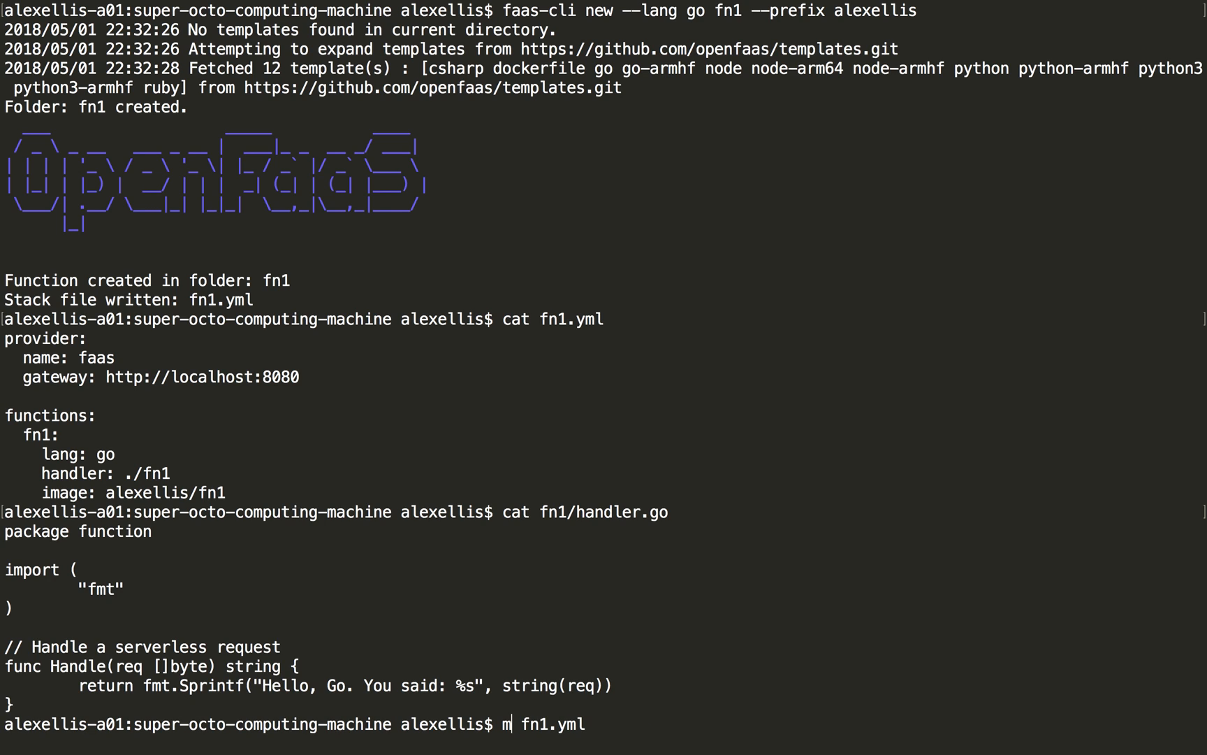
type("v fn1.yml stacky.")
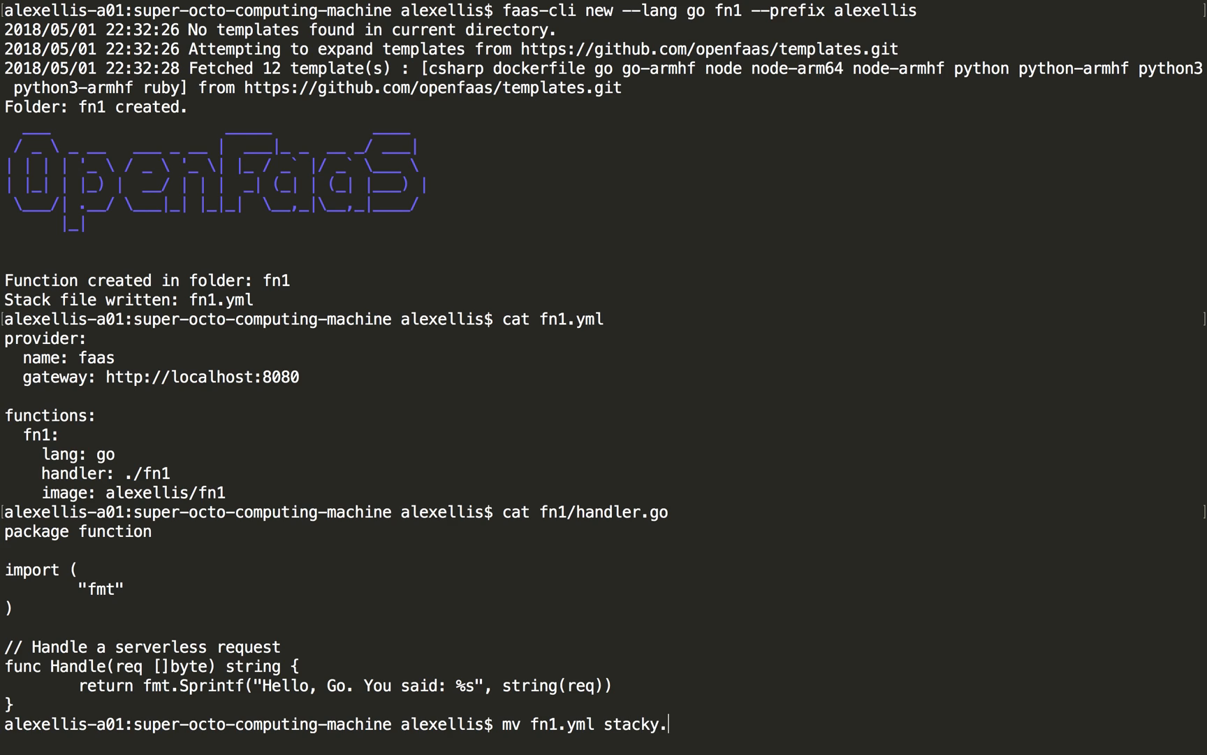
key("Return")
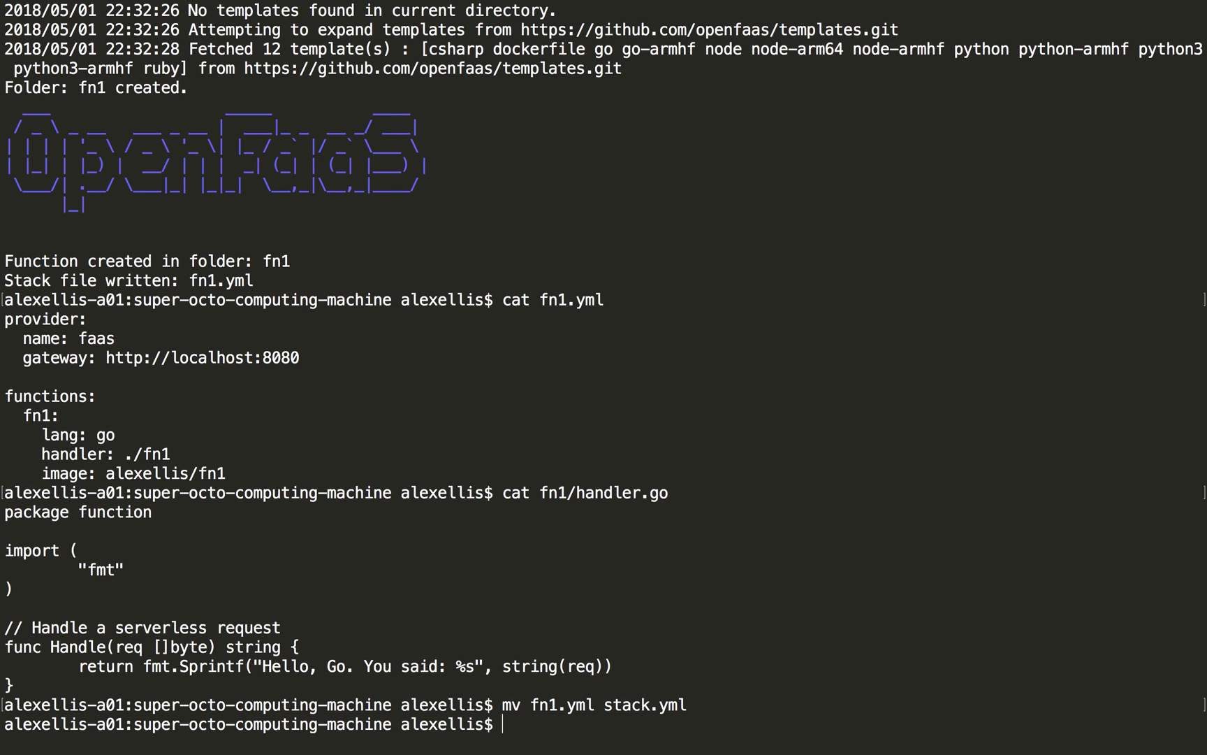
Step: Commit the fn1 files as "Add fn1", push to origin master and copy the commit hash from git log
type("git add .")
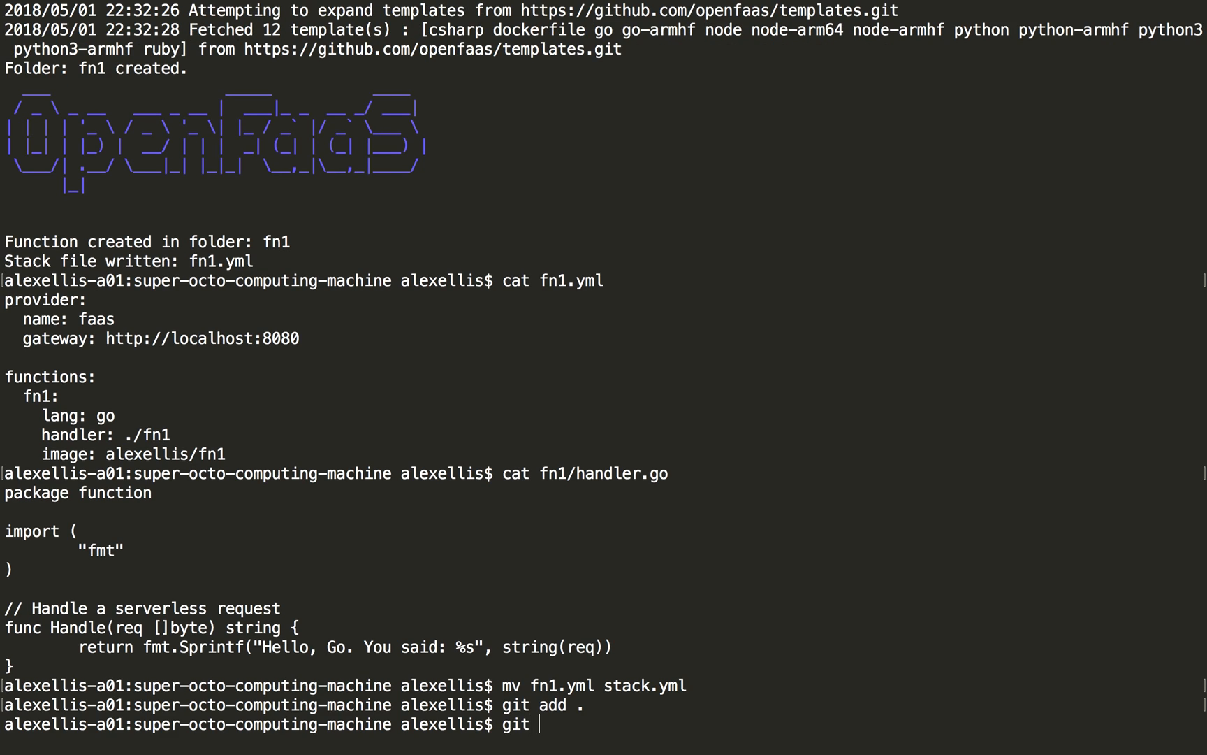
type("commit -s")
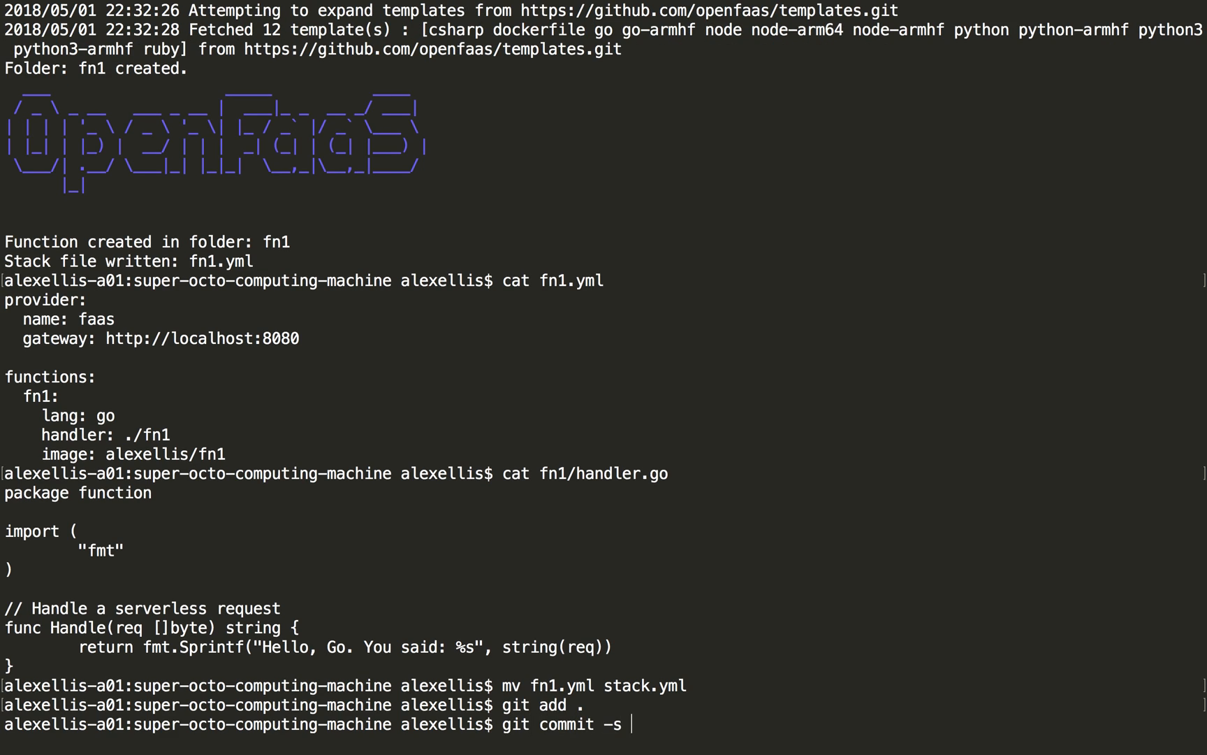
type("-m \"")
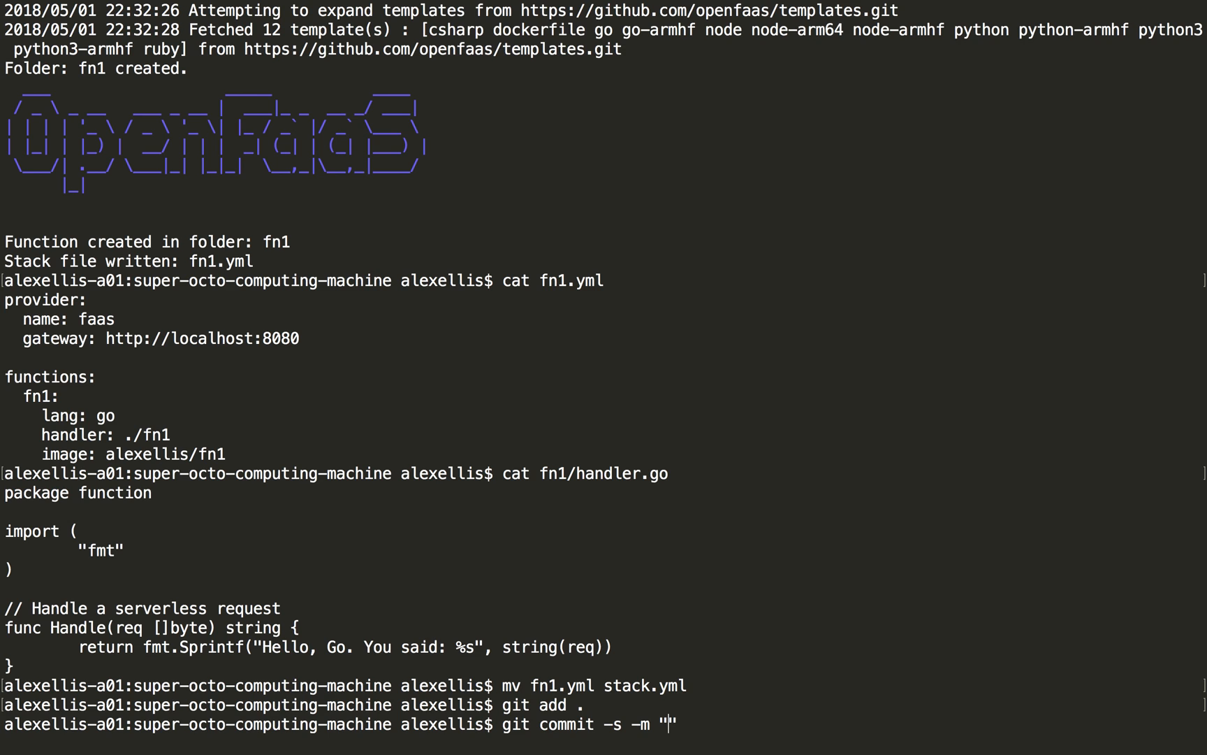
type("Add fn1")
type("git push origi")
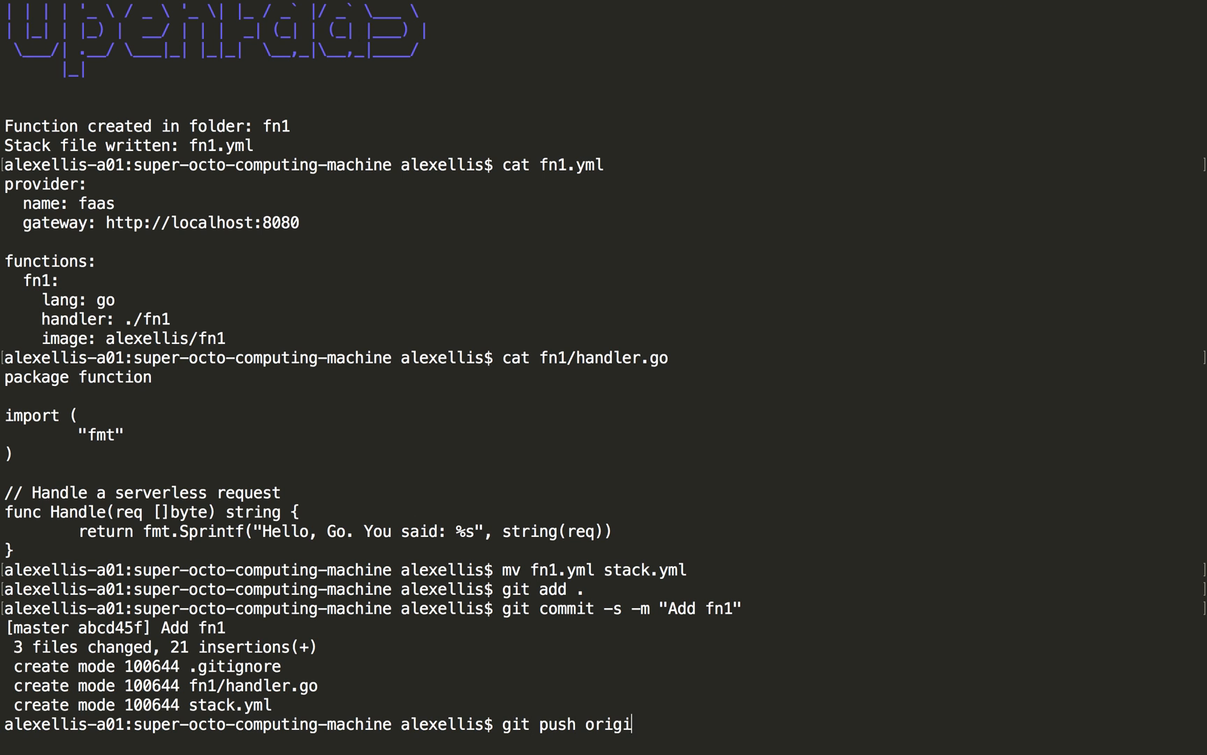
type("n master")
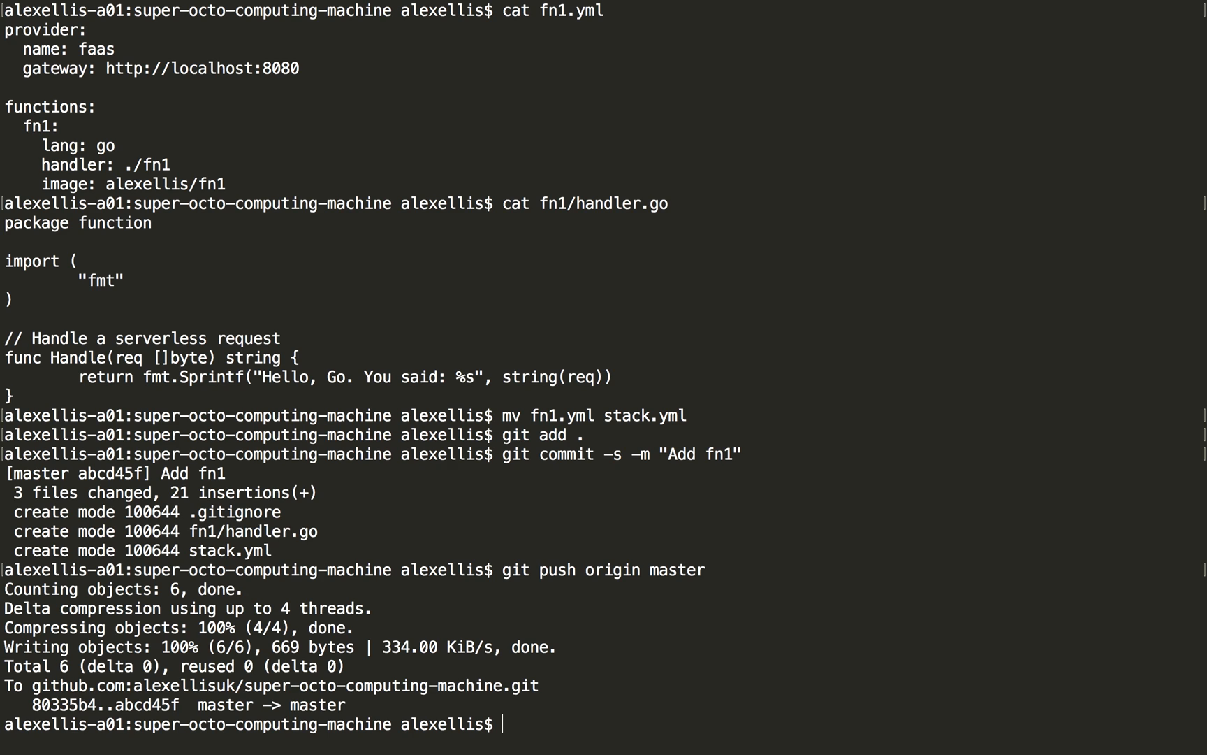
type("git log")
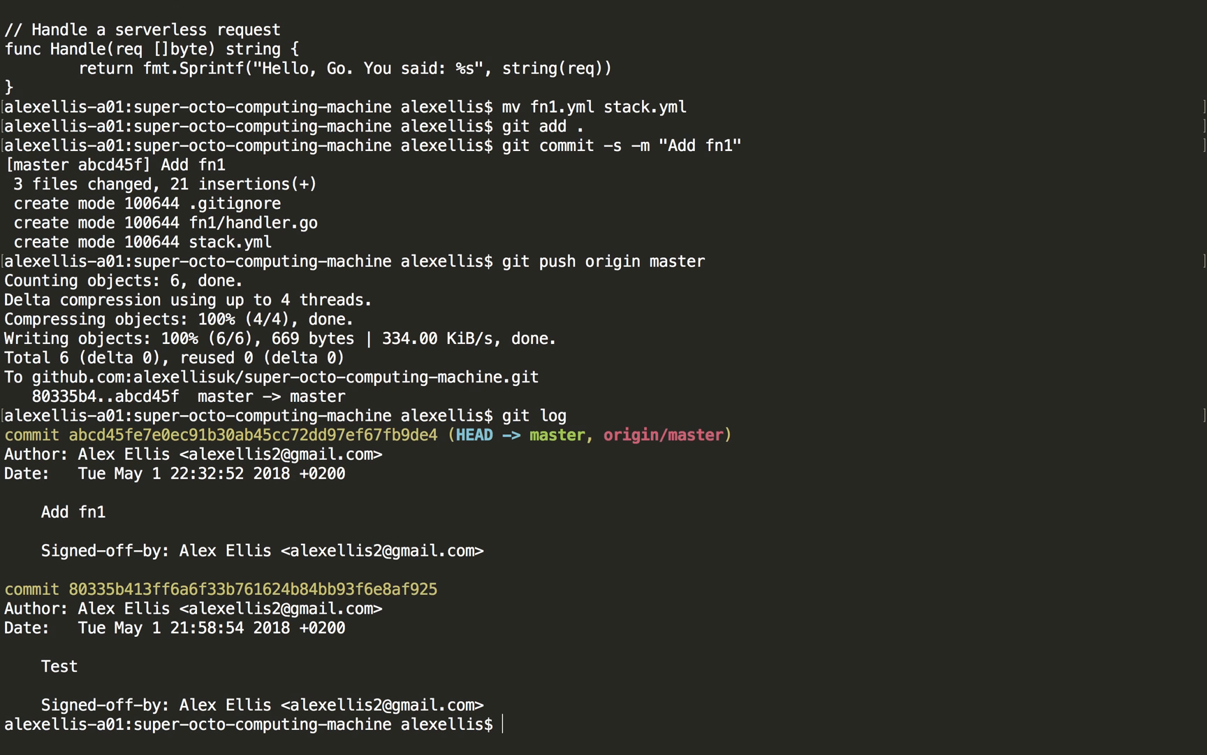
mouse_move(261, 514)
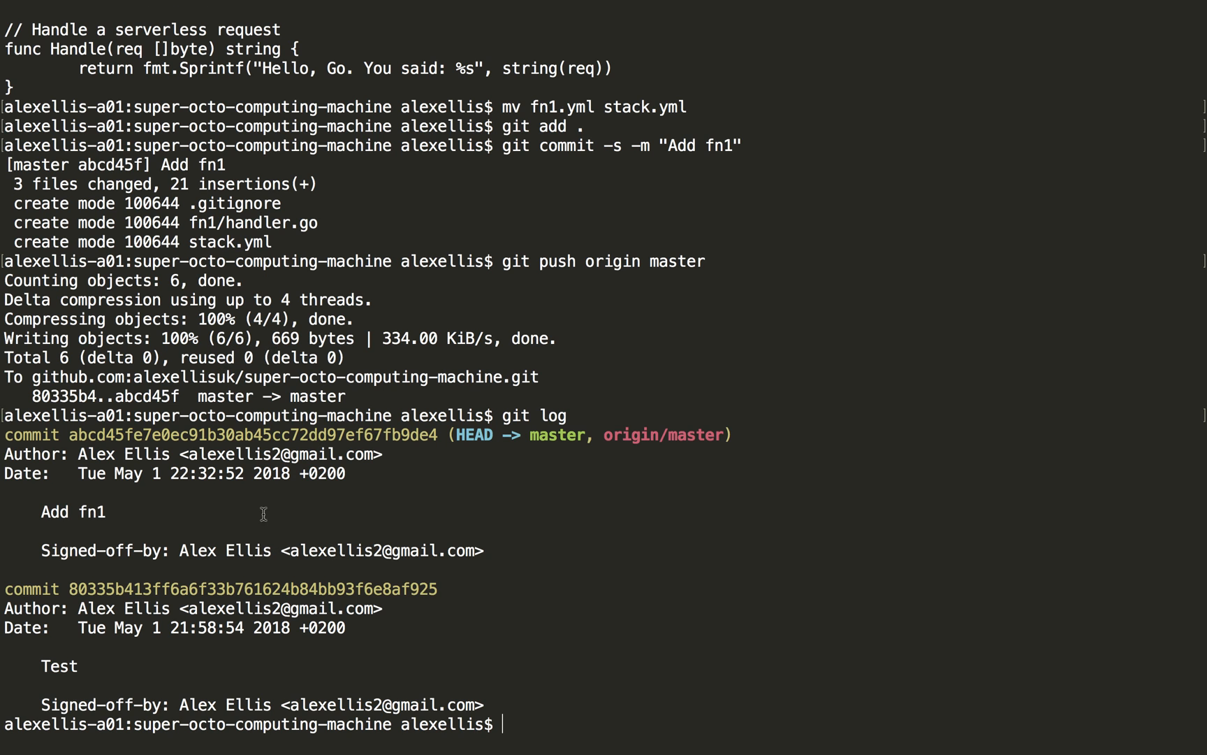
mouse_move(72, 437)
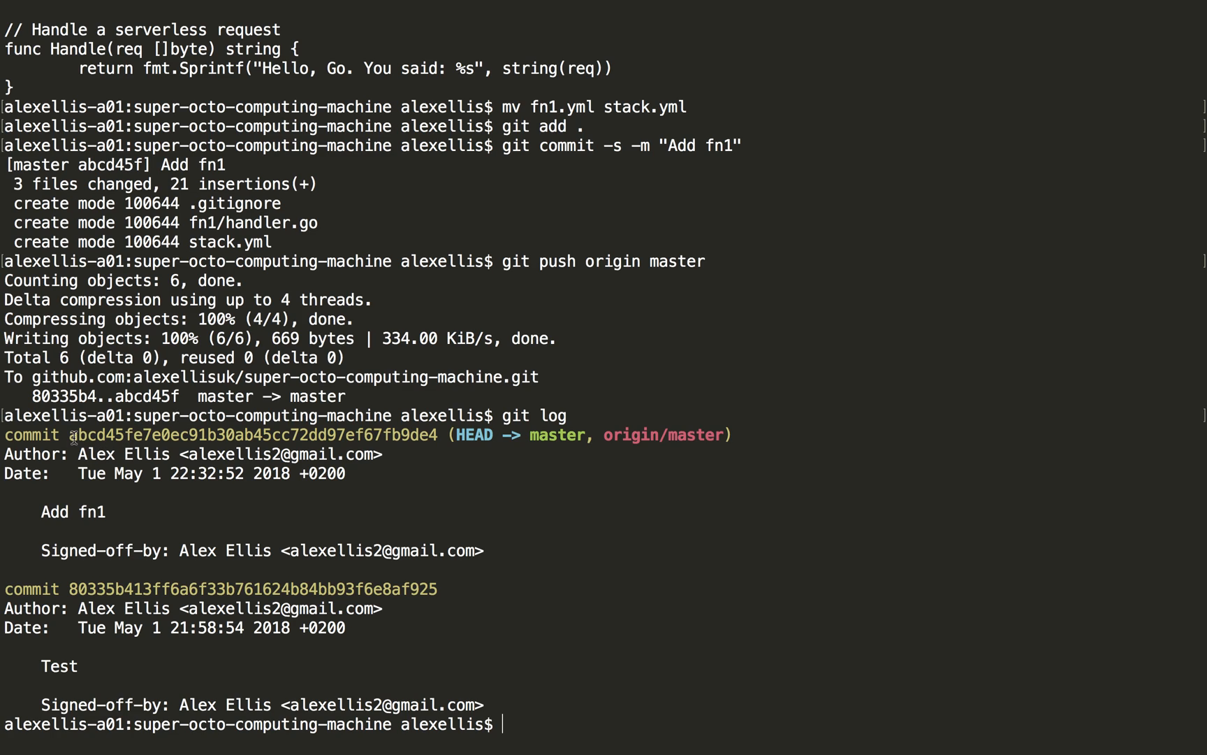
double_click(108, 435)
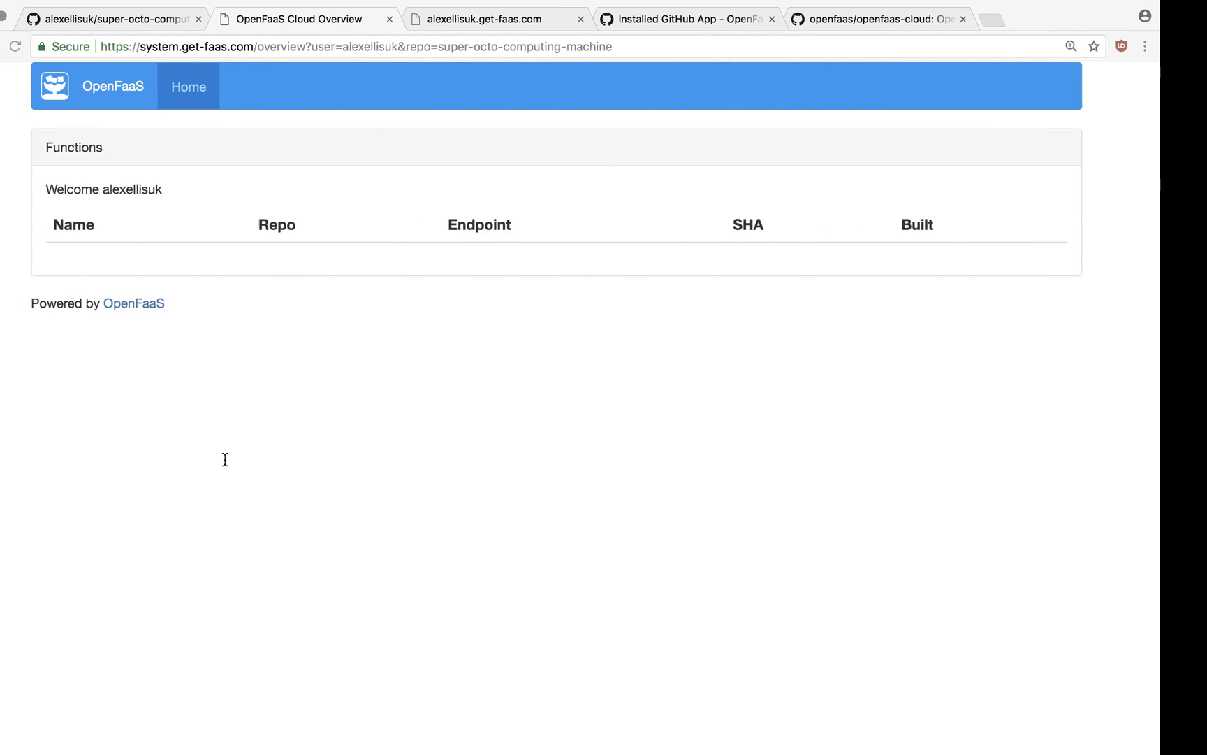
Step: Confirm Add fn1 shows a green deploy check, fn1 is listed, and its endpoint replies "Hello, Go."
left_click(115, 18)
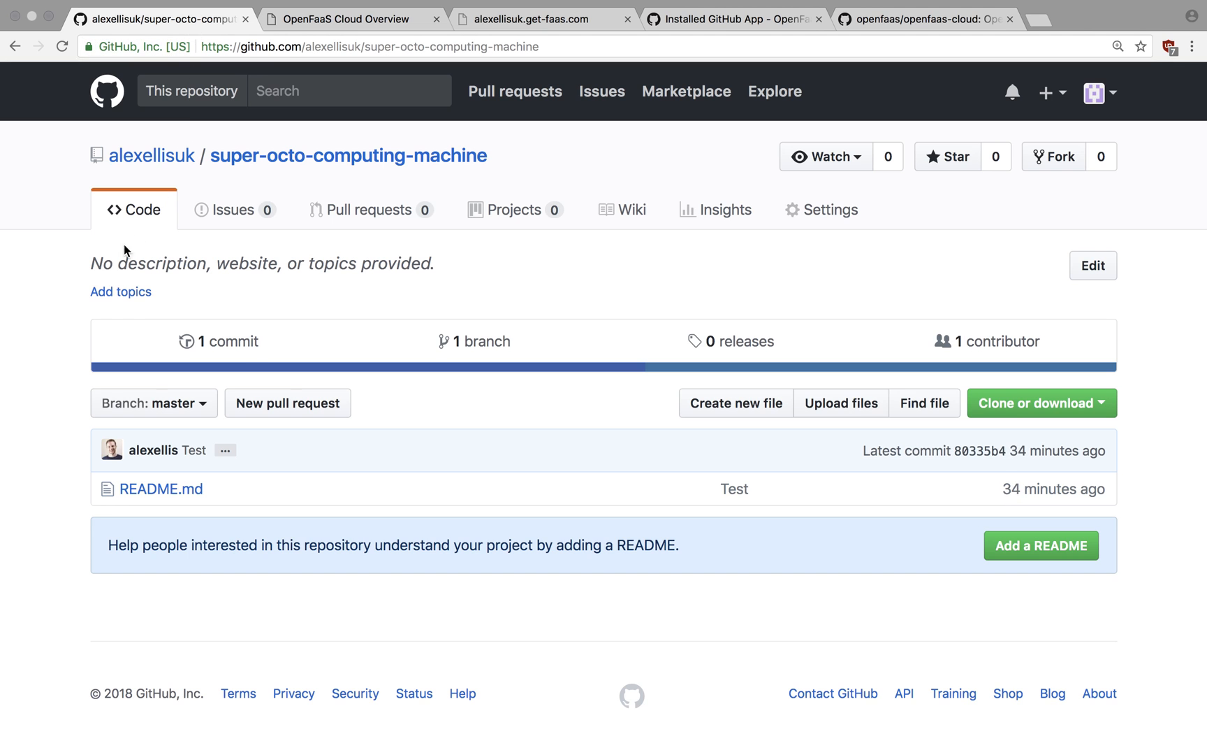
left_click(227, 341)
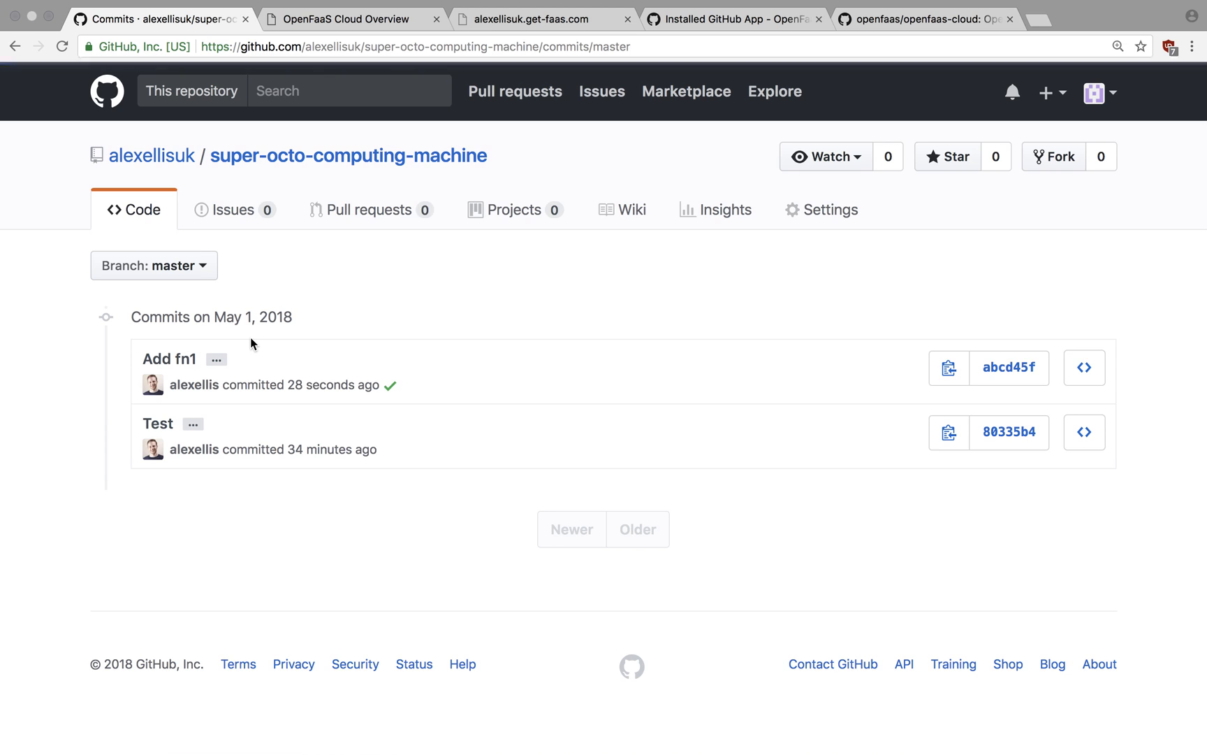
mouse_move(392, 386)
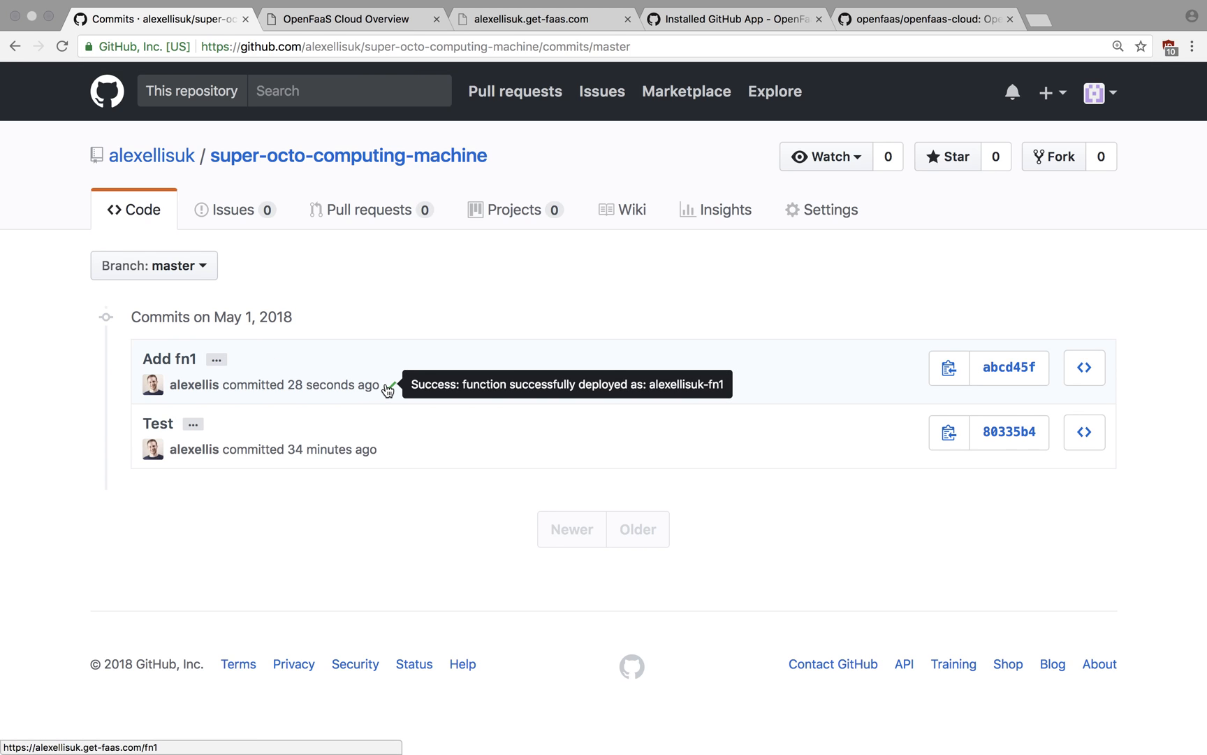
mouse_move(427, 308)
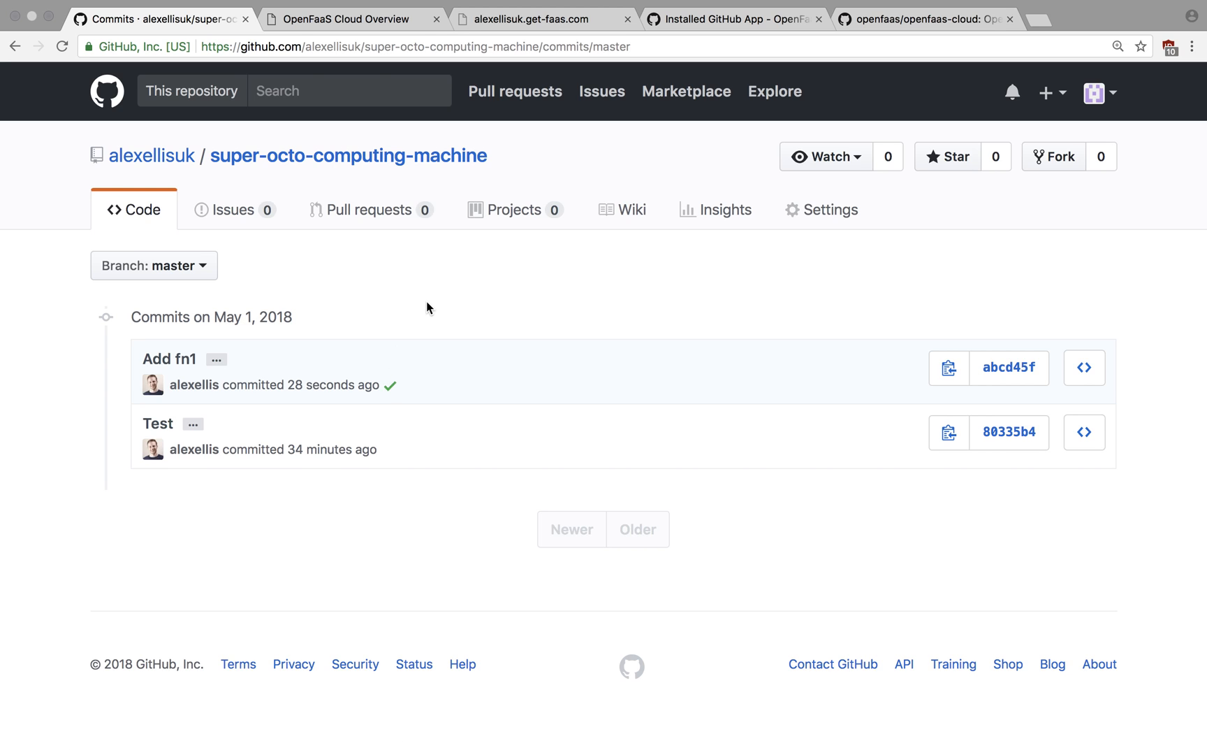
left_click(352, 18)
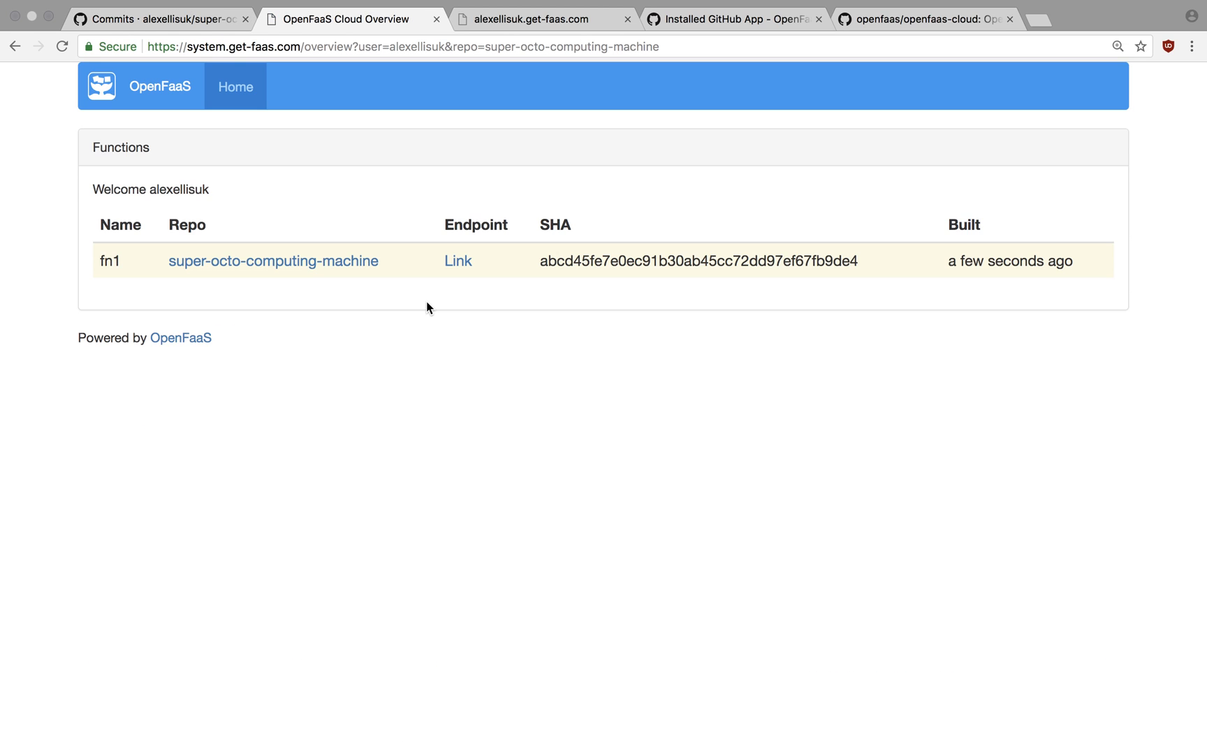
mouse_move(459, 261)
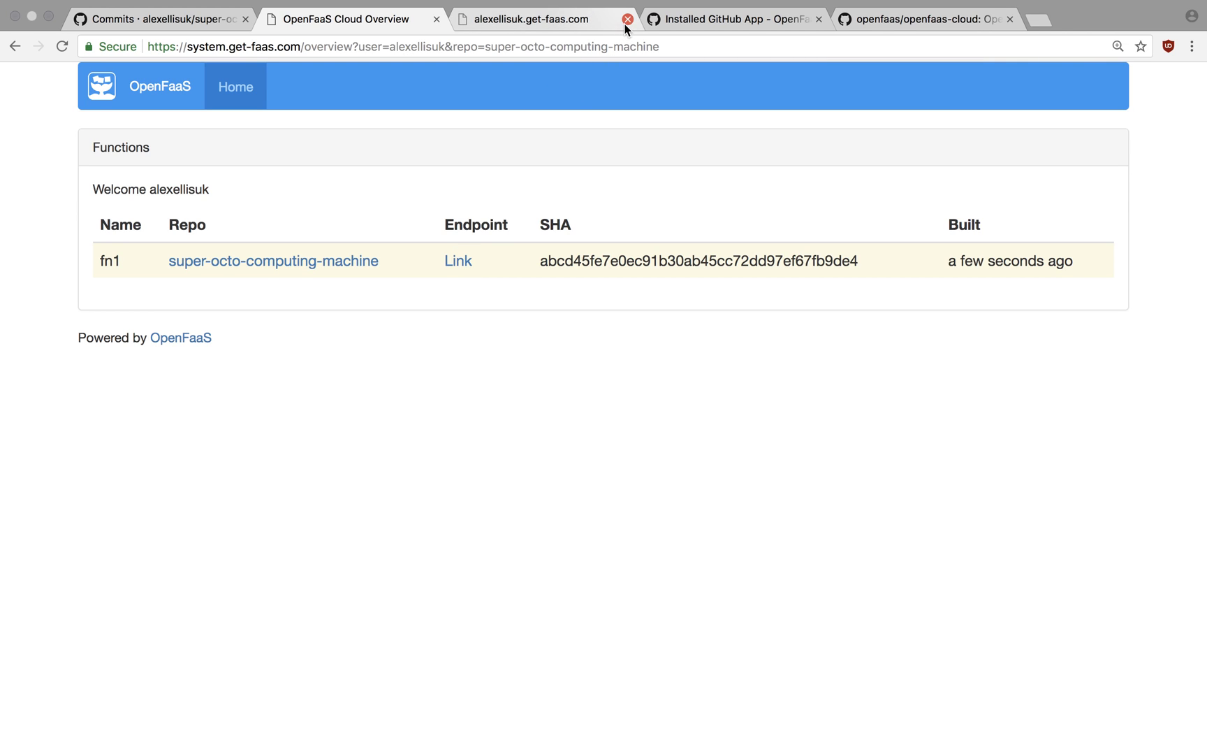
left_click(457, 260)
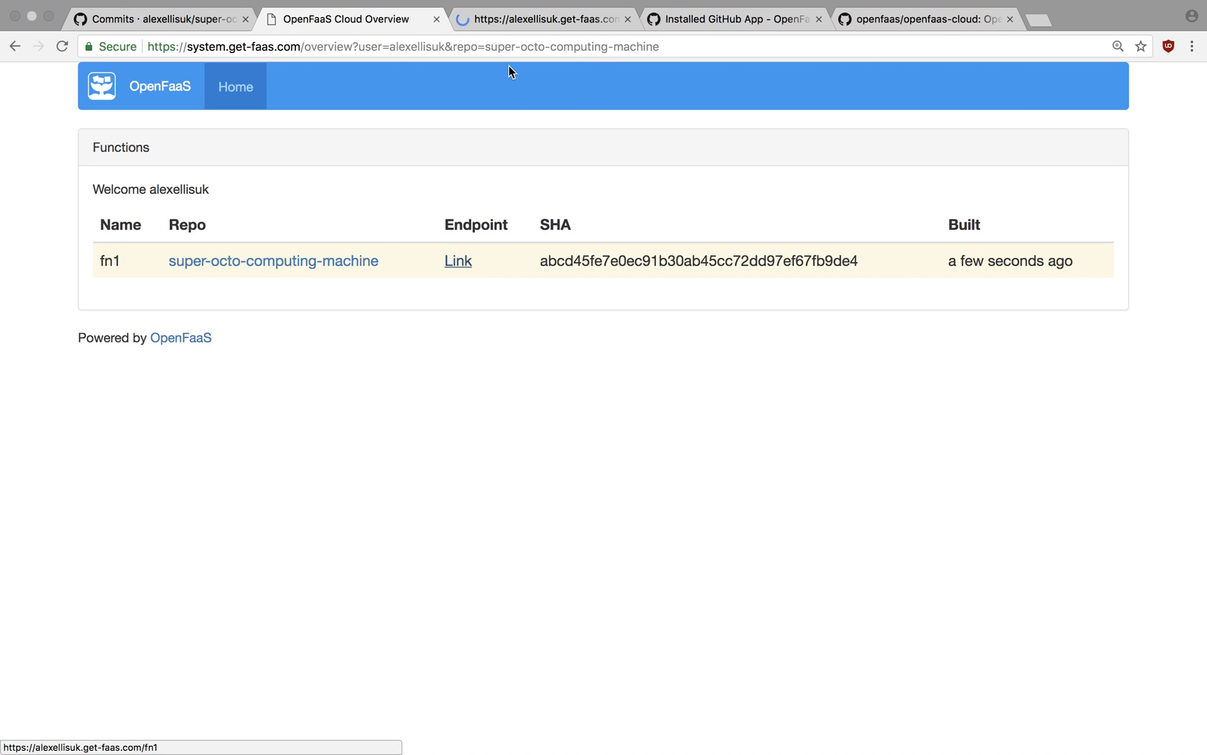
left_click(457, 260)
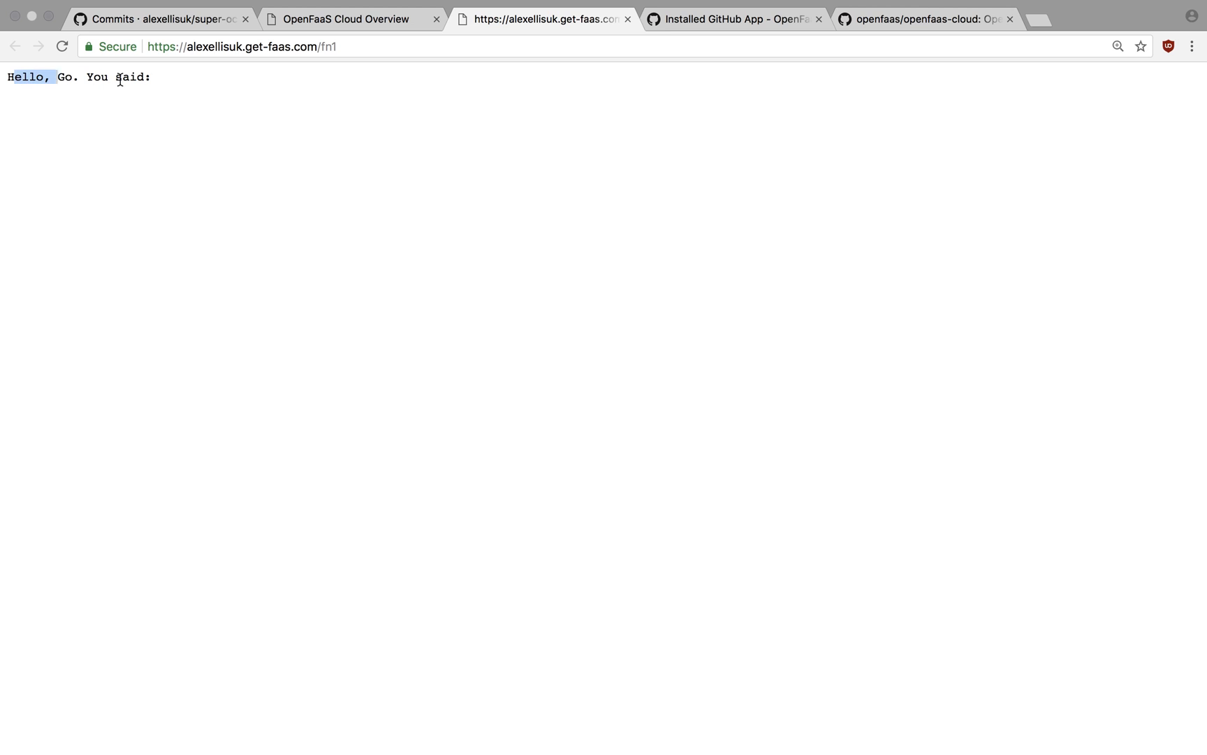
mouse_move(228, 94)
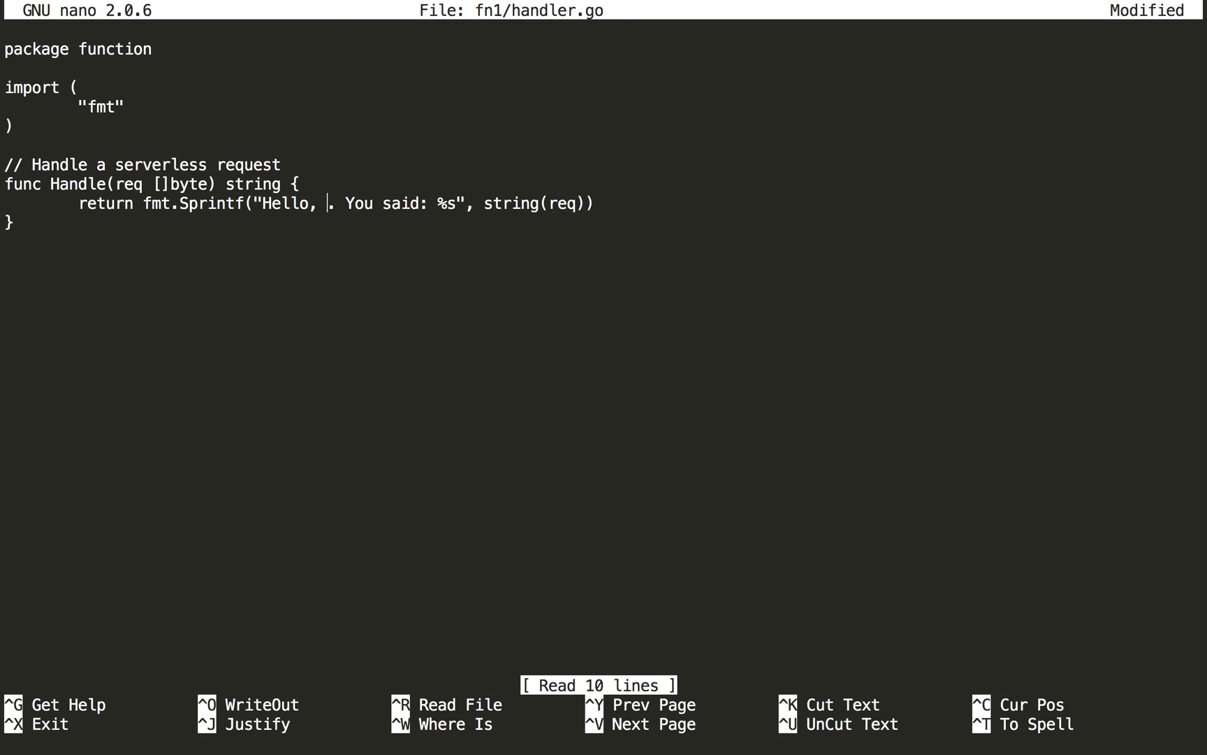
Step: Change the handler greeting to "Hello, OpenFaaS." and commit it as "Change welcome message"
type("OpenFaaS")
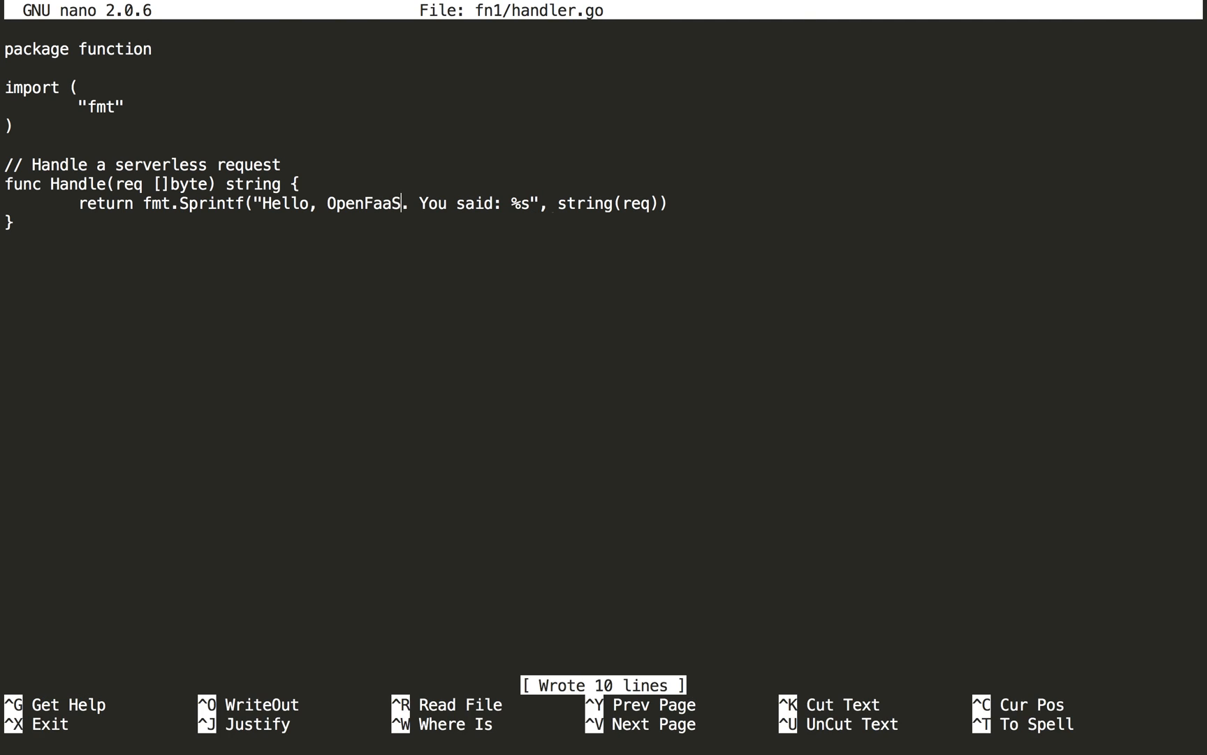
key("ctrl+x")
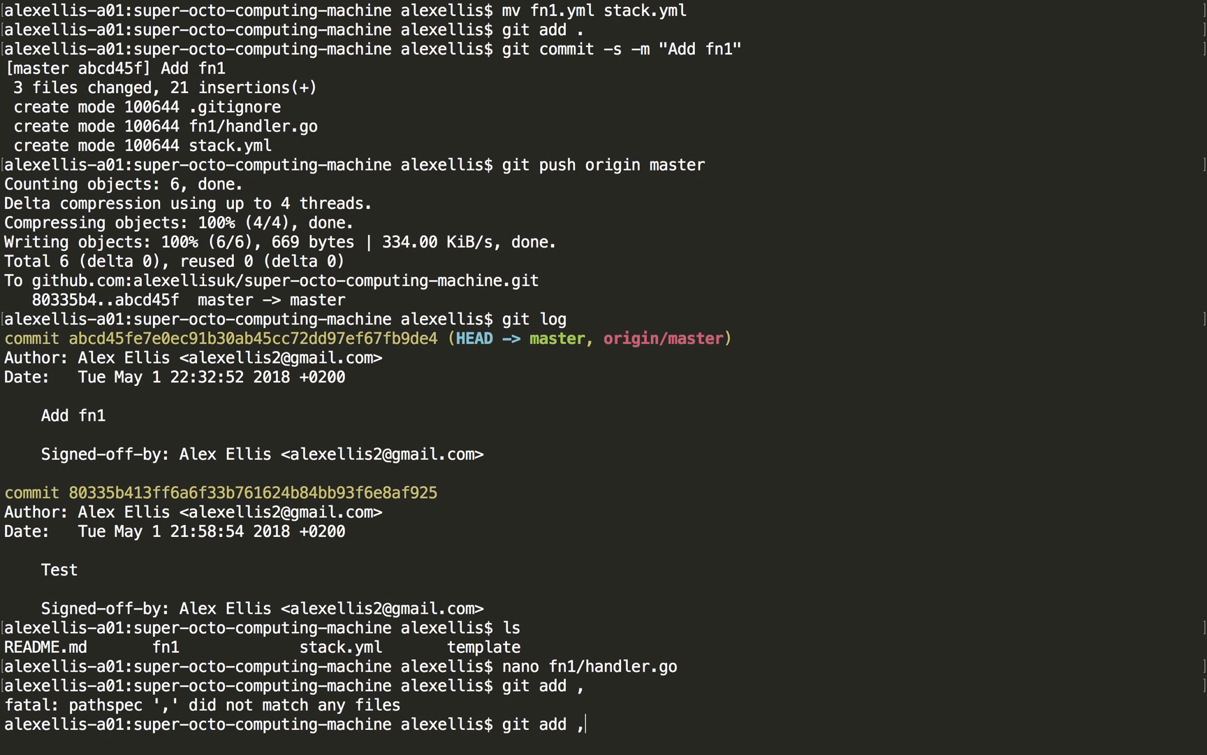
key("ctrl+r")
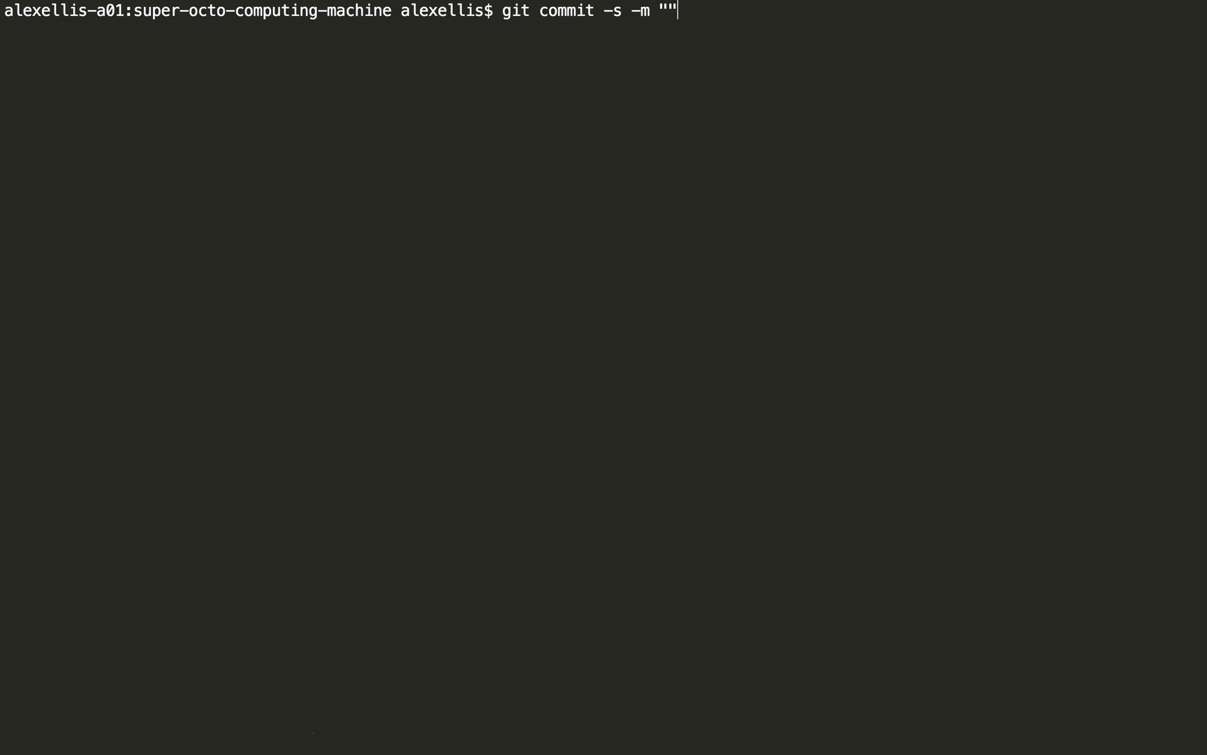
type("Change")
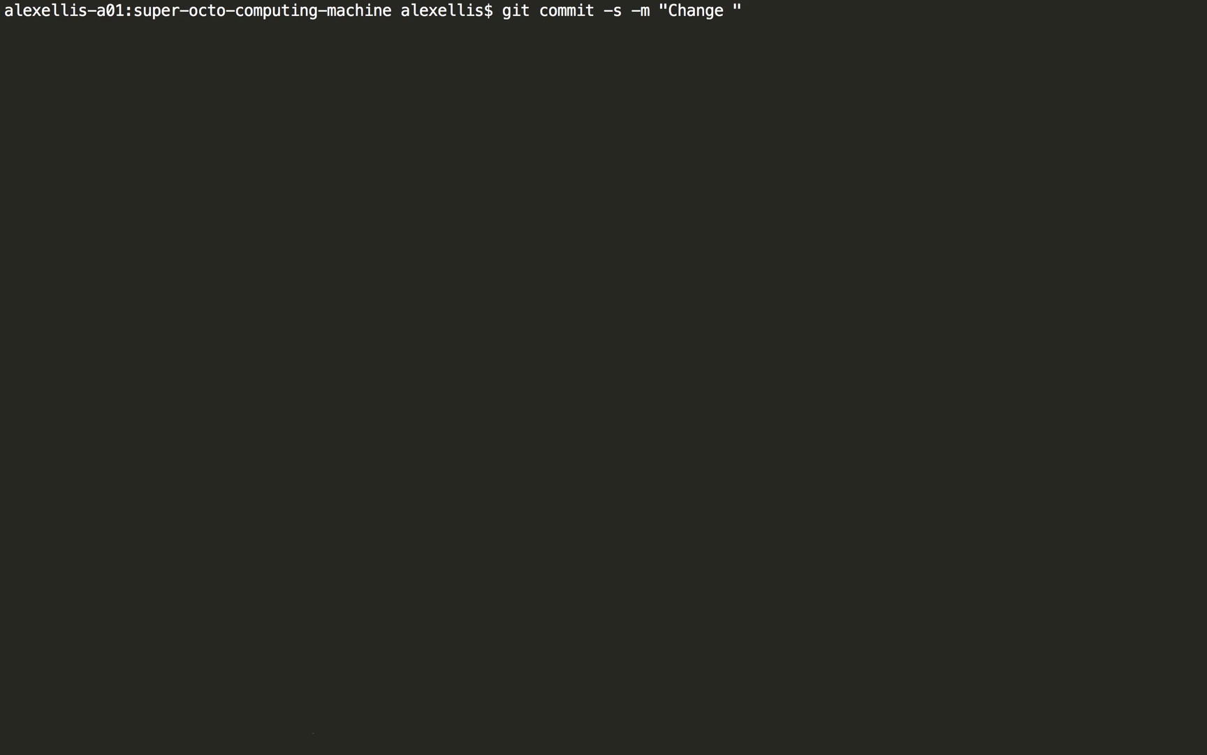
key("Return")
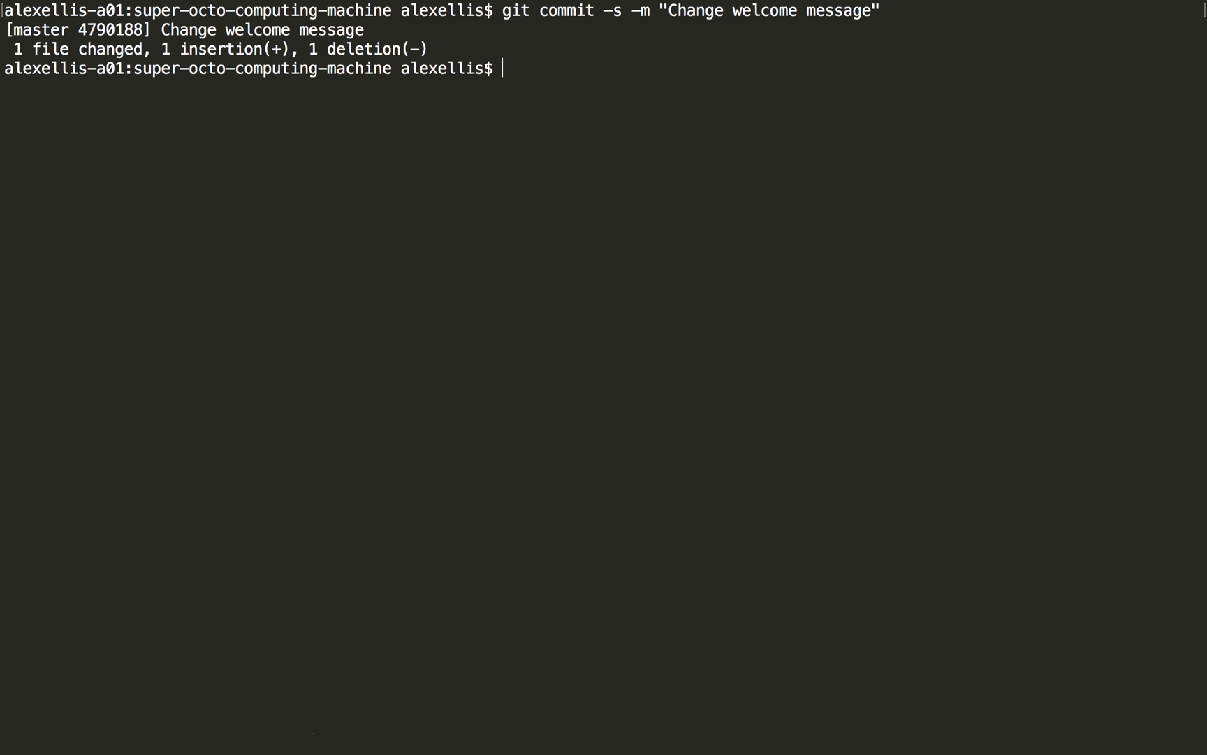
Step: Push to origin master and check git log, selecting the latest commit hash
type("git push origin master")
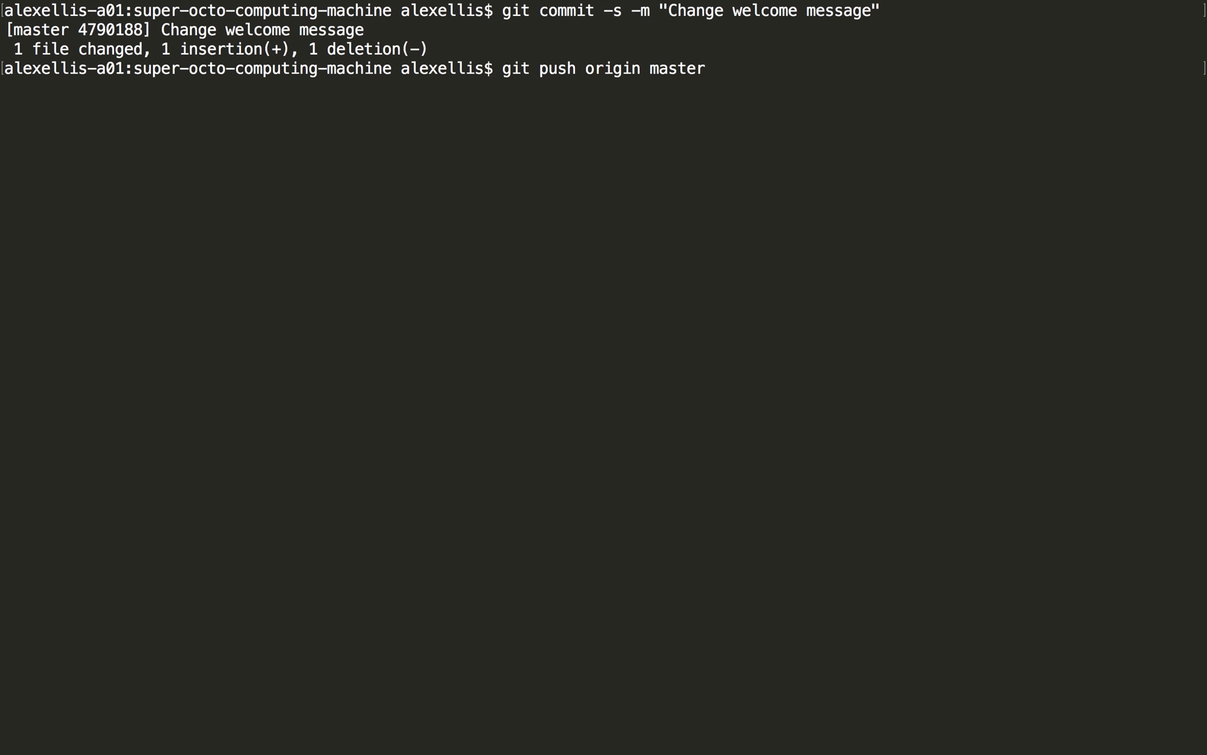
type("git")
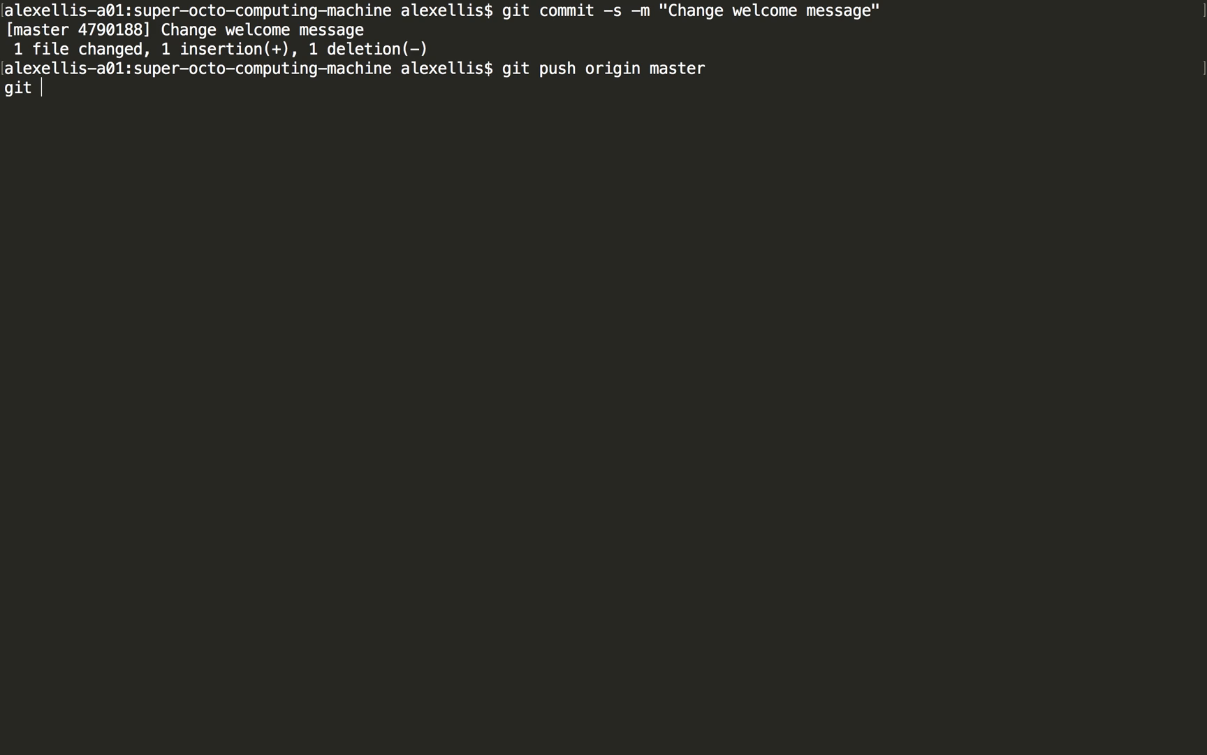
type("log")
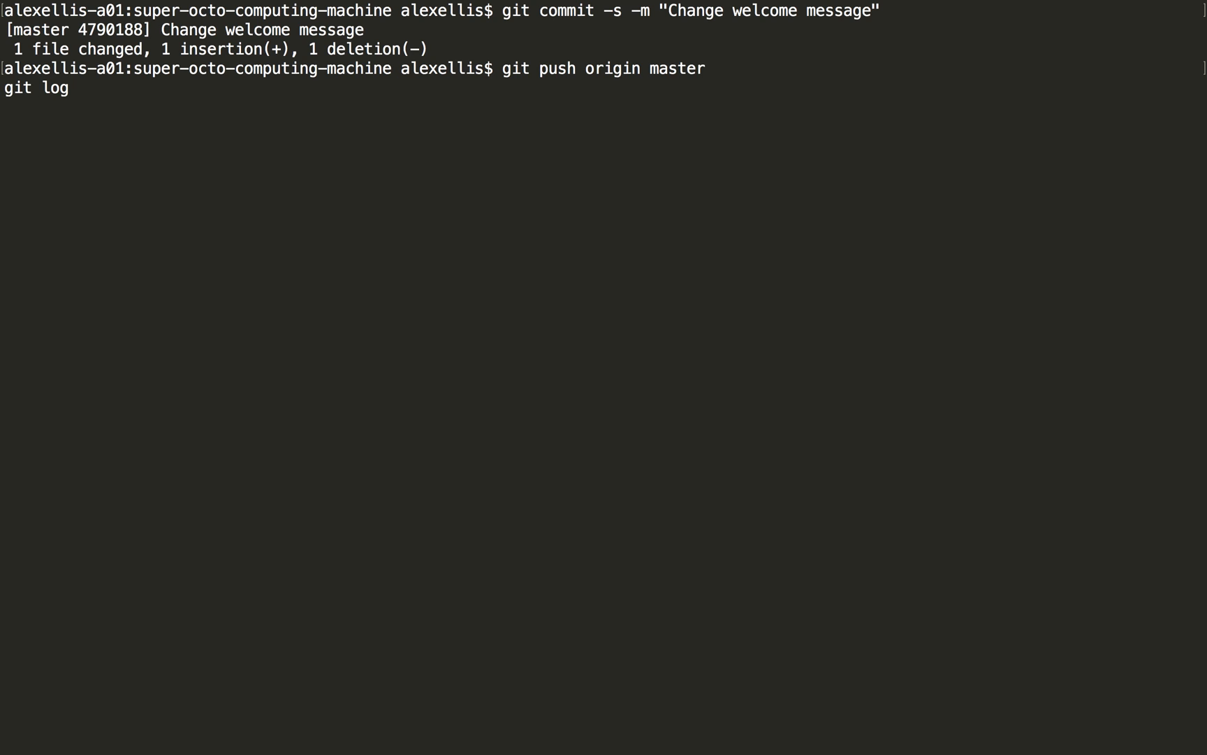
key("Return")
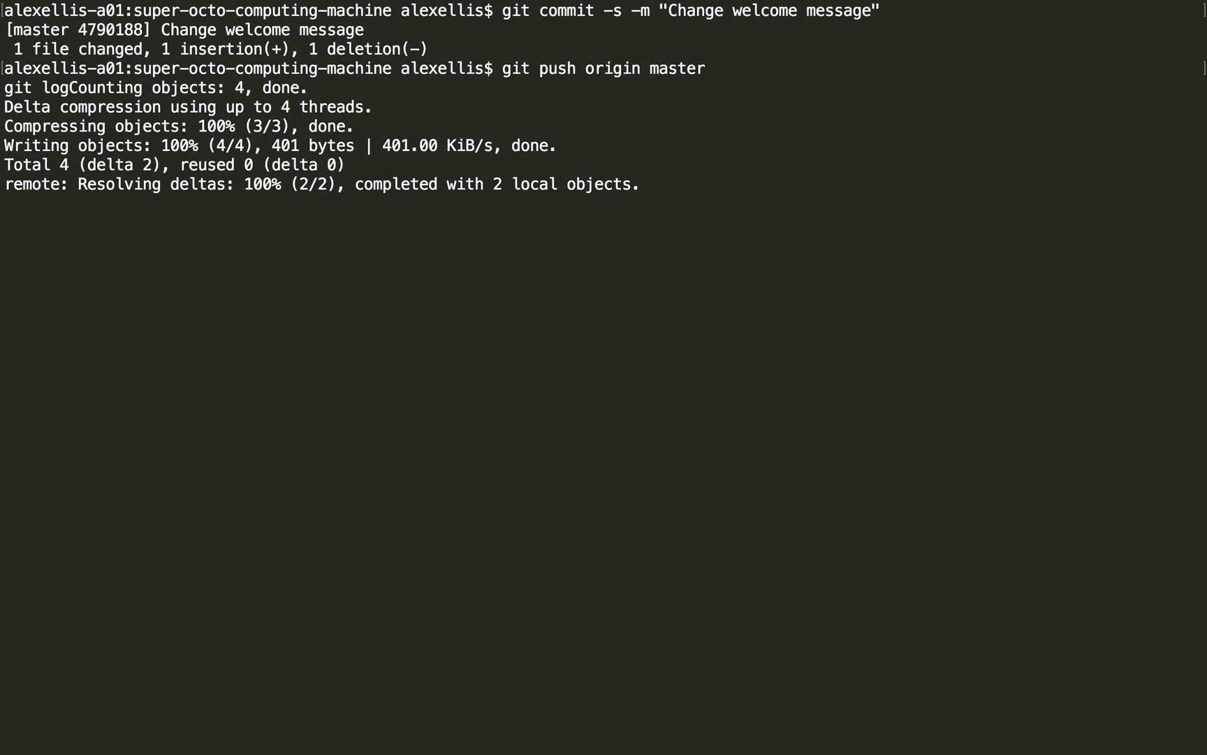
key("Return")
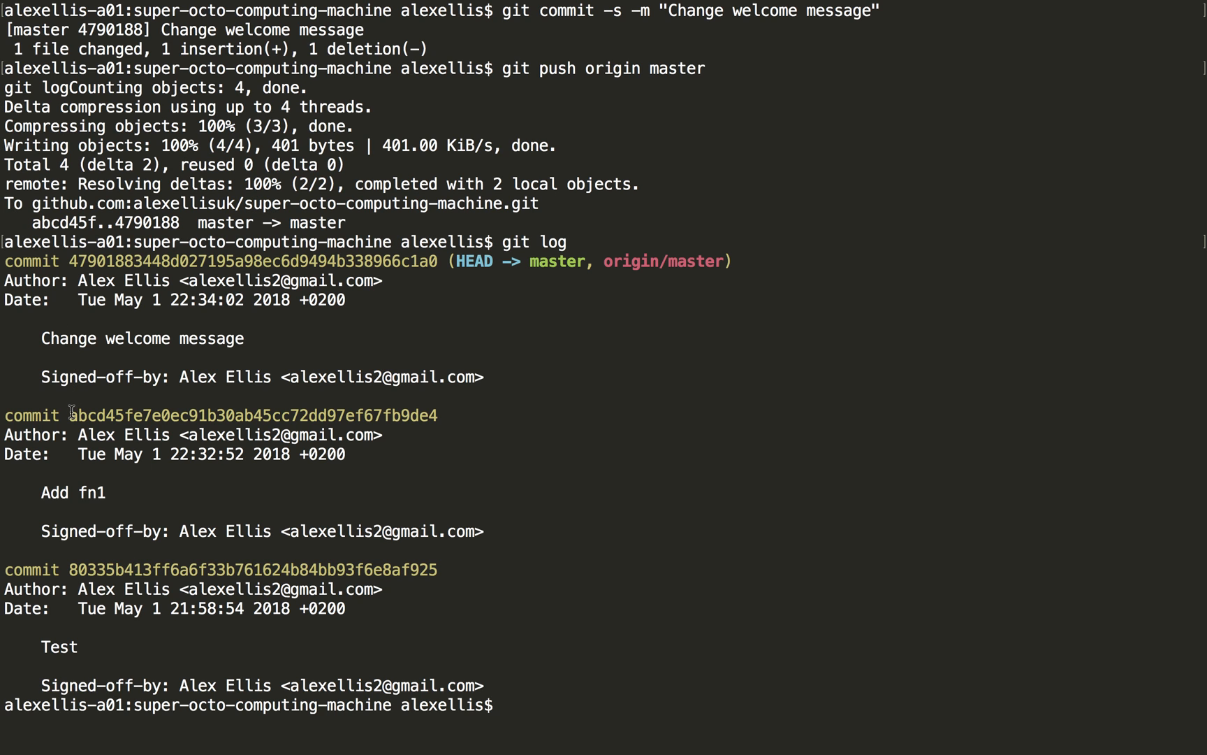
double_click(86, 415)
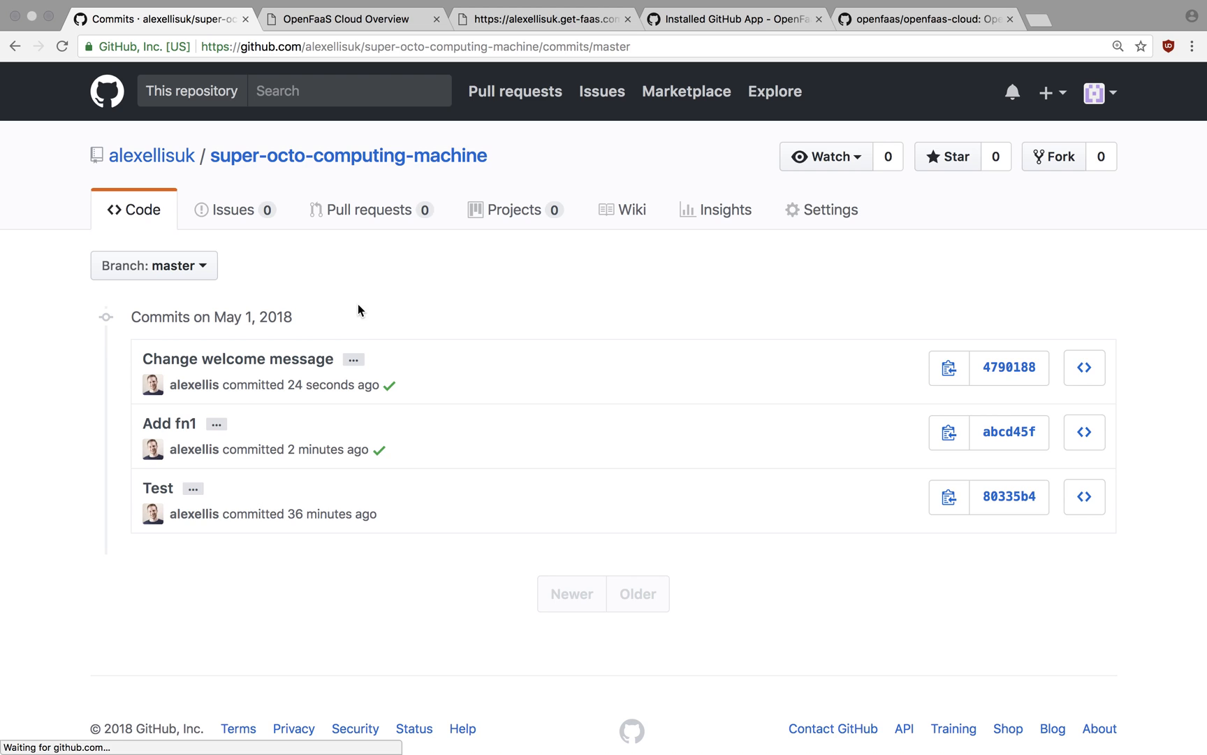
mouse_move(391, 386)
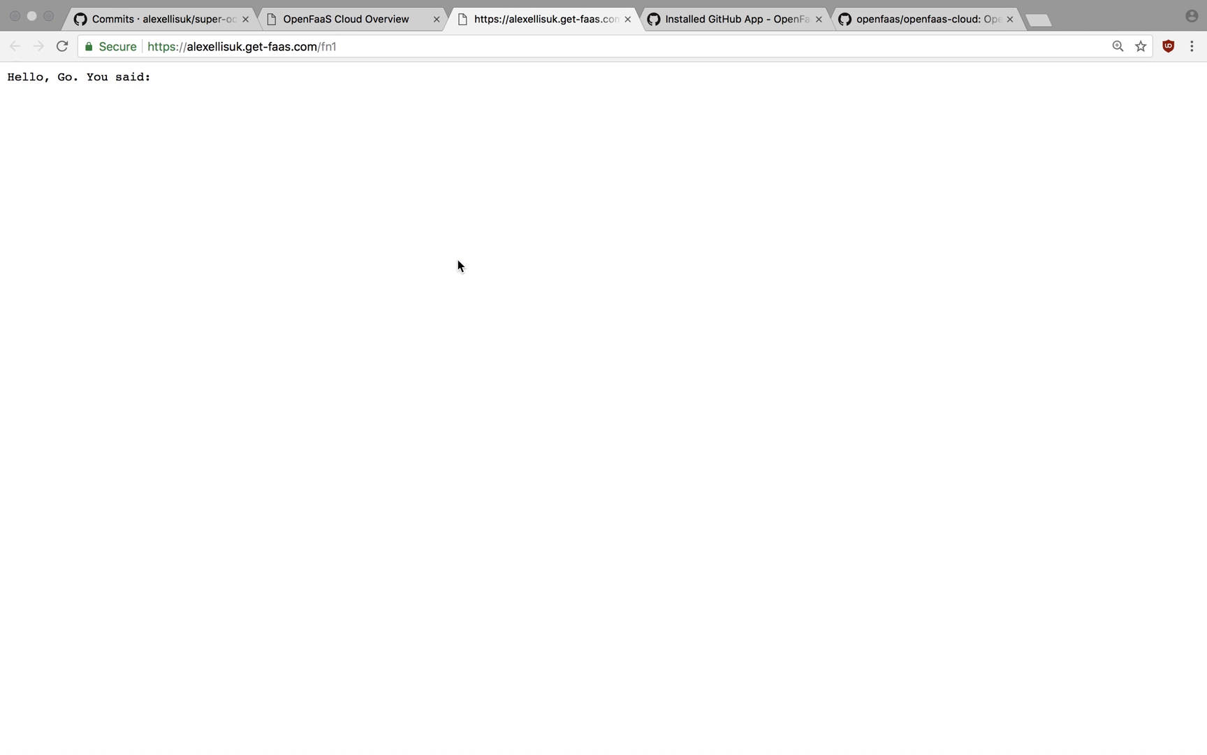
Step: Reload the OpenFaaS Cloud overview and view the fn1 endpoint replying "Hello, OpenFaaS."
left_click(63, 46)
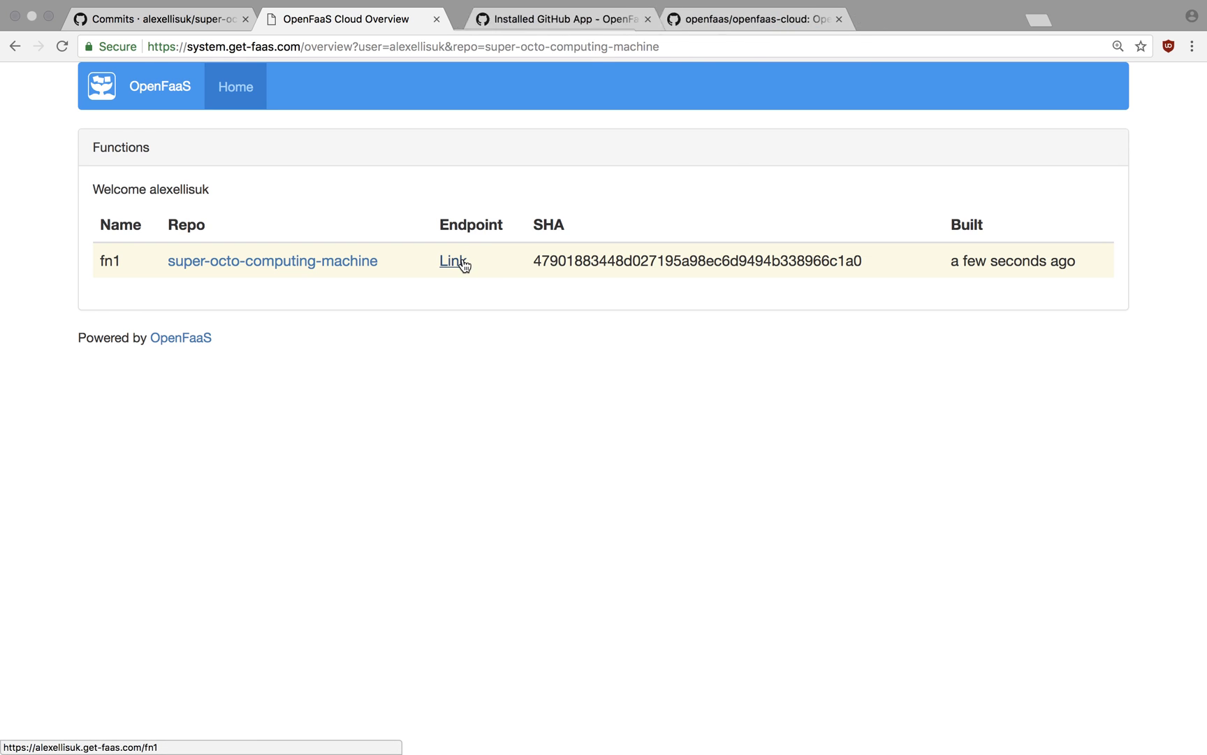
left_click(448, 260)
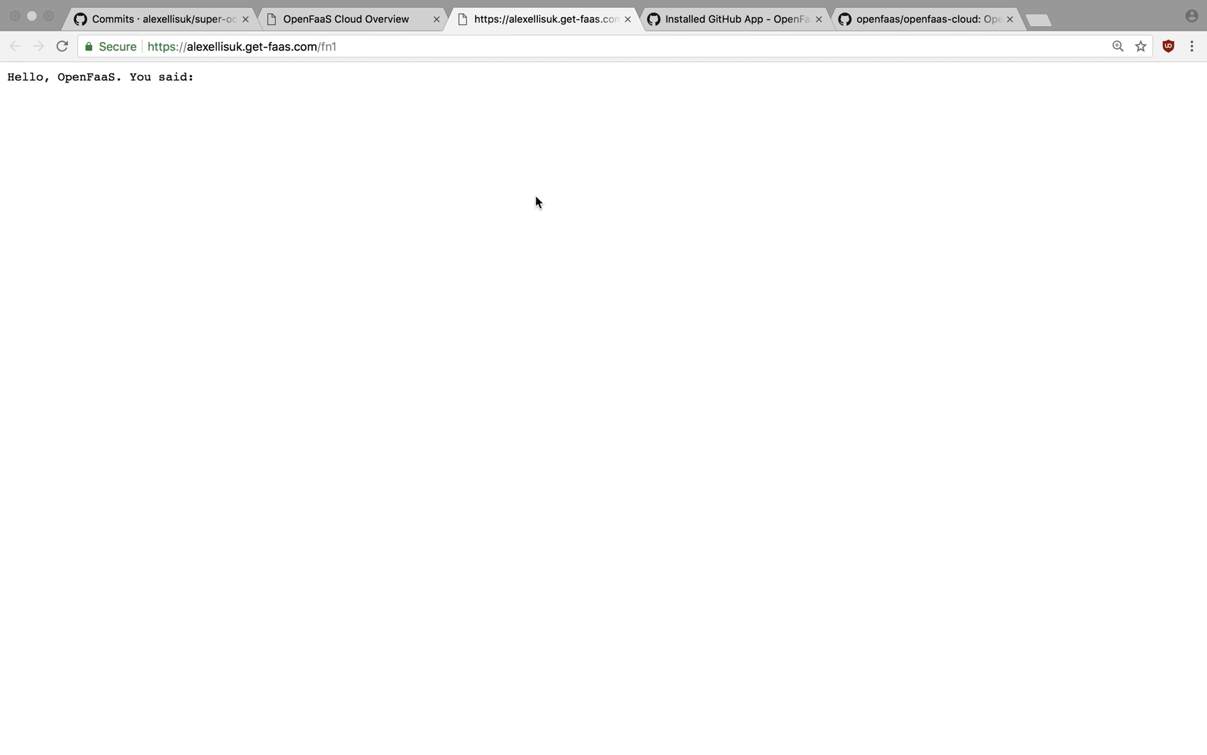
mouse_move(188, 77)
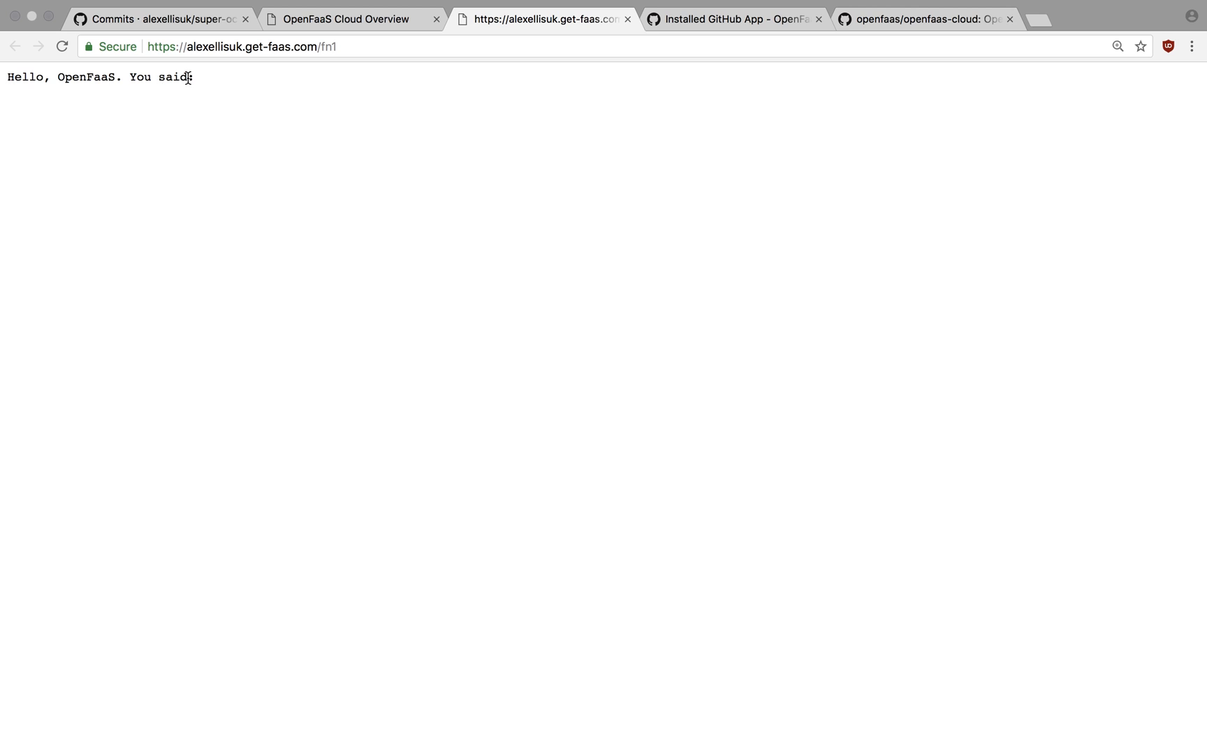
left_click(241, 47)
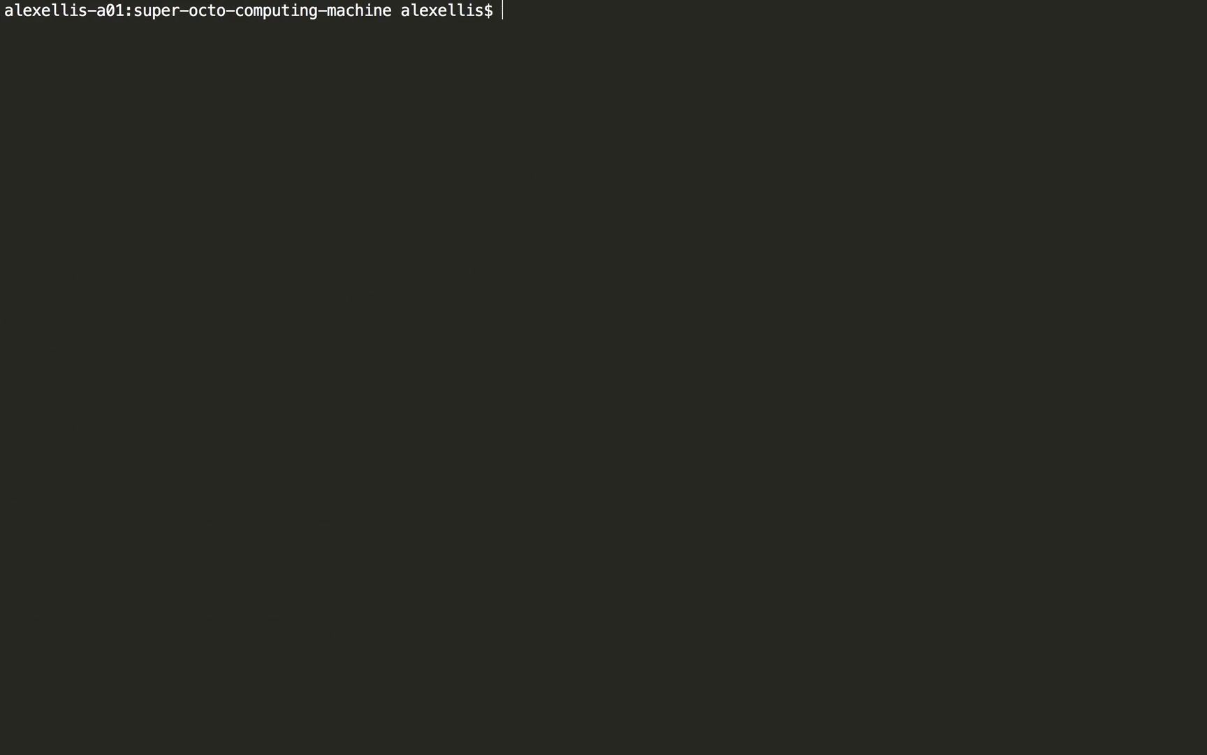
Step: Post "that's cool" to the fn1 URL with curl twice, getting "Hello, OpenFaaS. You said: that's cool"
type("curl -d")
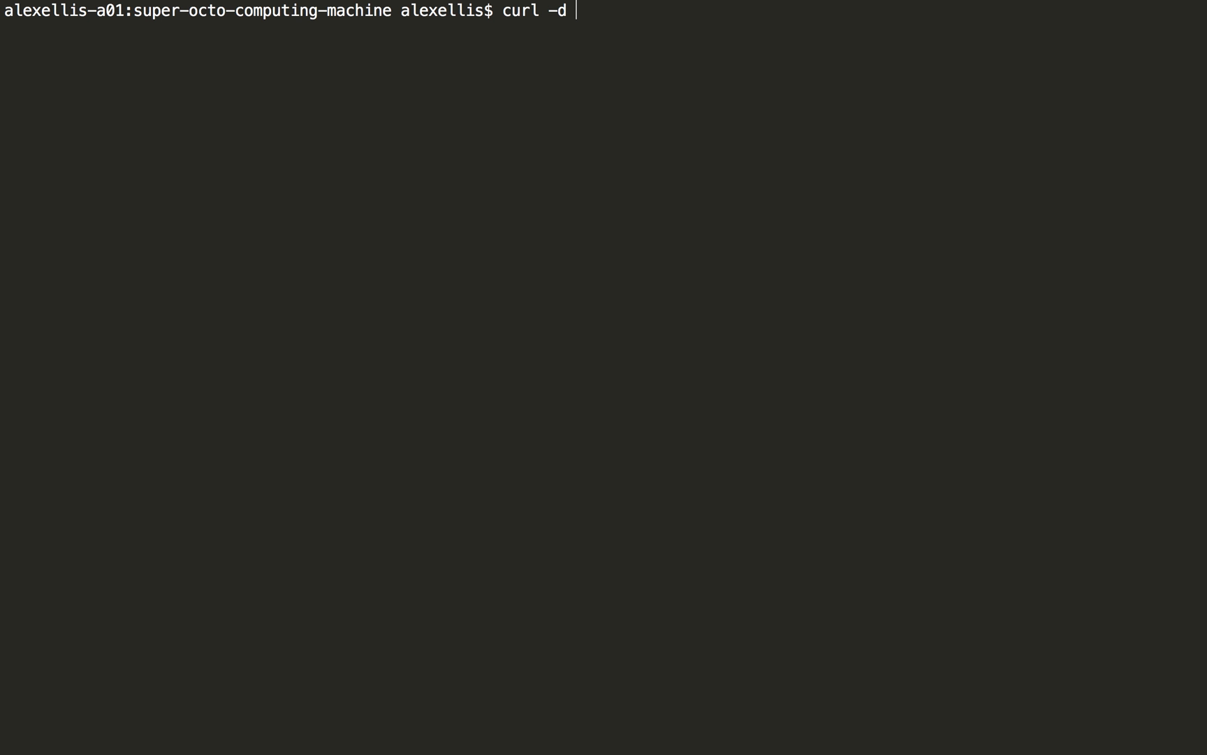
type("\"that's cool")
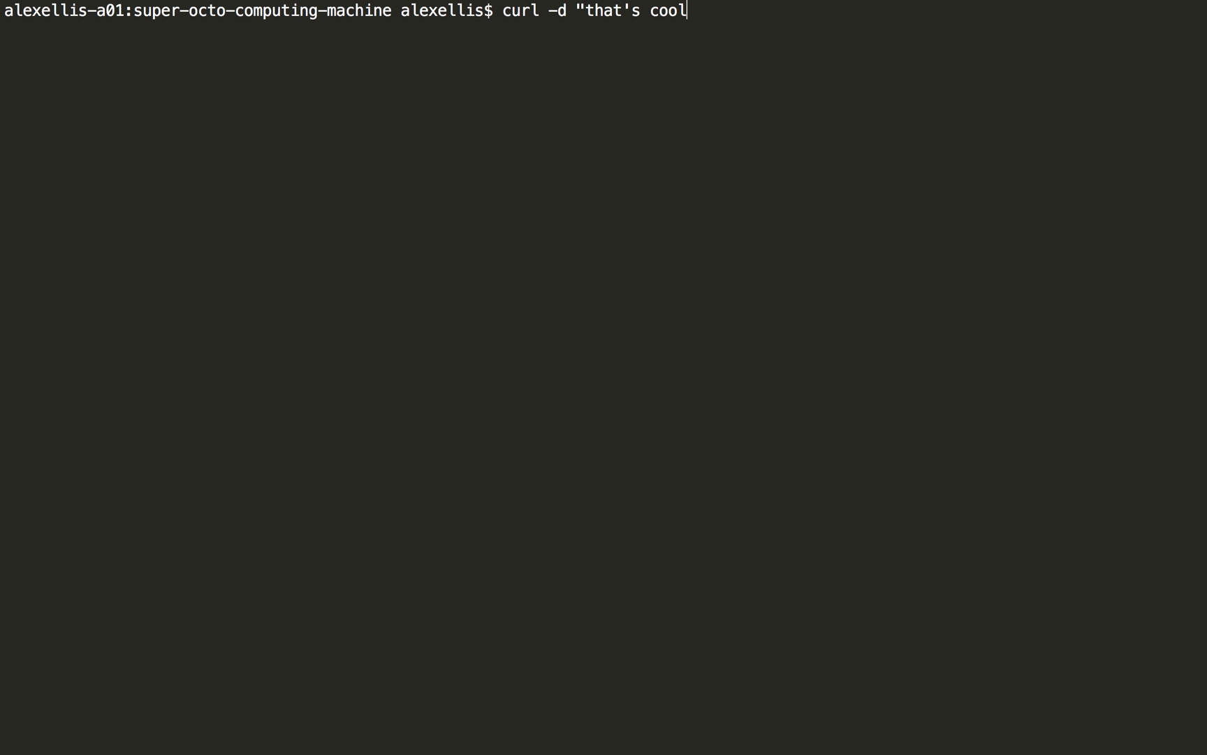
type("\" https://alexellisuk.get-faas.com/fn1")
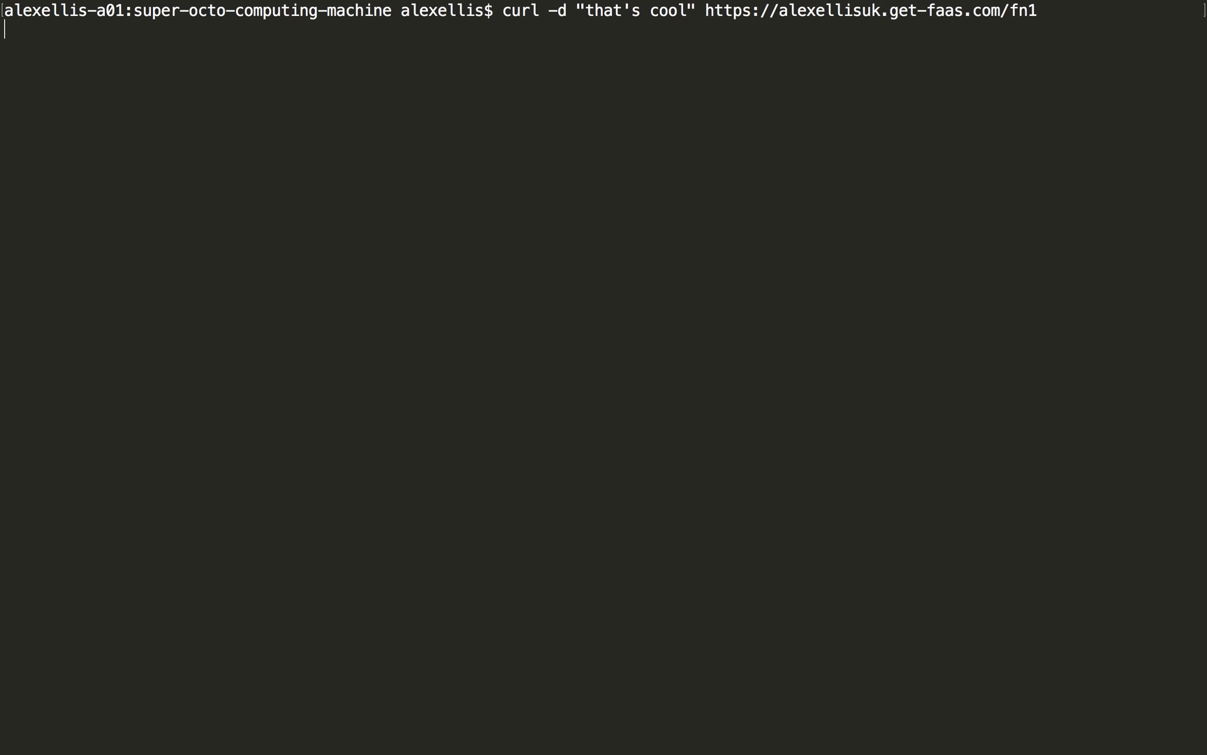
key("Return")
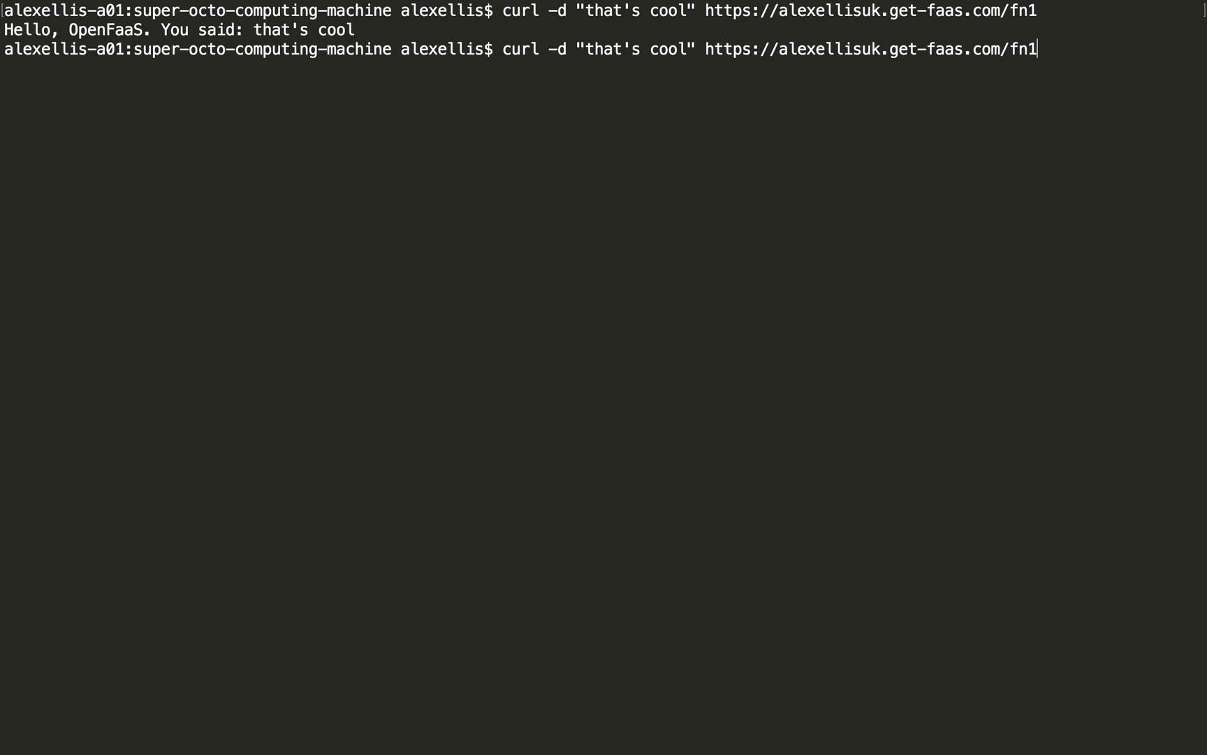
key("Return")
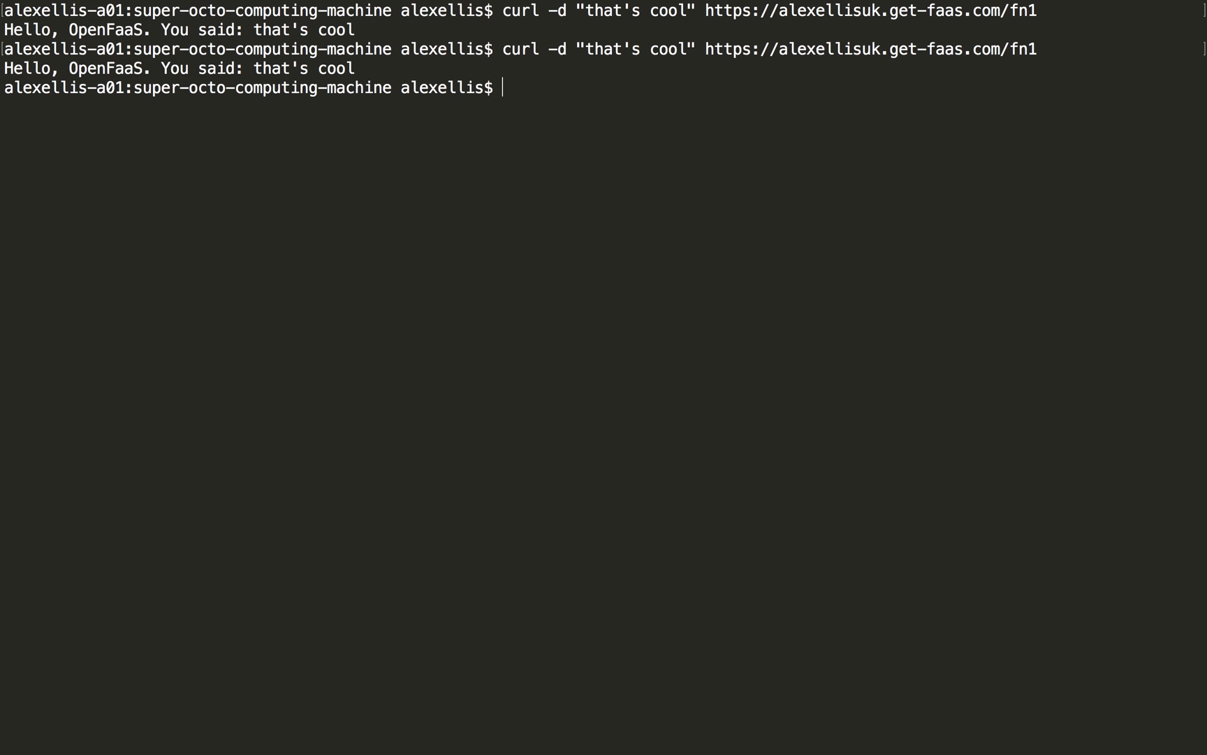
mouse_move(474, 179)
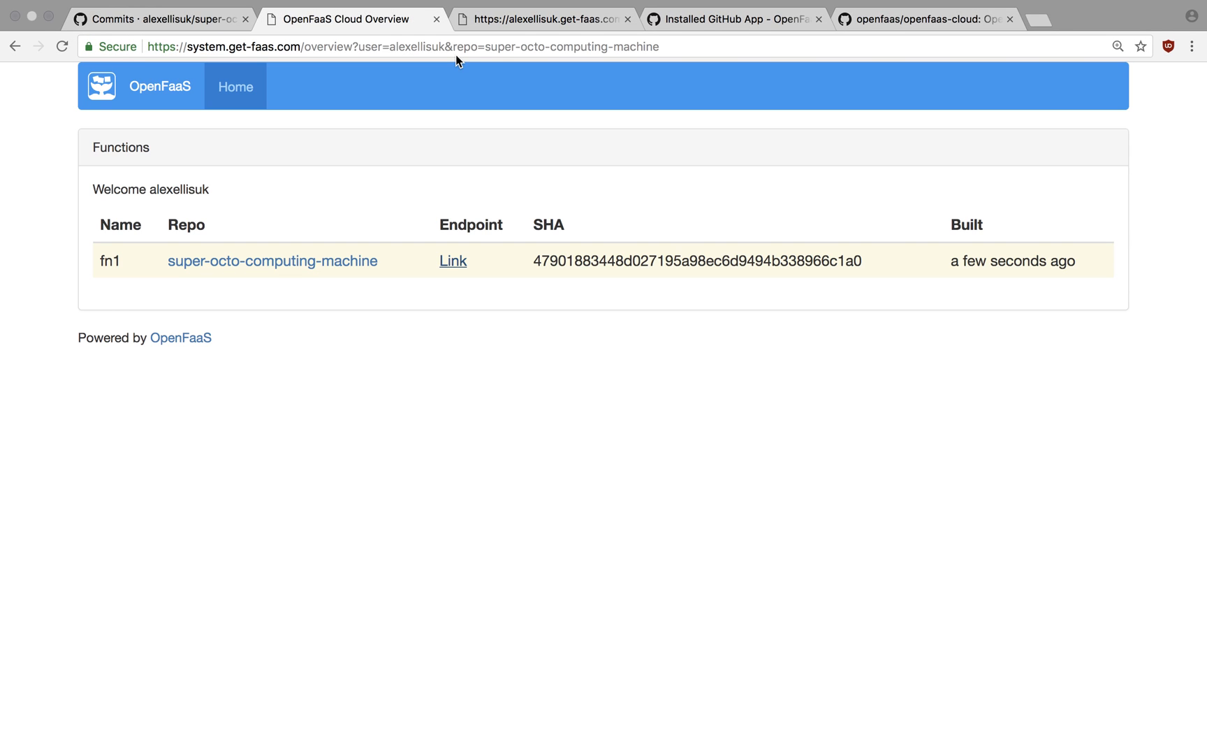
Step: View the GitHub commit list with both commits green, then recheck the OpenFaaS Cloud overview
left_click(154, 18)
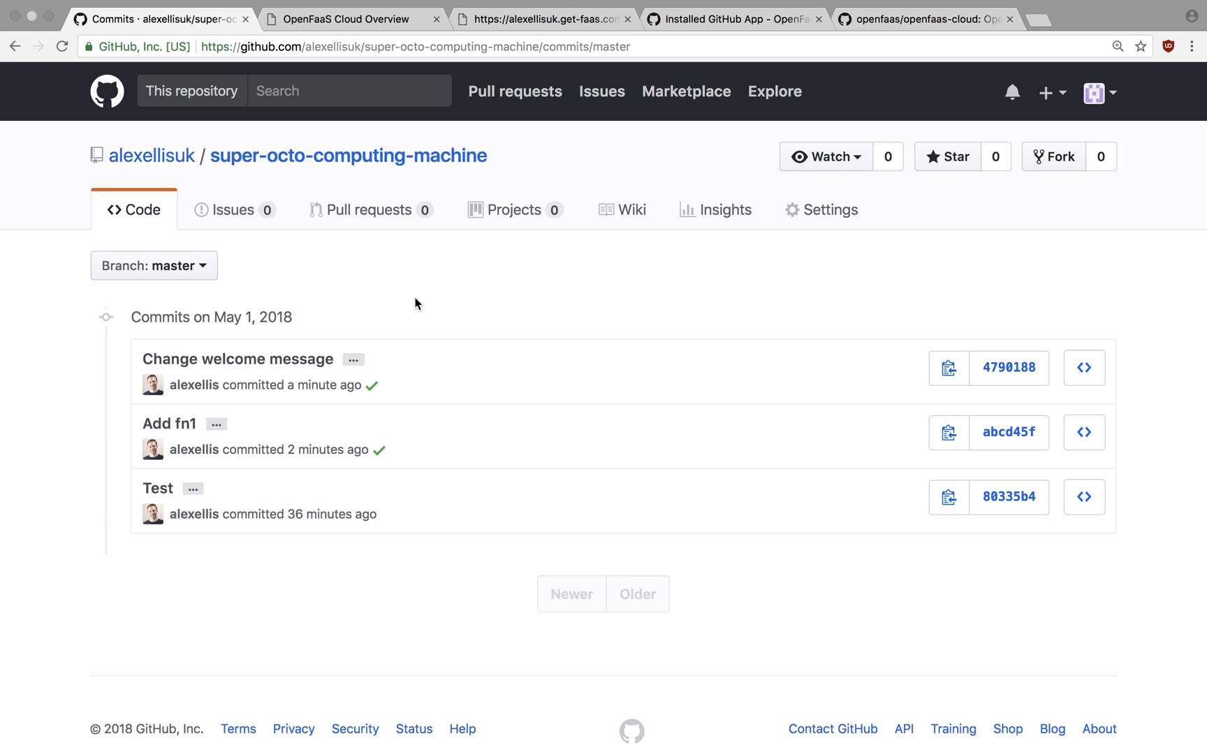
left_click(351, 18)
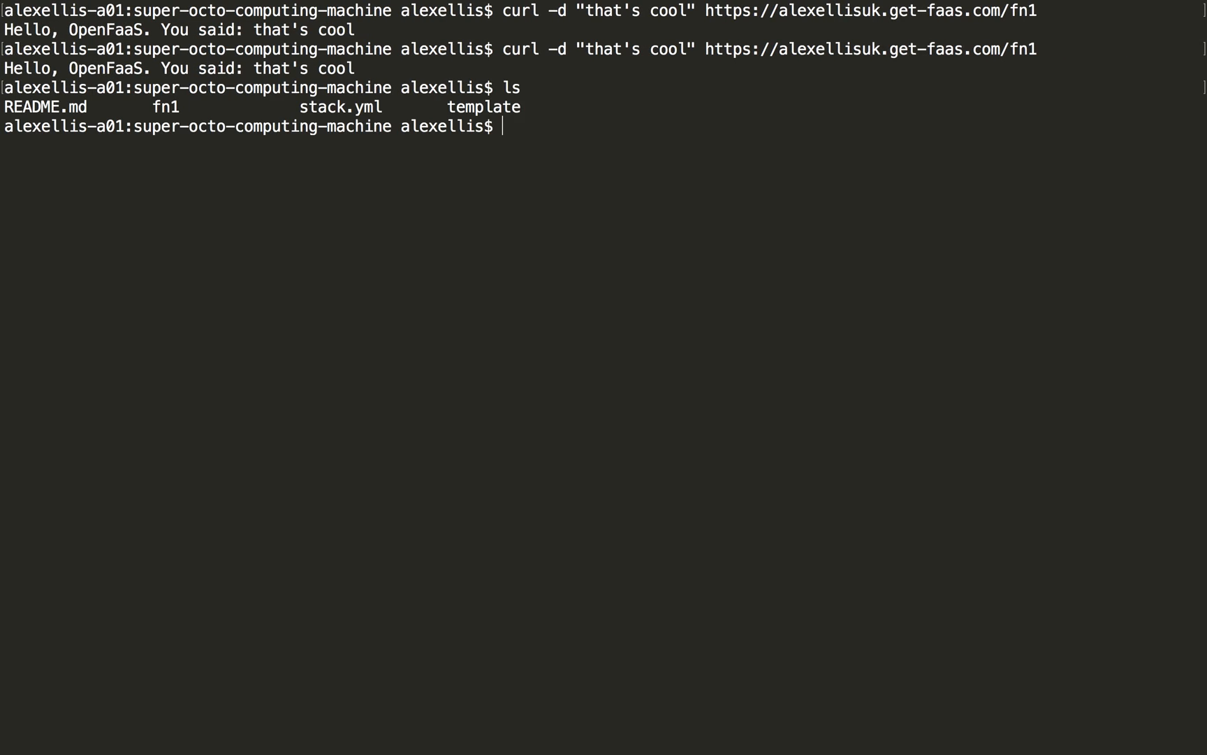
Step: Change one line in fn1/handler.go, stage it and commit it as "Add a bug"
type("nano fn1/handler.go")
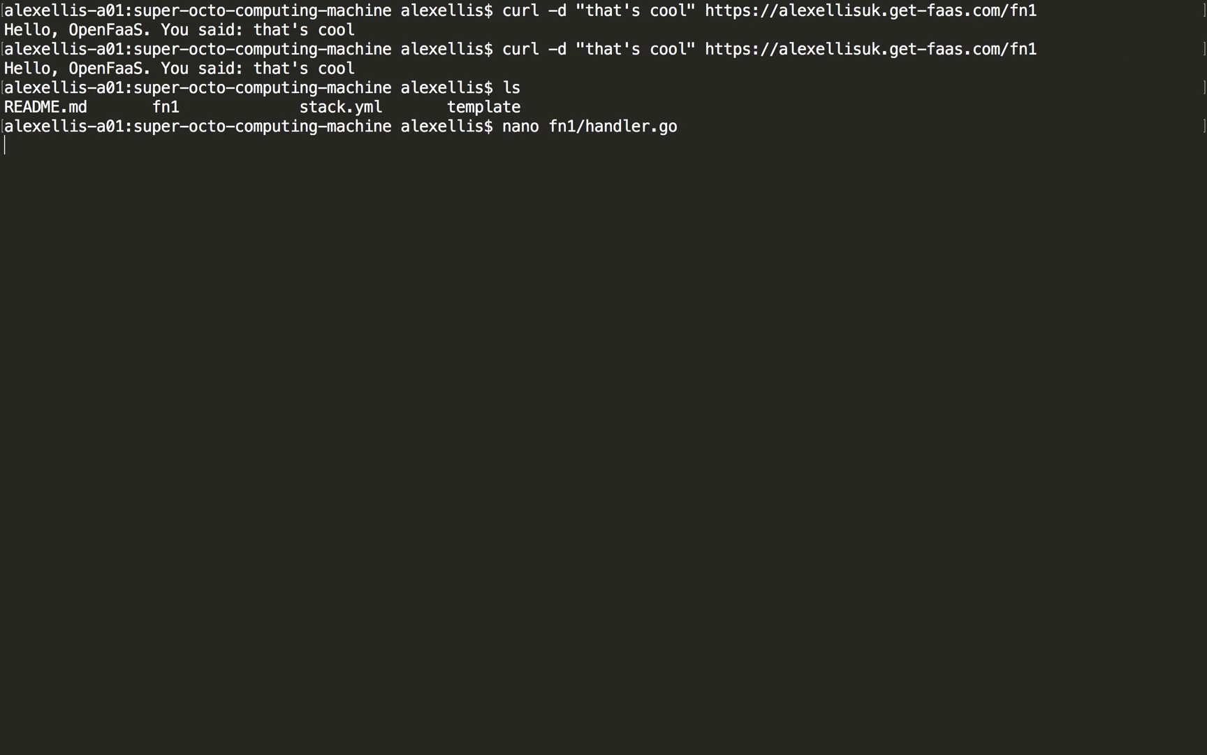
key("Return")
type("c")
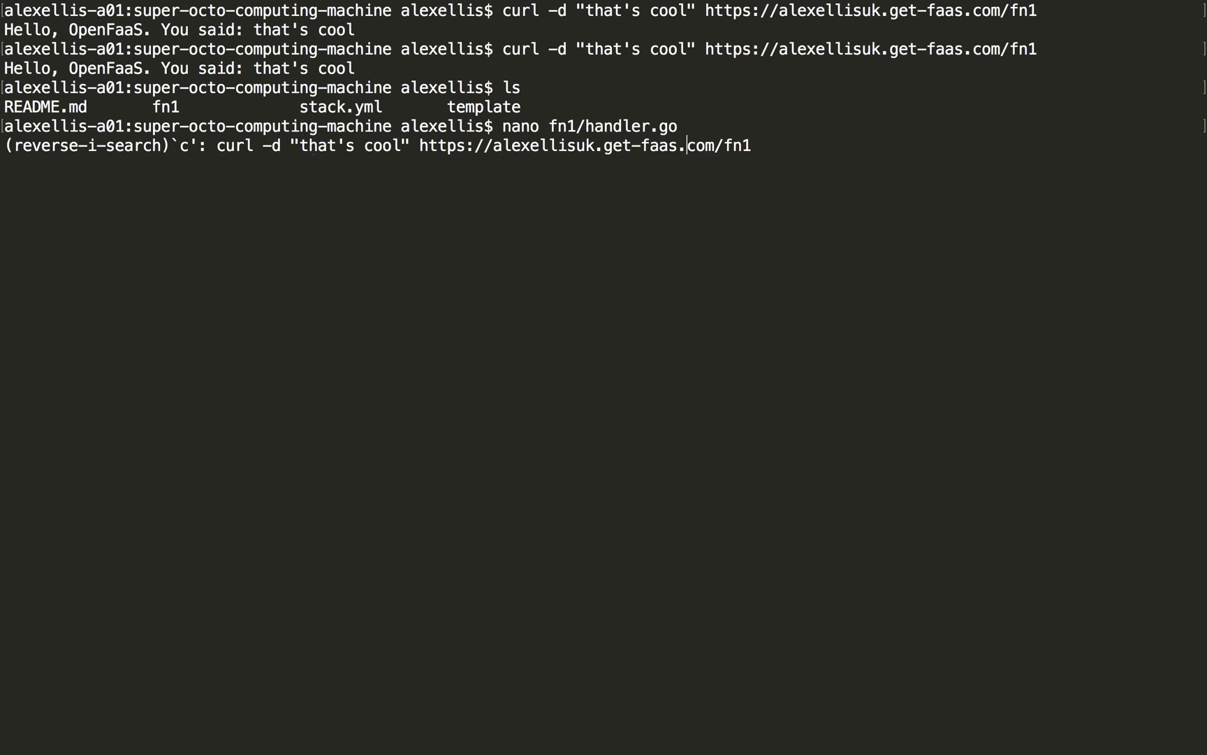
type("add")
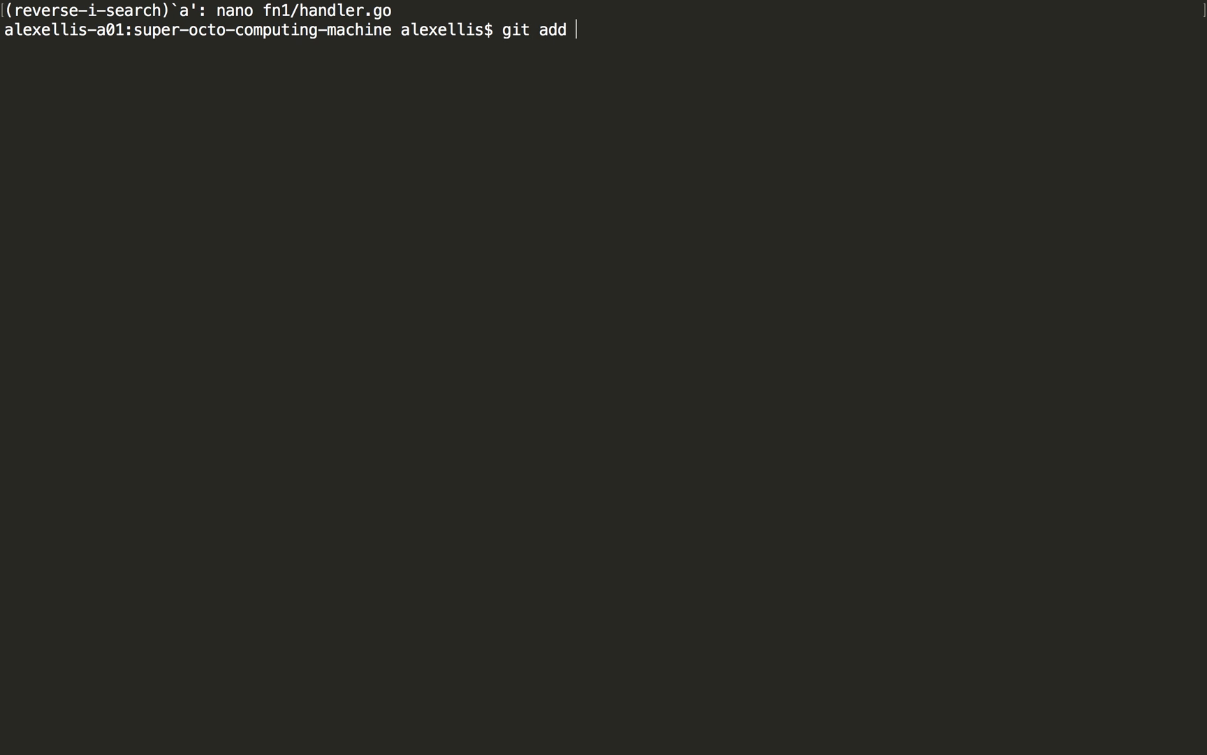
type(".")
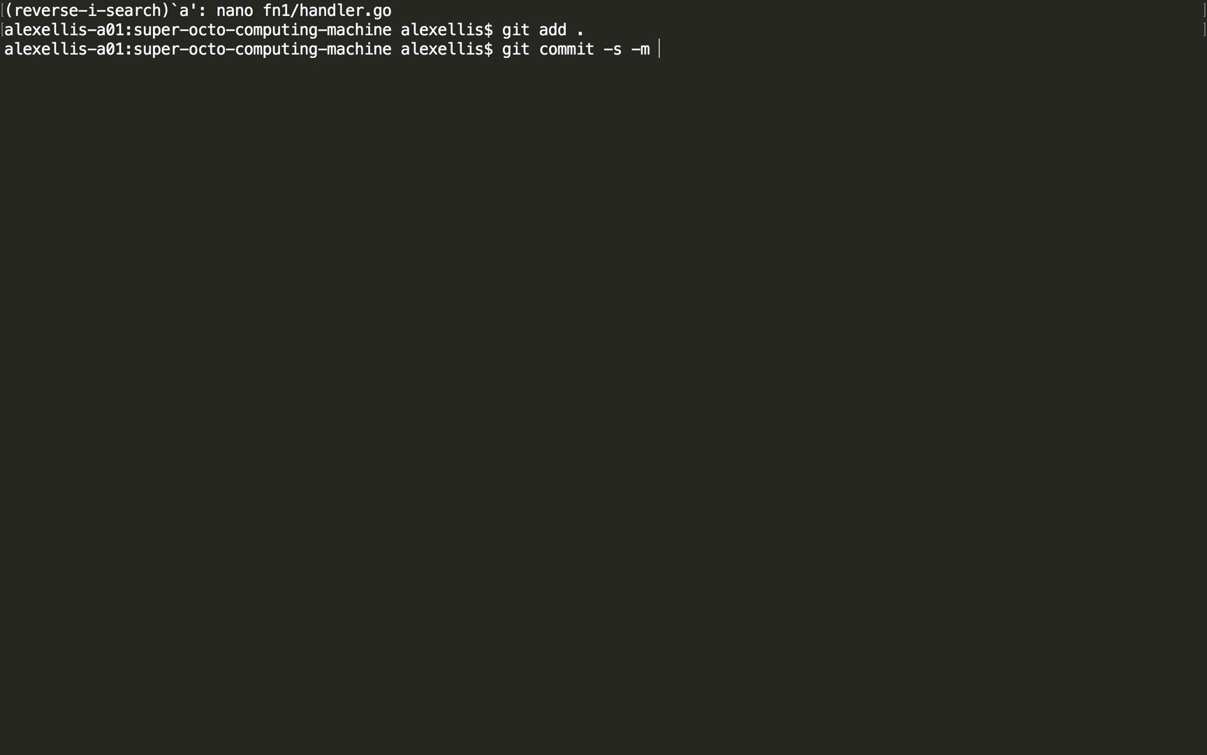
type("\"Add a bug\"")
type("git push origin")
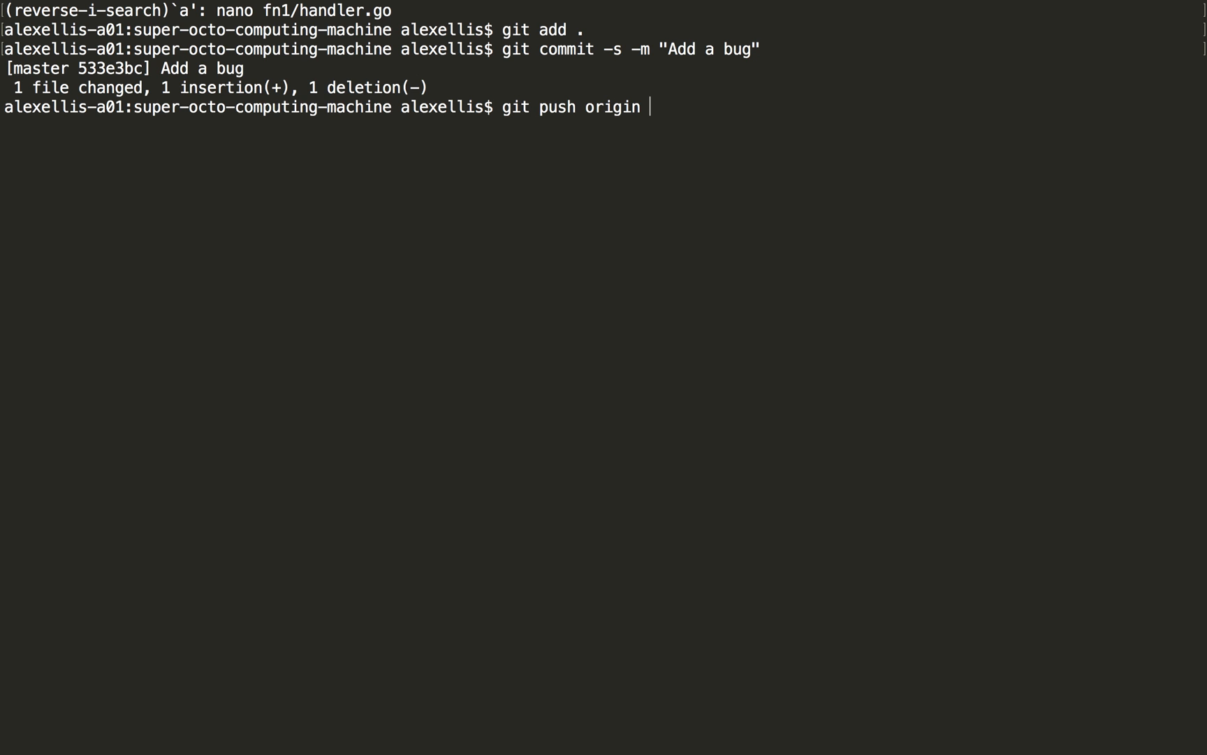
Step: Push the commit to origin master and show it at the top of git log
type("master")
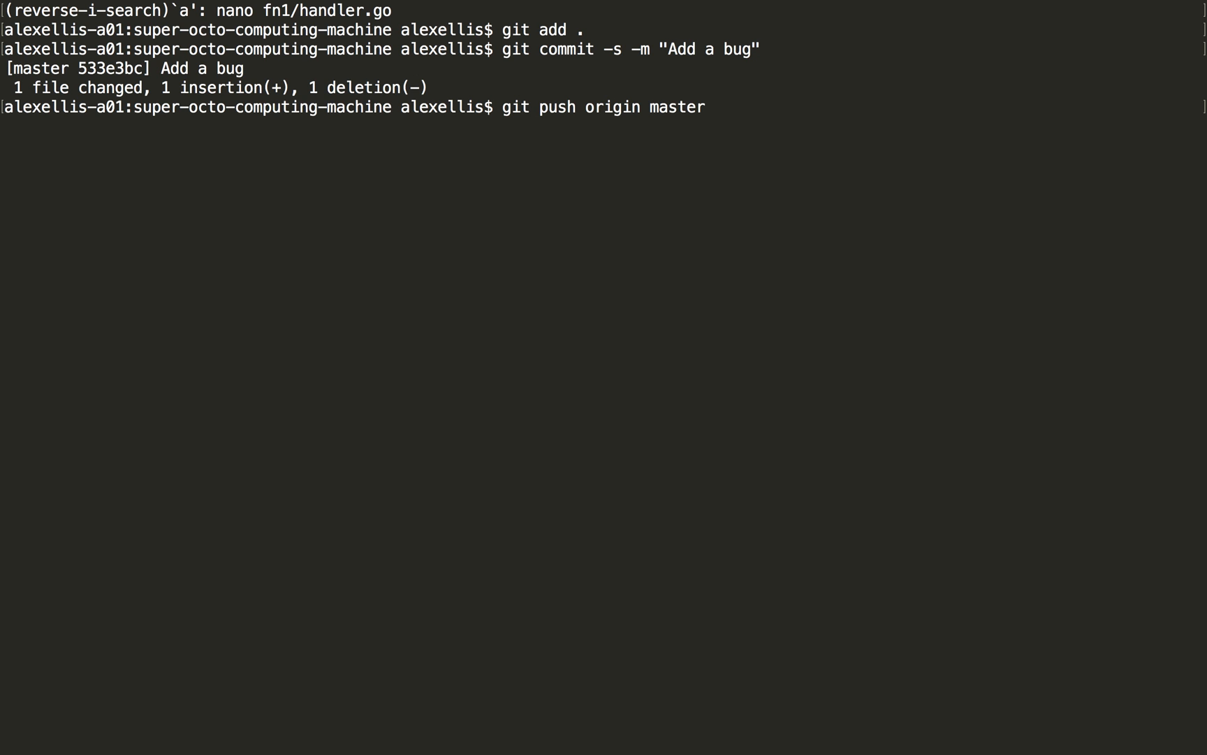
key("Return")
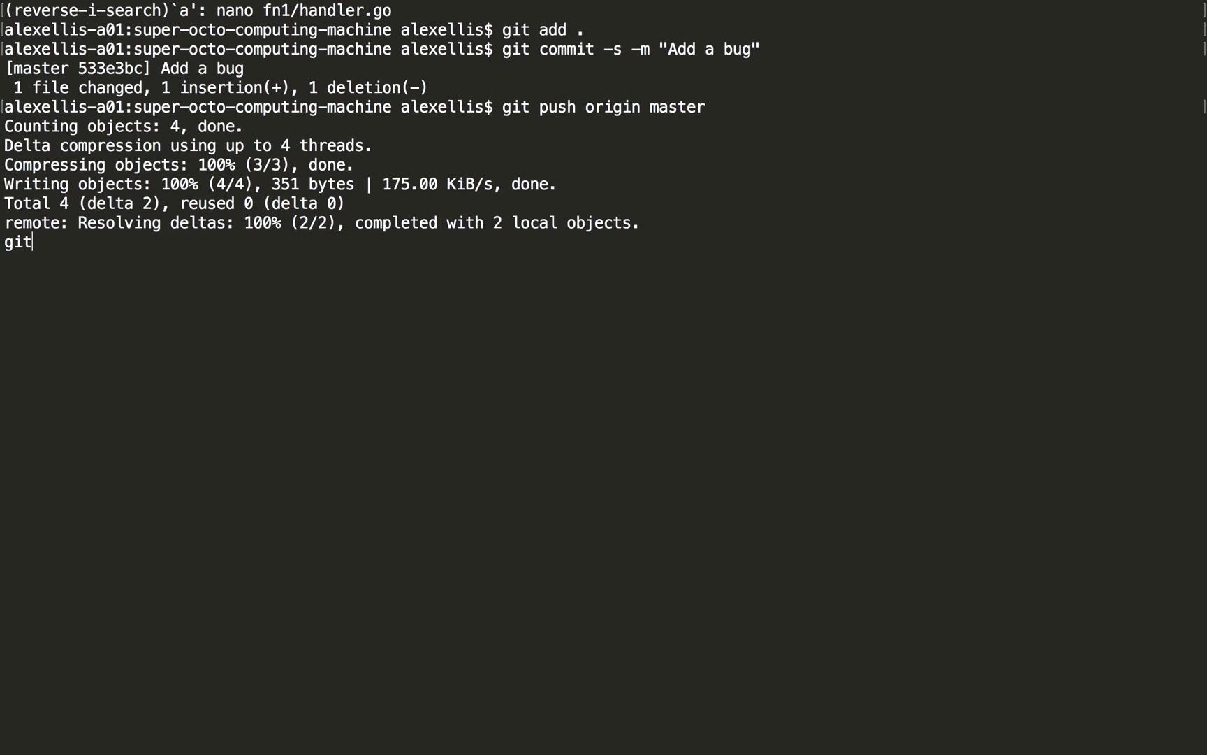
key("Return")
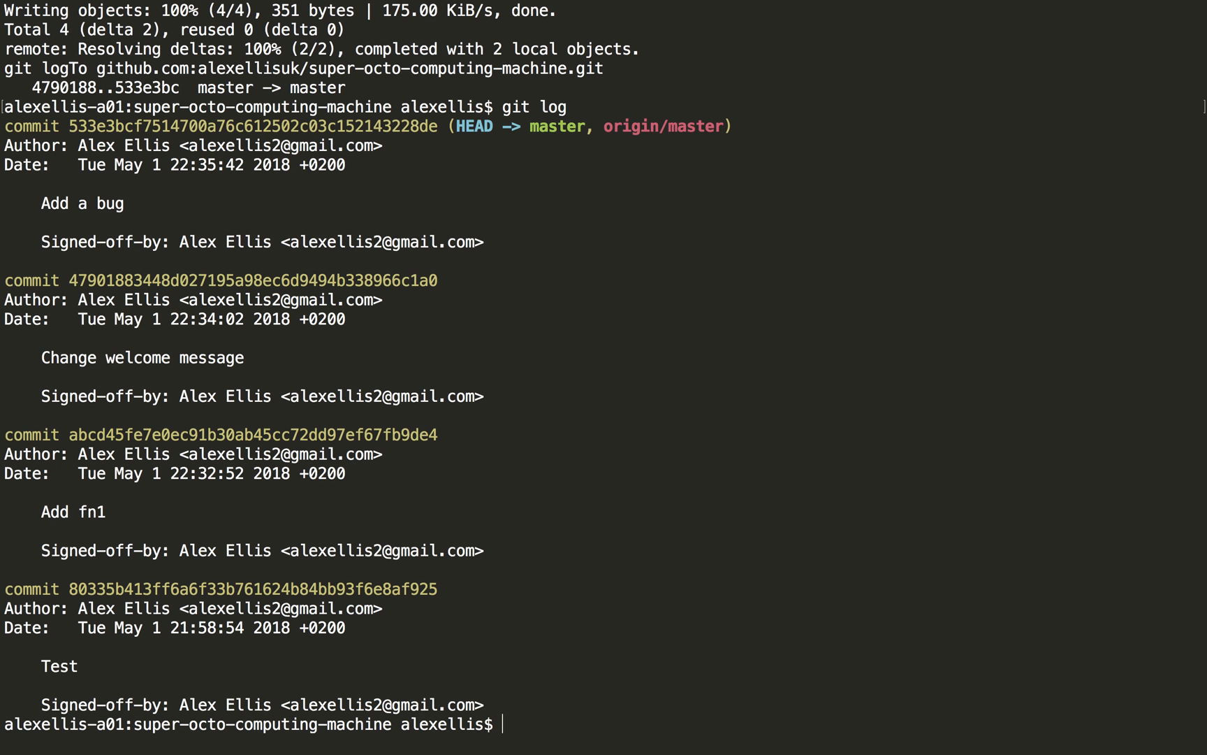
mouse_move(73, 126)
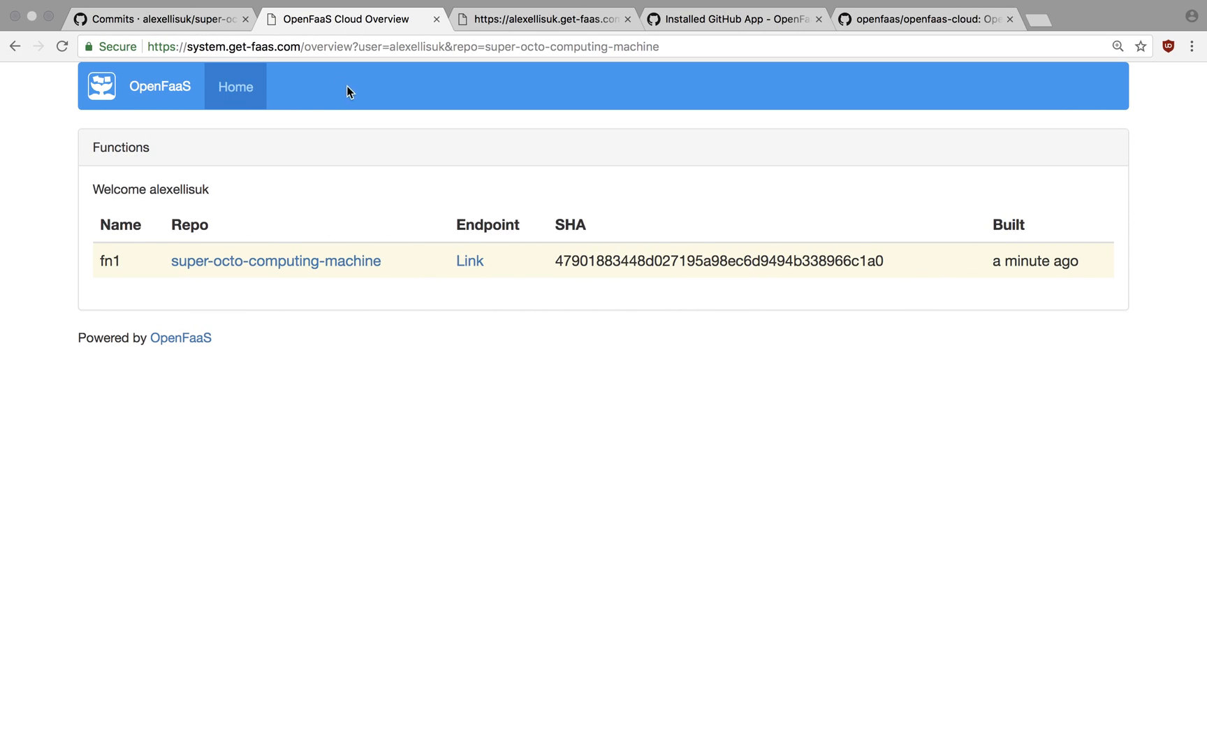
mouse_move(1047, 281)
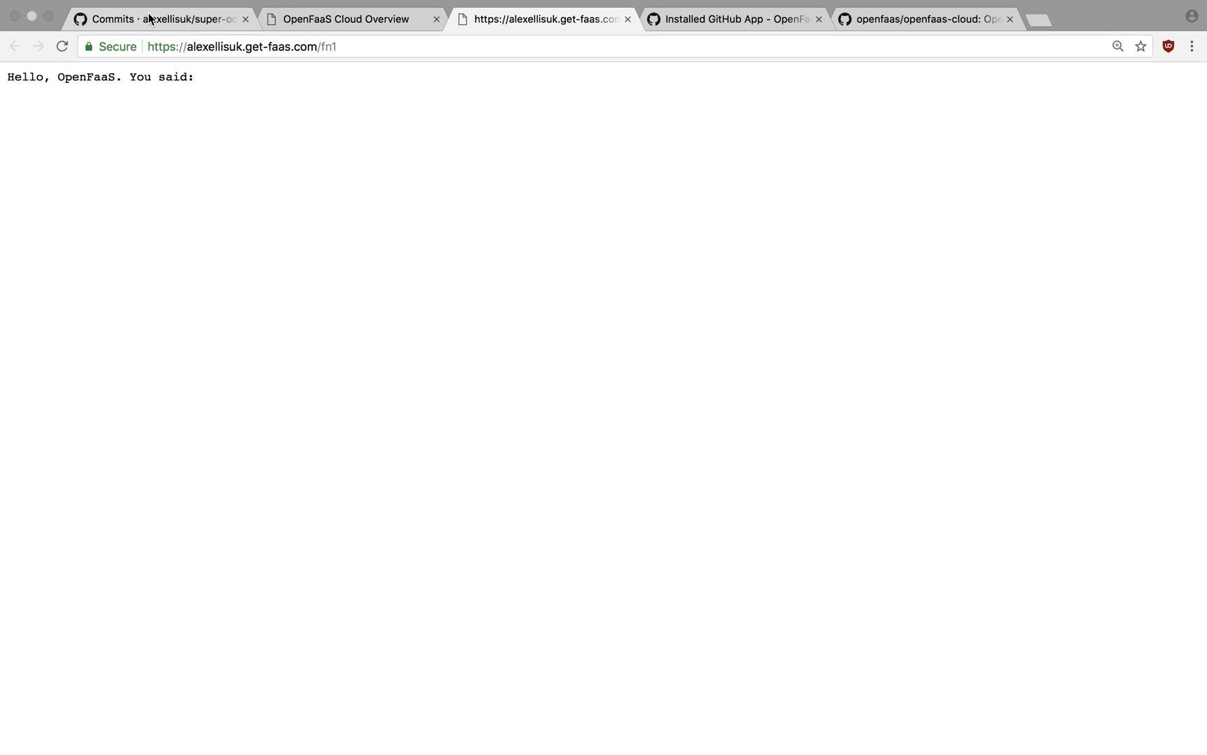
Step: View the GitHub commit list showing the red cross on "Add a bug", then return to Terminal
left_click(162, 18)
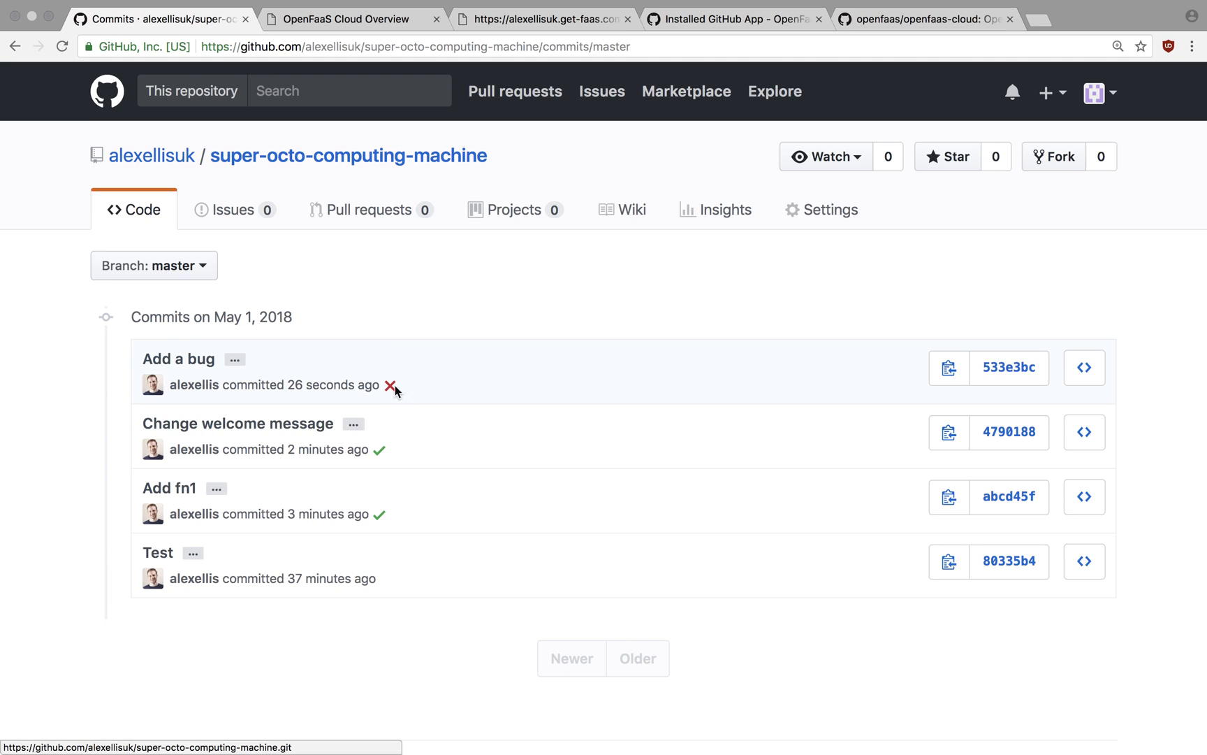
mouse_move(392, 386)
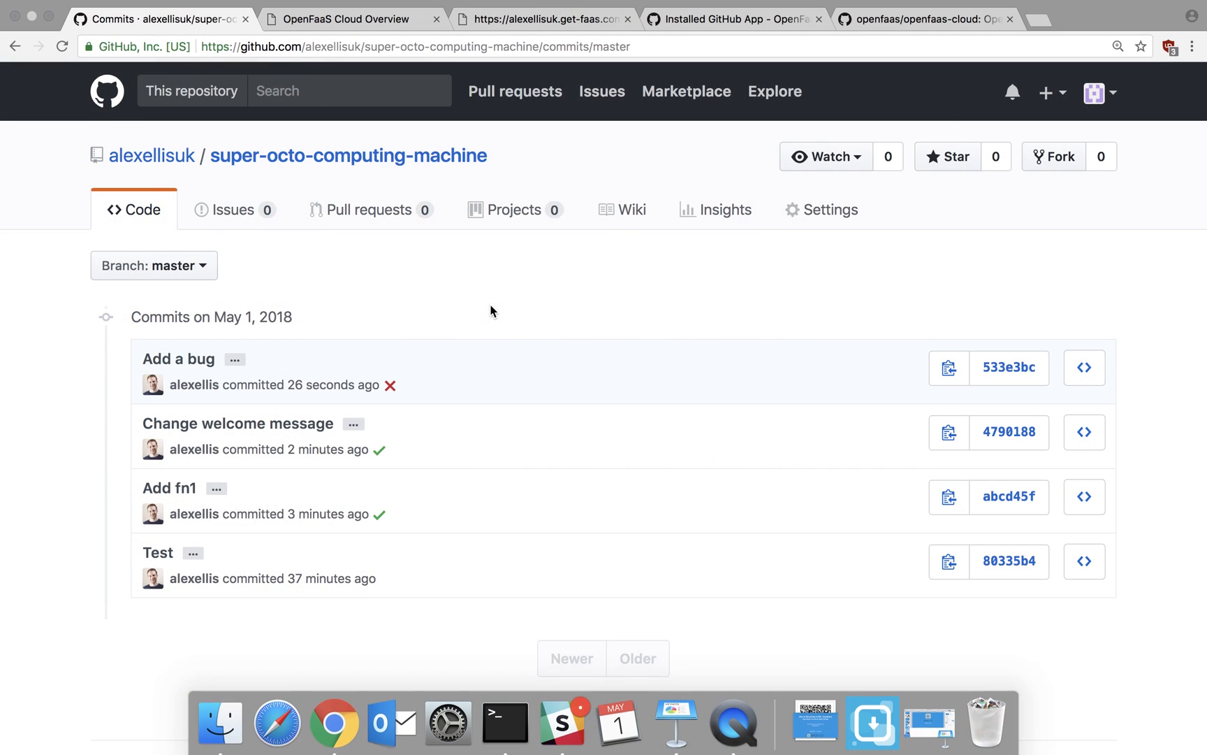
left_click(505, 721)
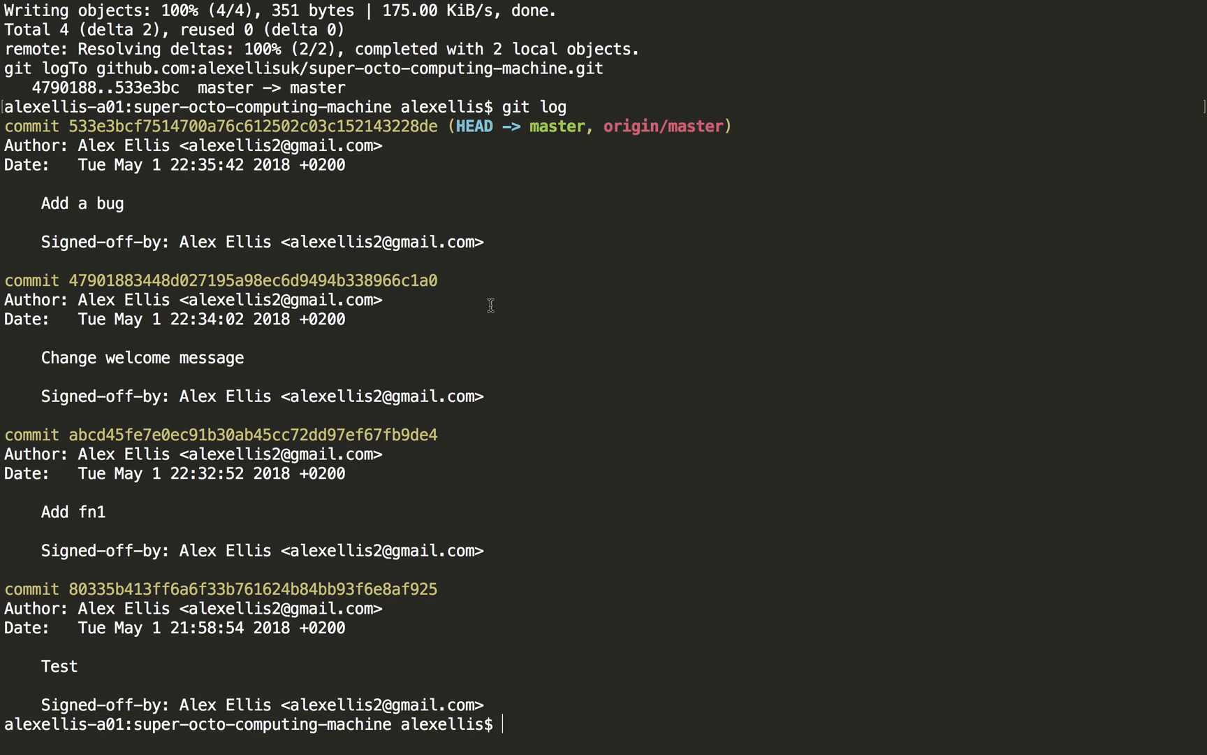
Step: Recall the faas-cli command from history to create the hipython Python function and add it to the stack
key("ctrl+r")
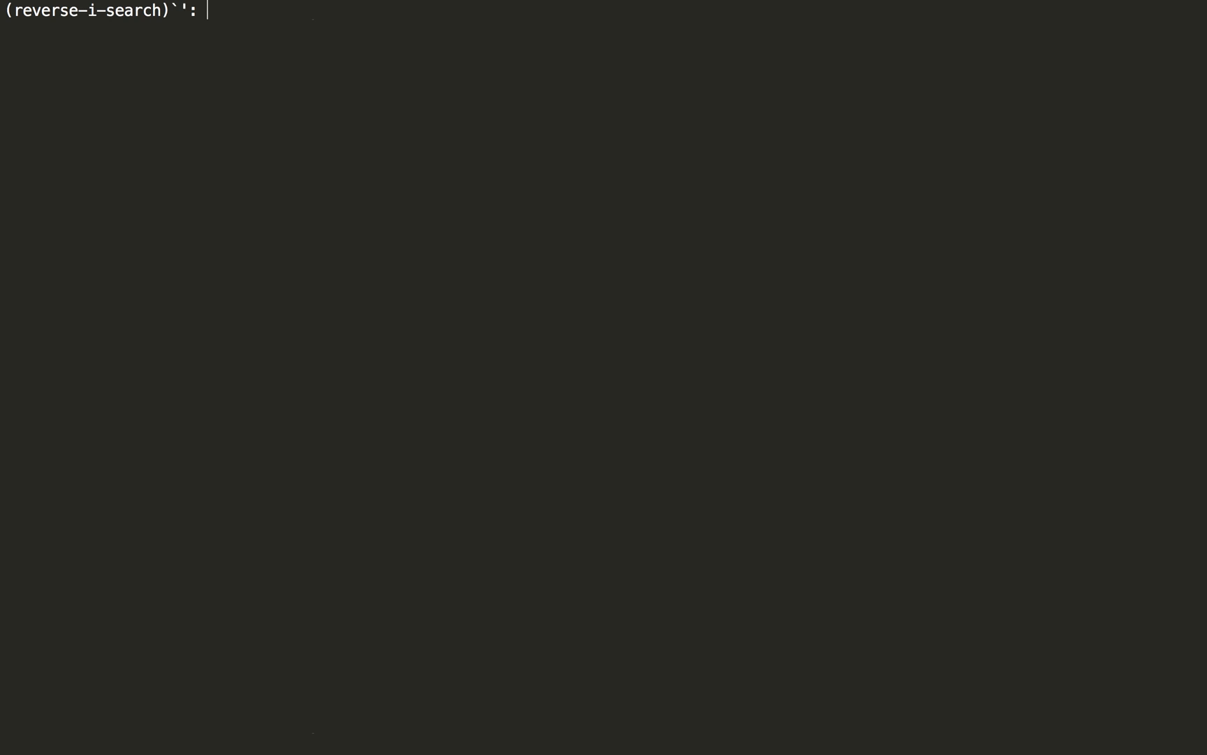
type("python3 --append ./stack.yml hipy")
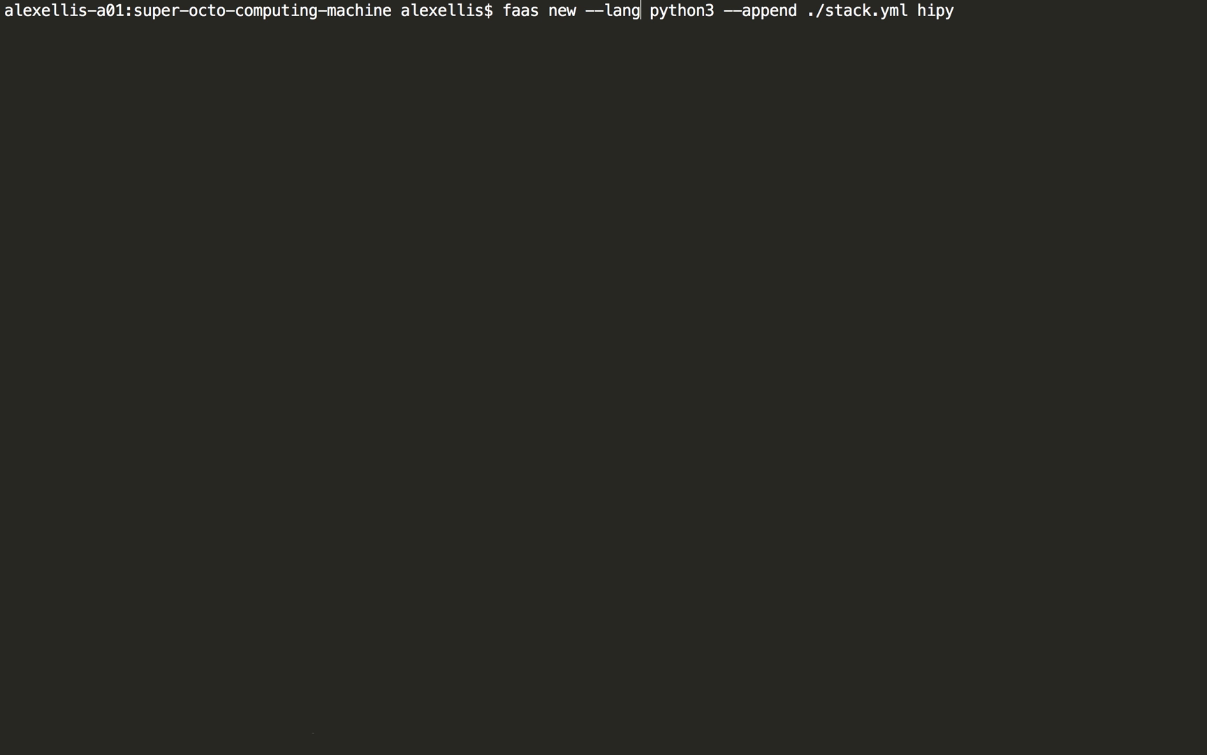
mouse_move(871, 11)
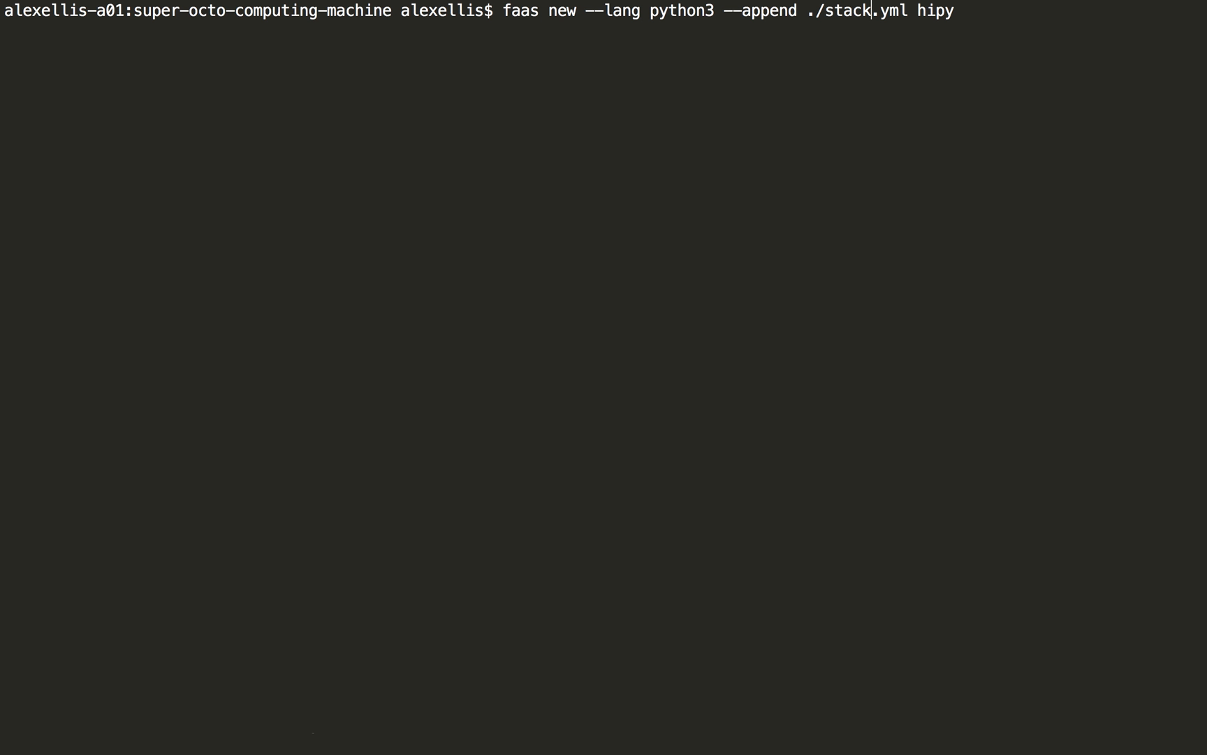
key("End")
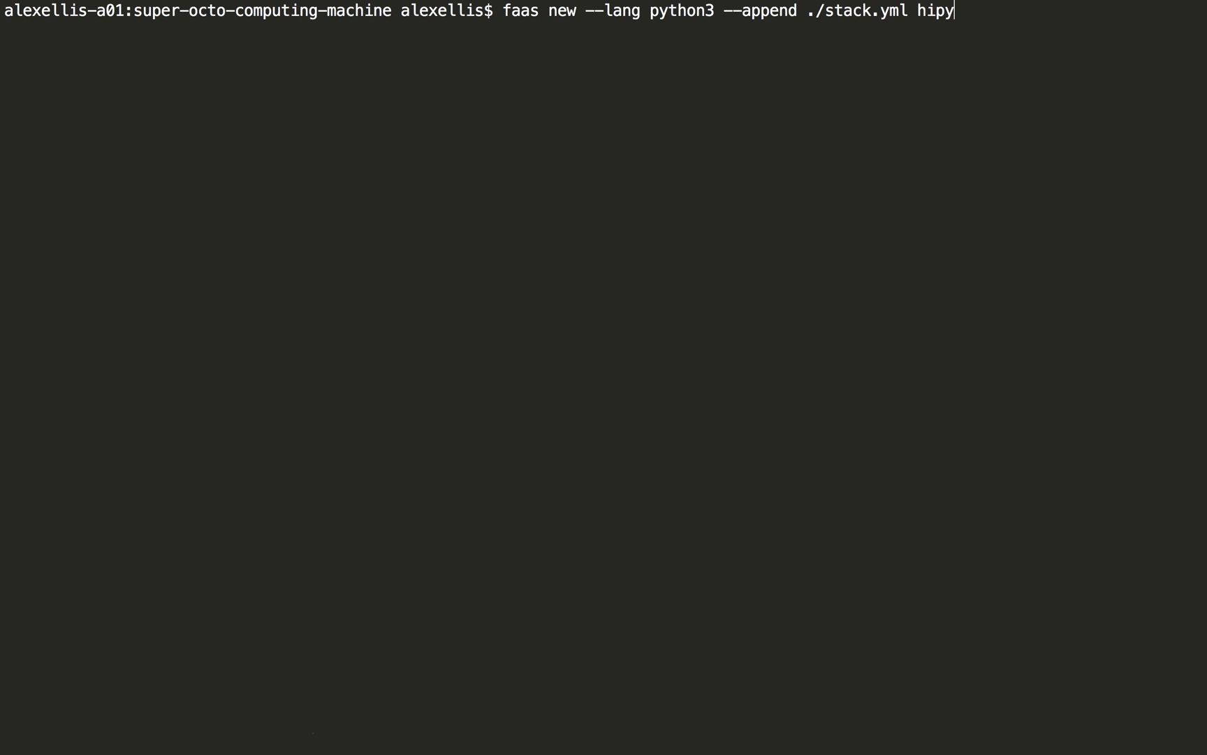
key("Return")
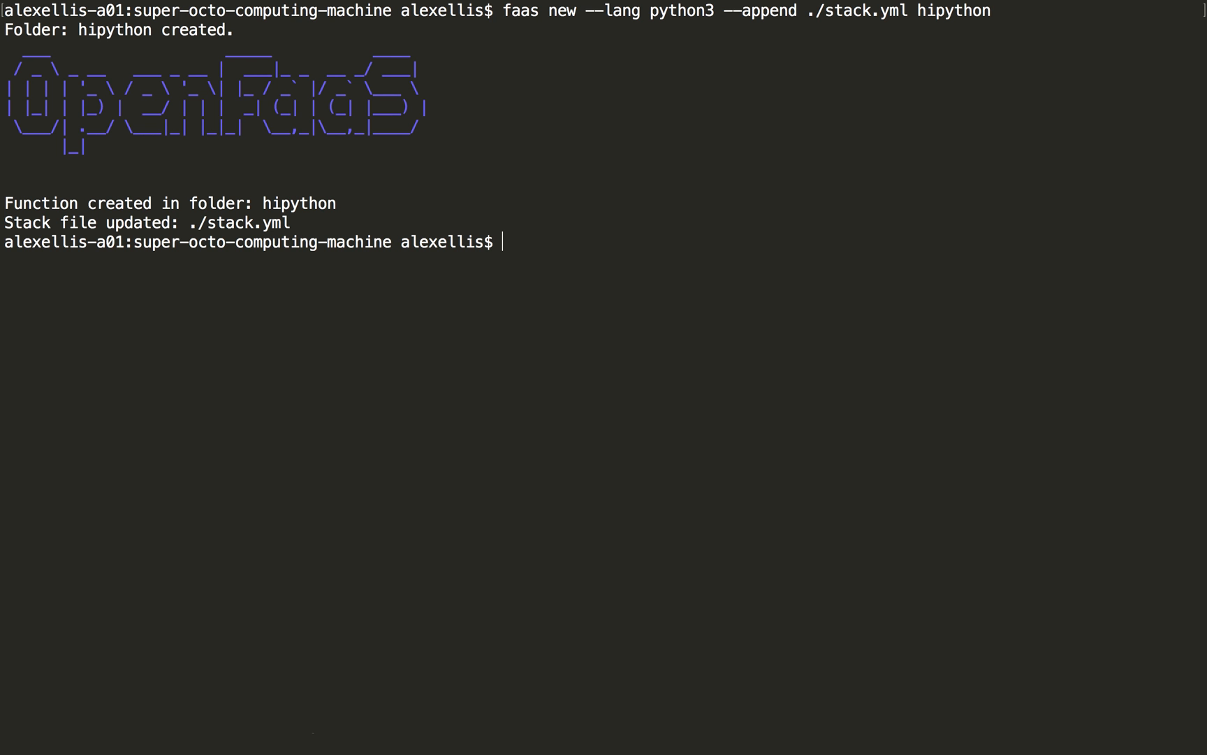
Step: Bring up hipython/handler.py in nano for editing
type("nano h")
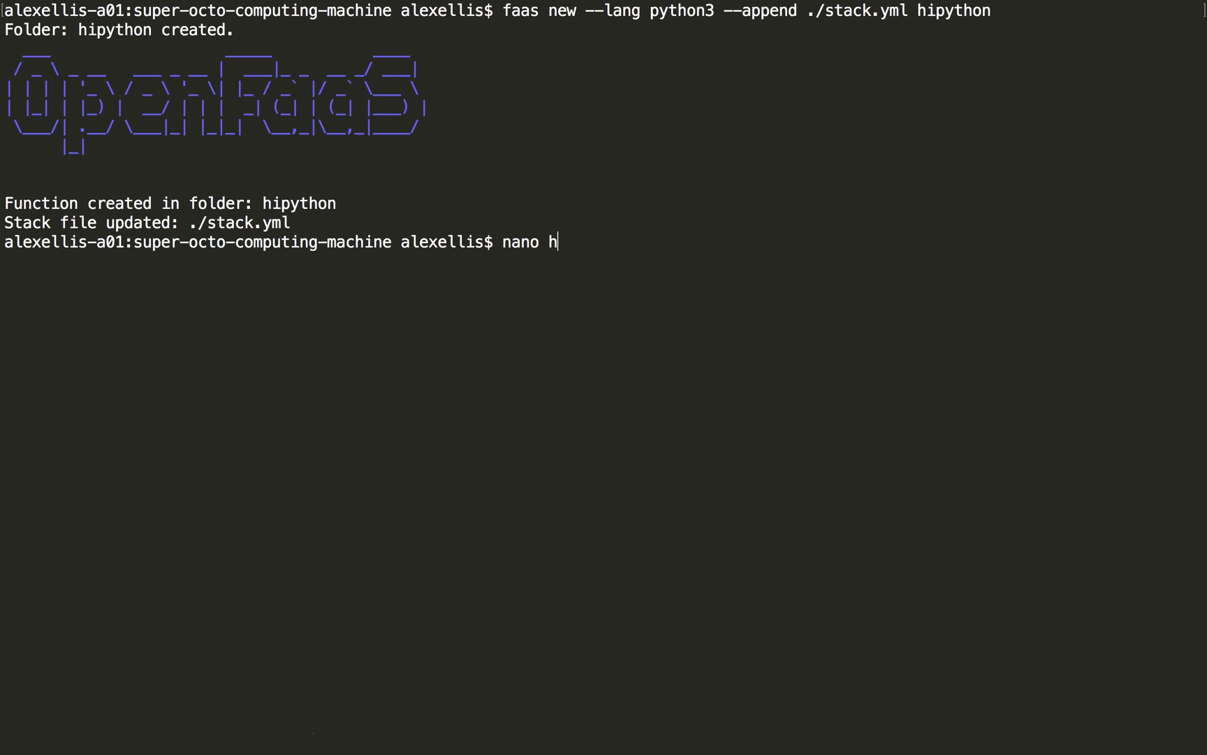
type("ipython/handler.py")
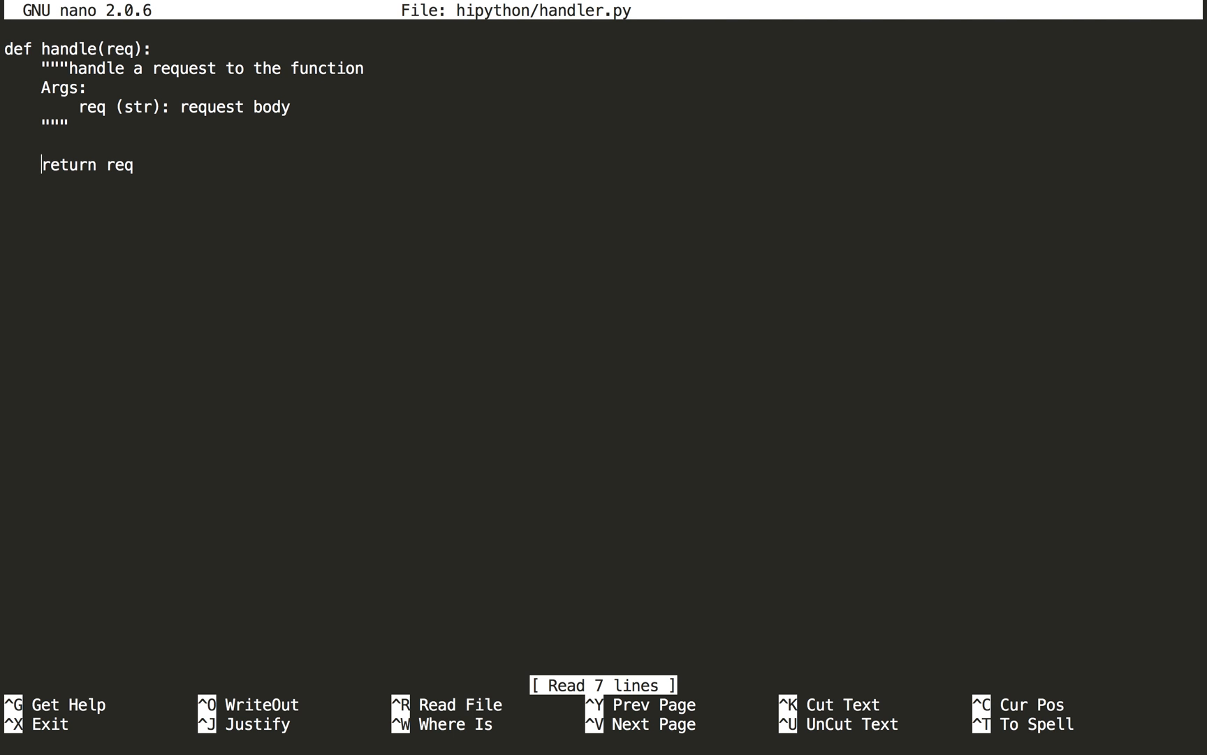
Step: Make hipython's handler prepend a Python text prefix to the request and save the file
type("\"\" +")
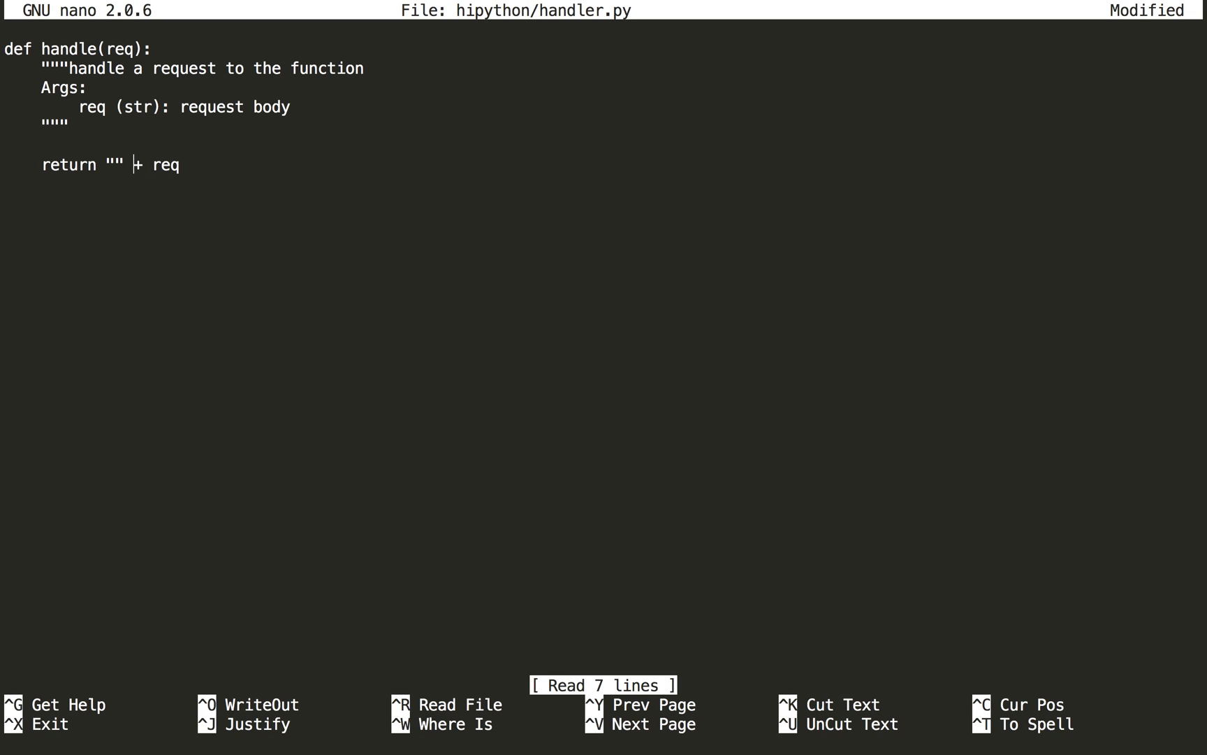
key("Left")
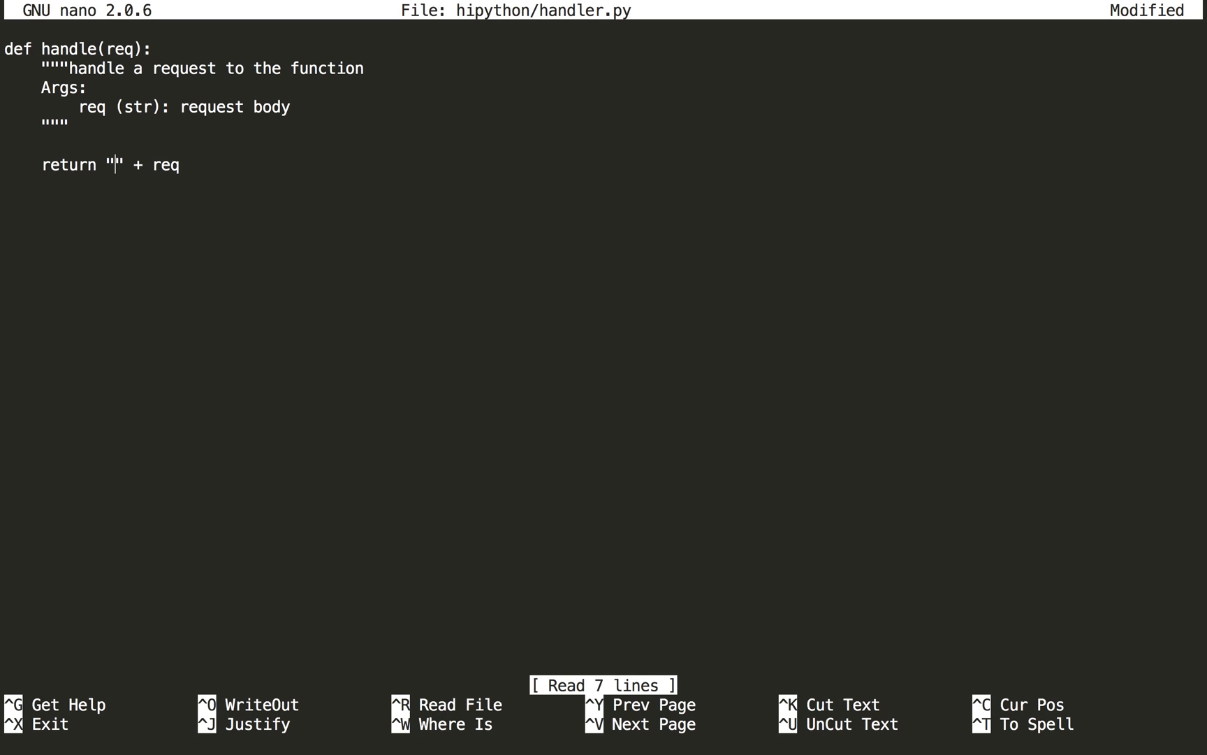
type("python s")
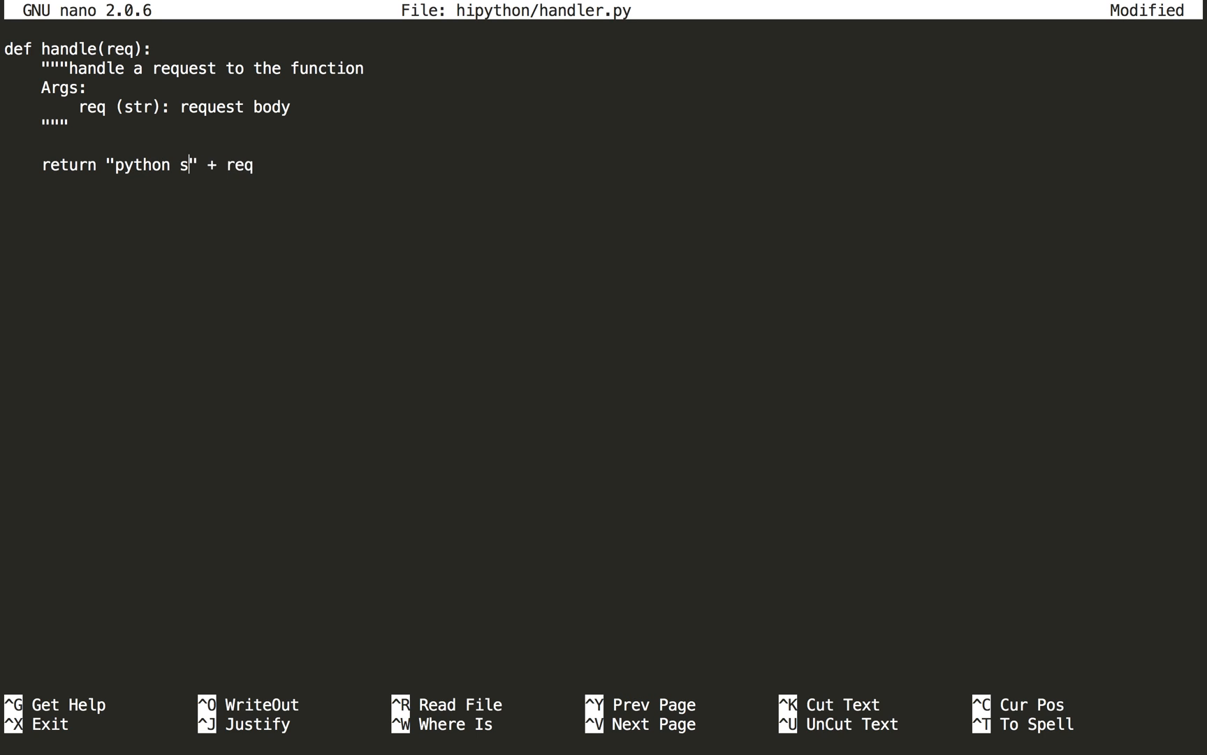
key("ctrl+o")
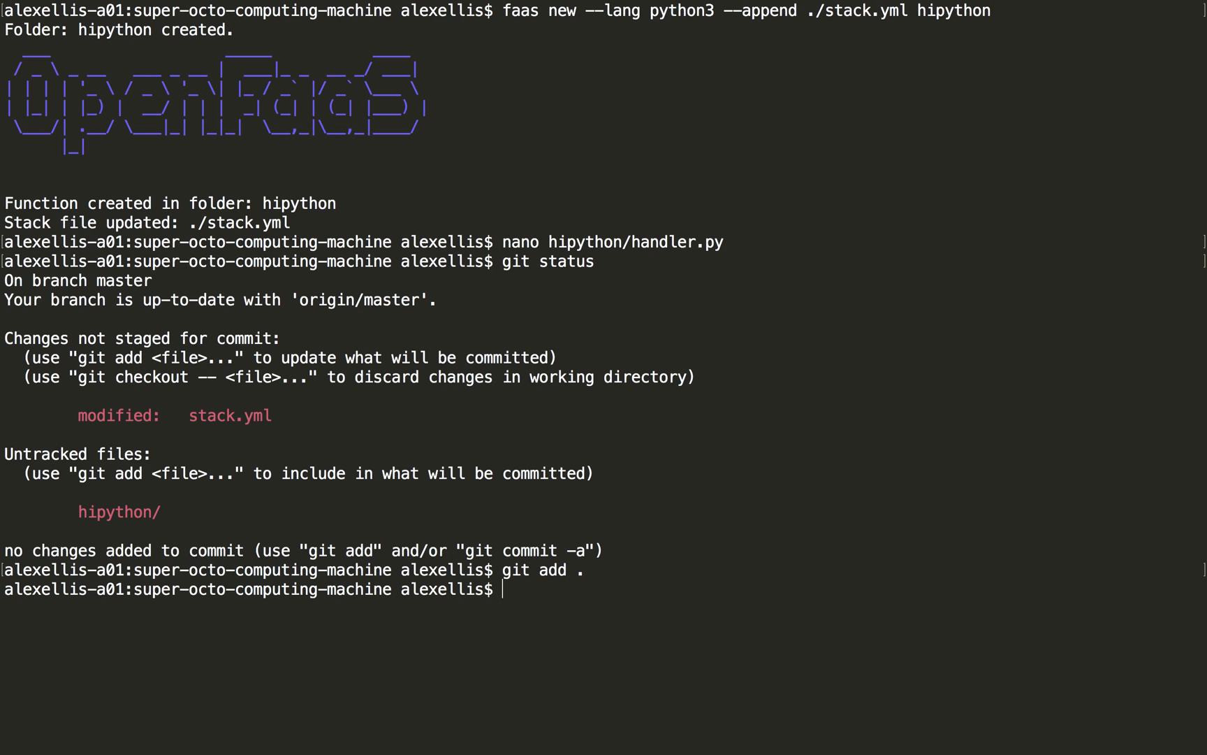
Step: Fix the bug in ./fn1/handler.go in nano
type("nano ./fn1/")
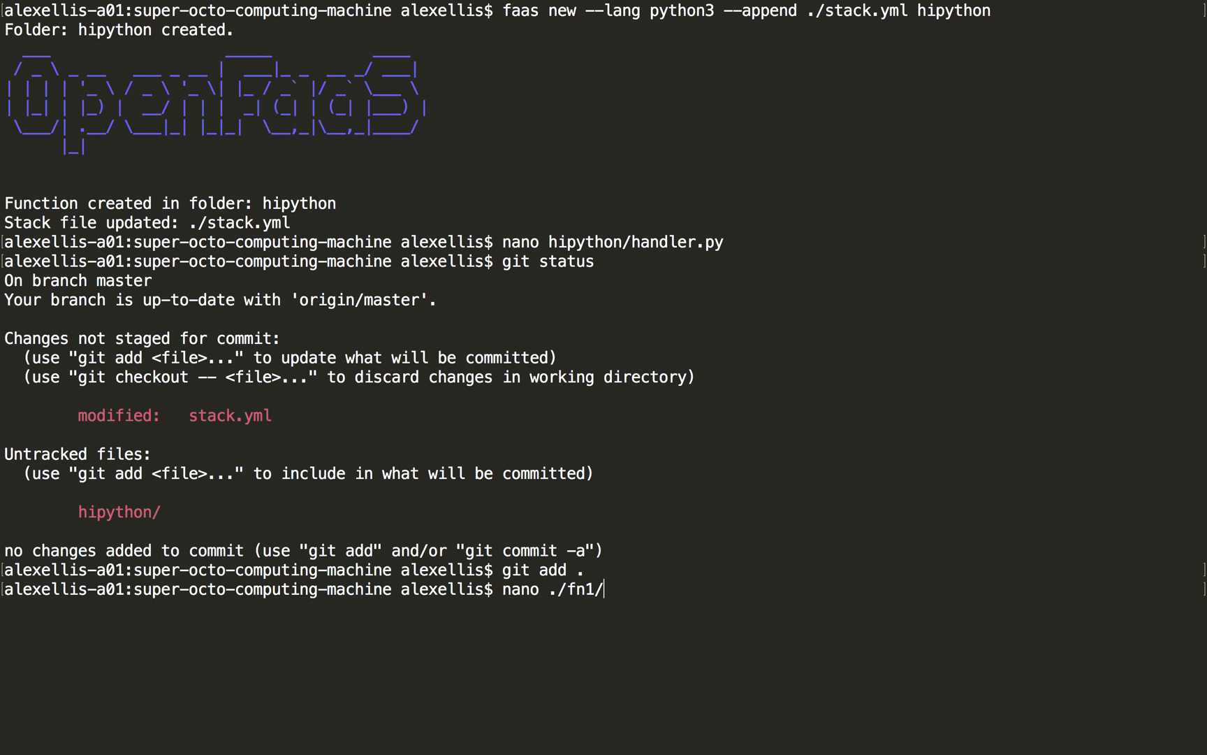
type("handler.go")
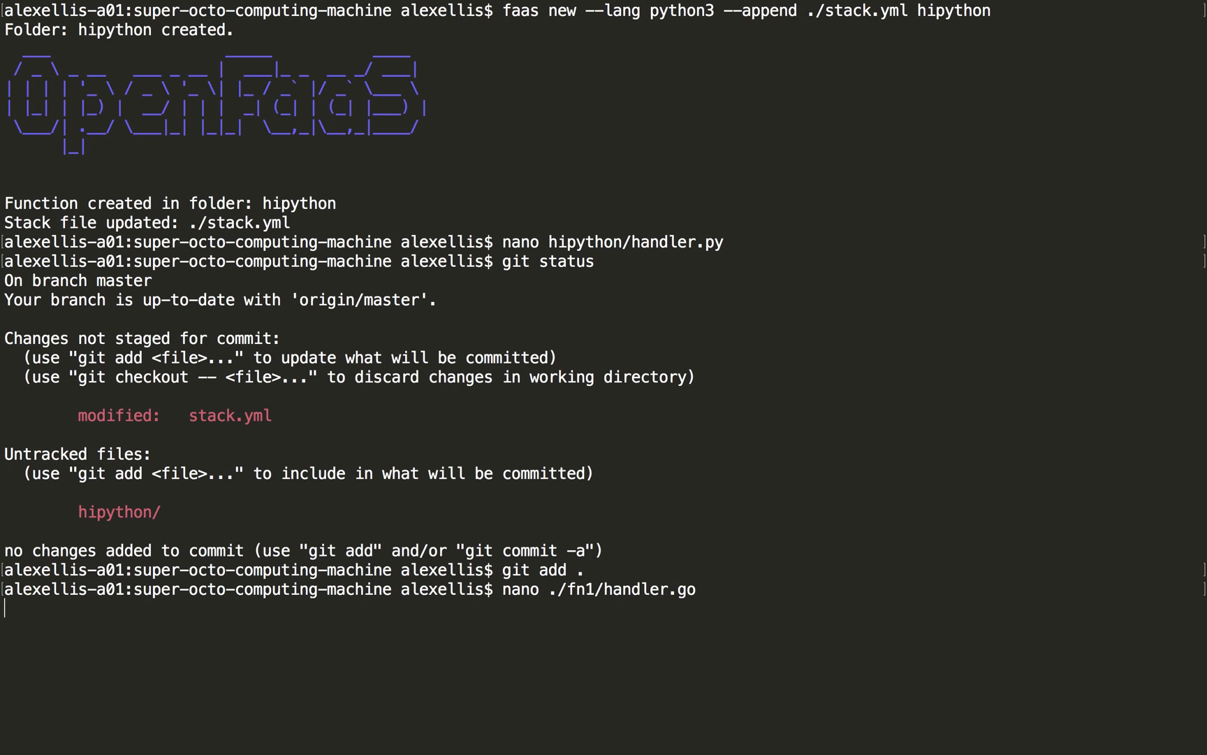
key("Return")
type("git commit -s")
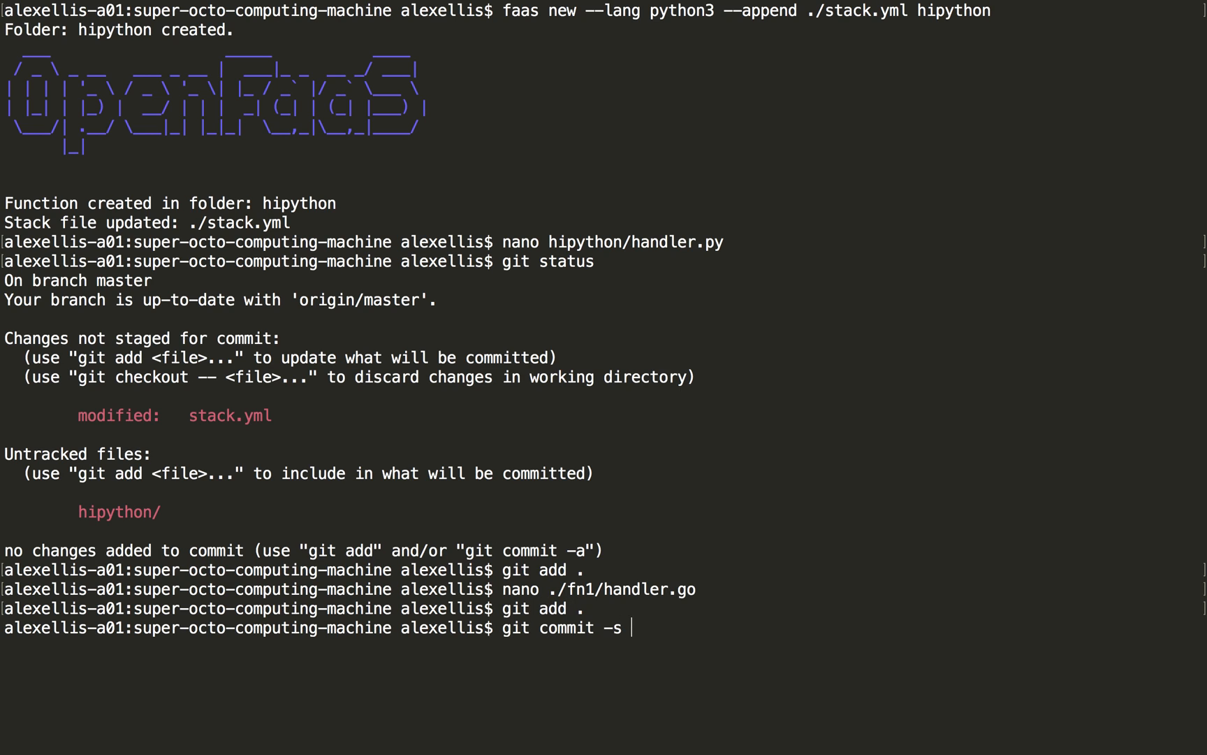
Step: Commit the staged changes as "Add hipython function and fix bug in fn1"
type("-m \"Add")
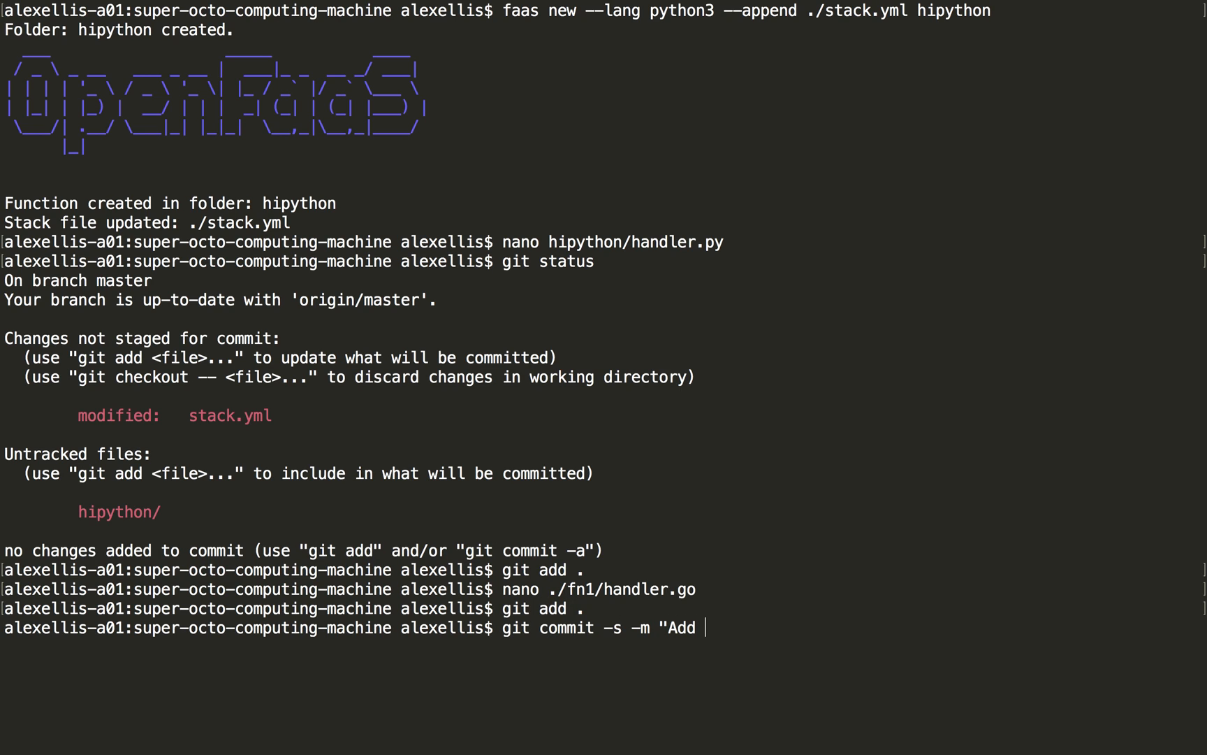
type("hipython function and")
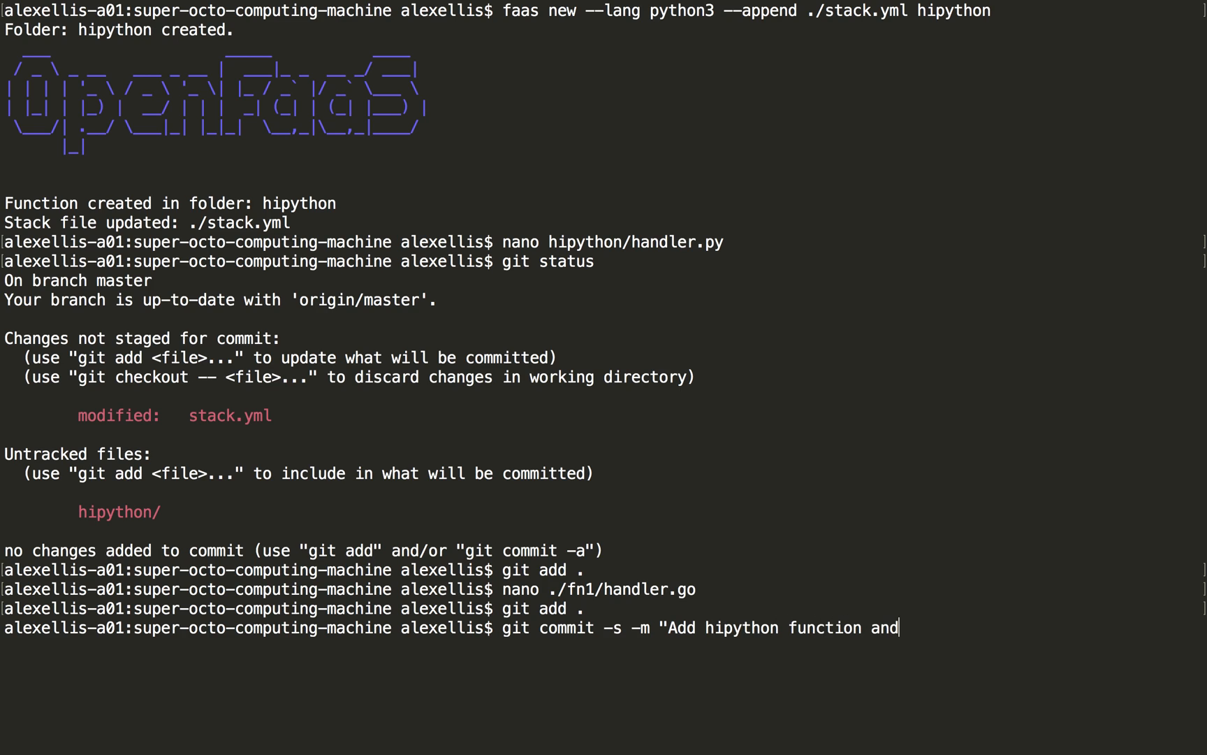
type("fix bug in")
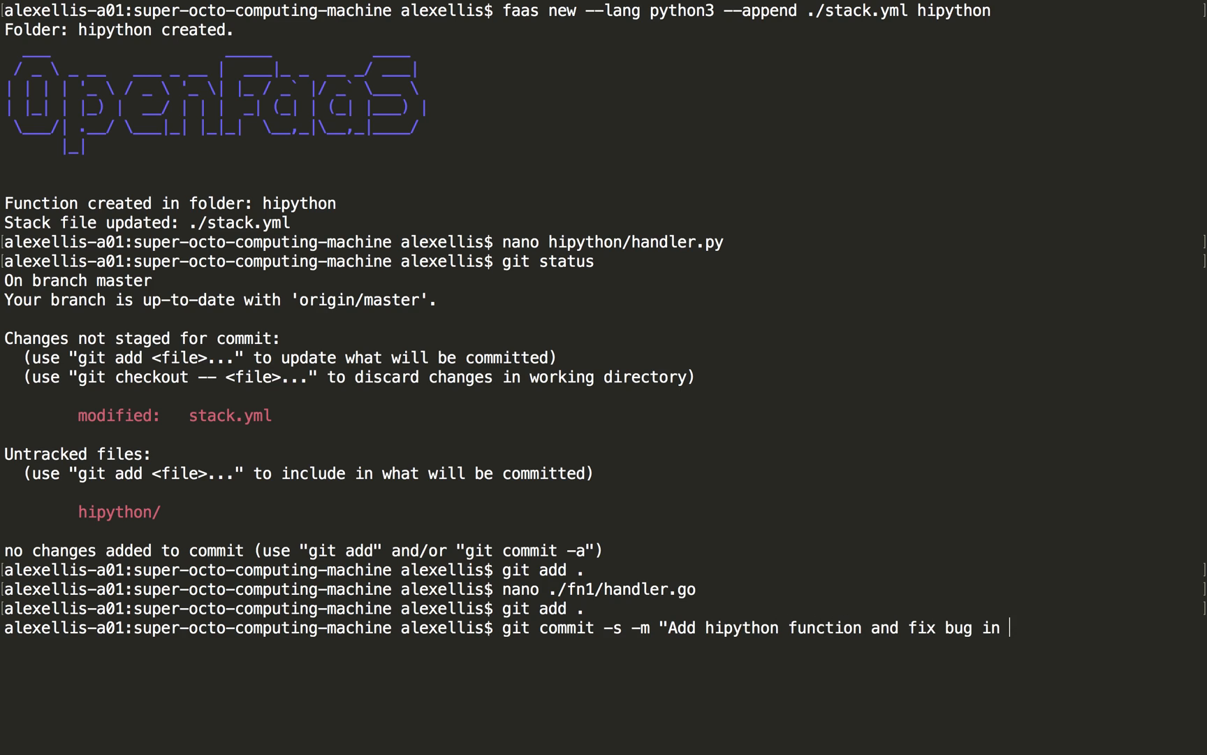
key("Return")
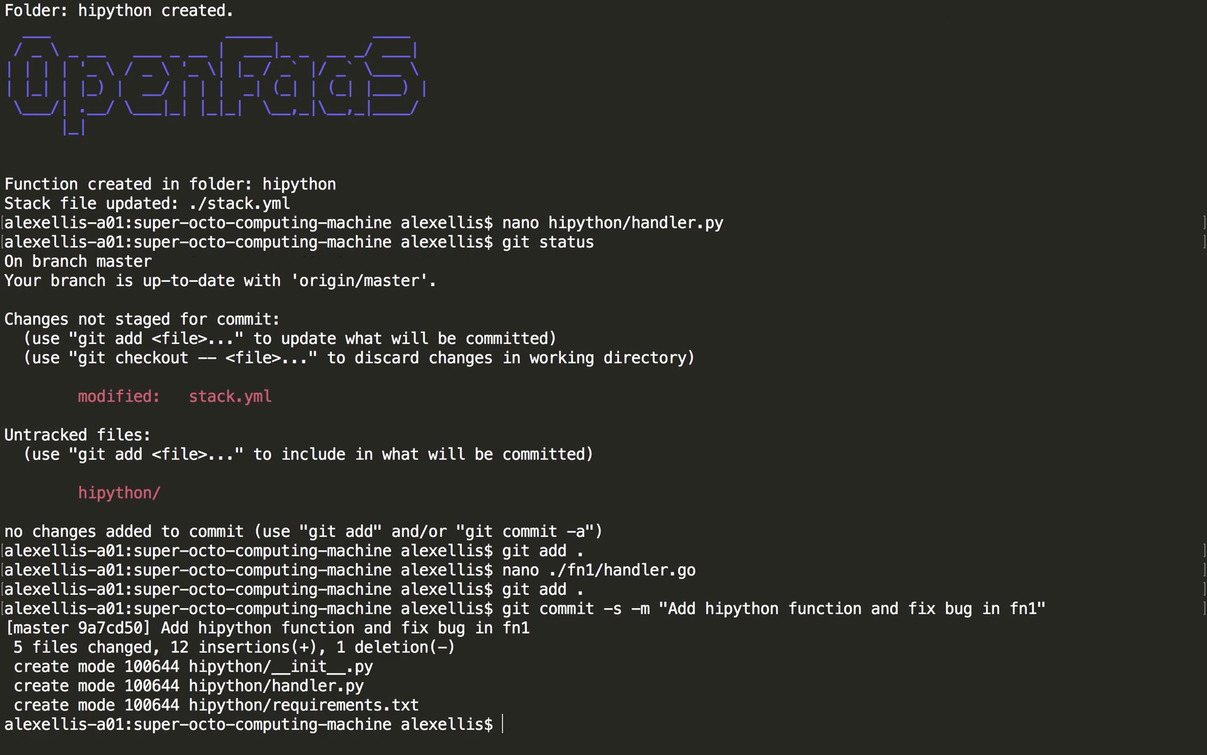
Step: Push the new commit to origin master
type("git push r")
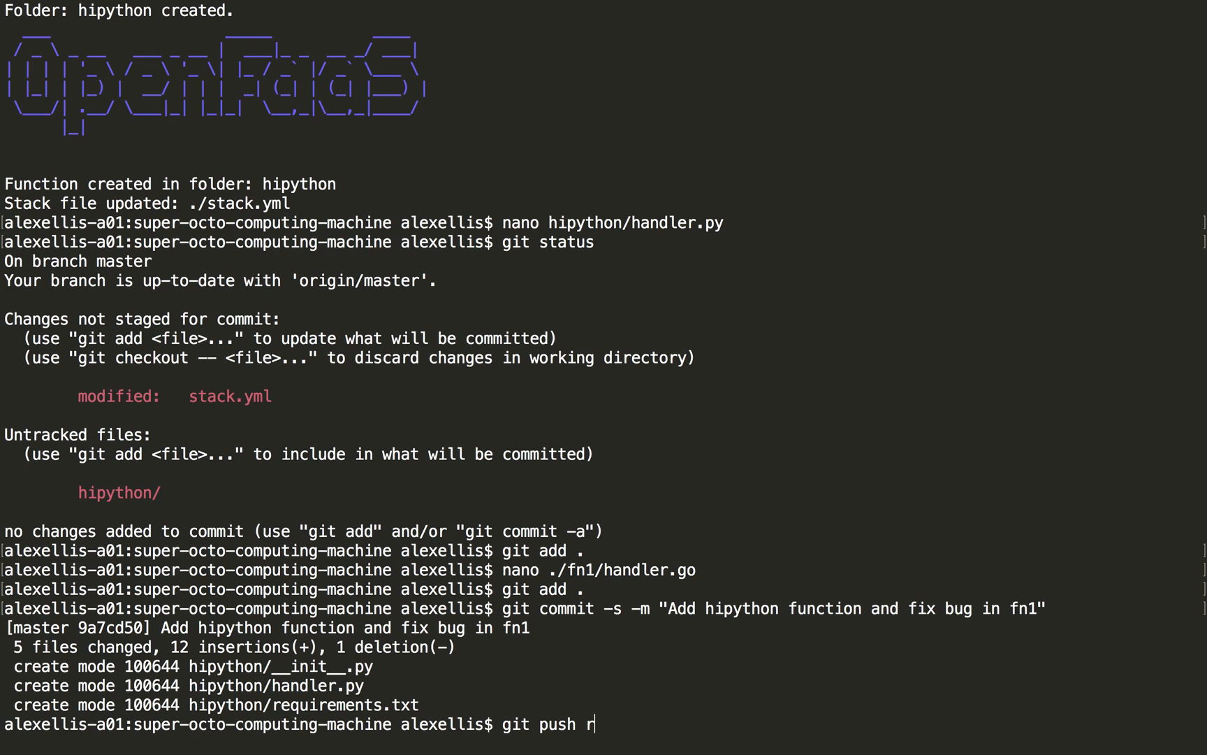
key("Return")
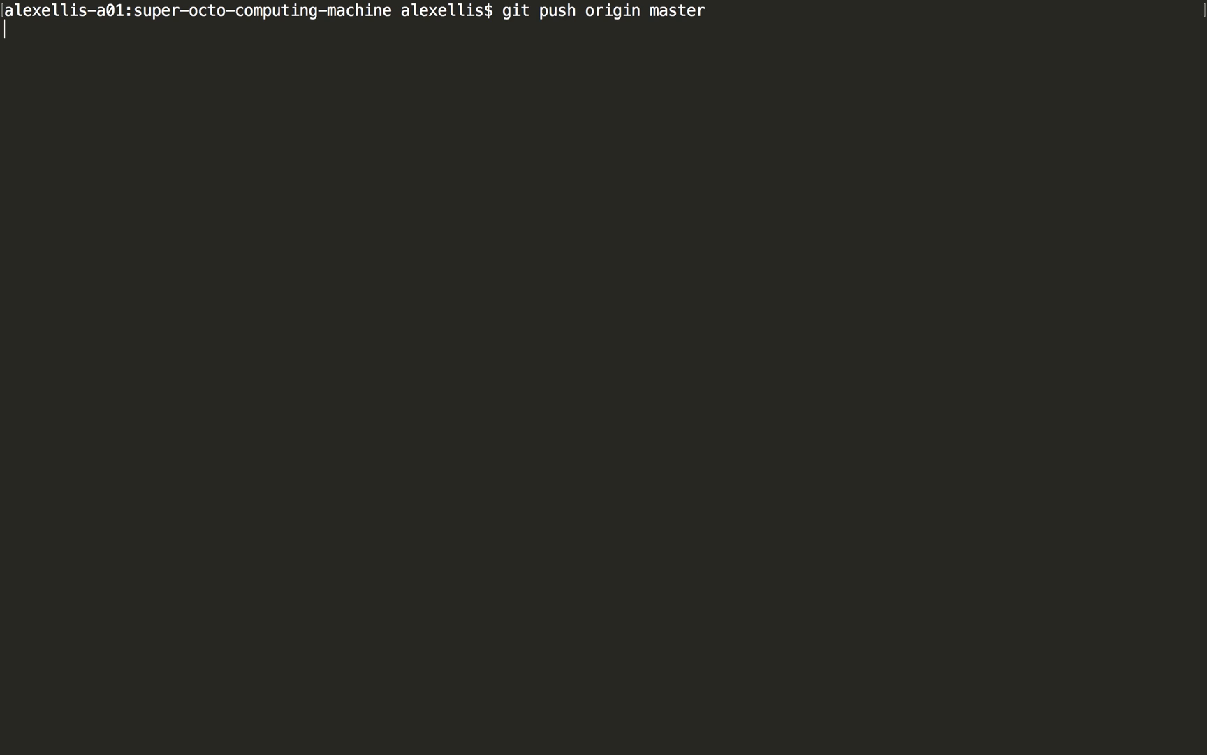
key("Return")
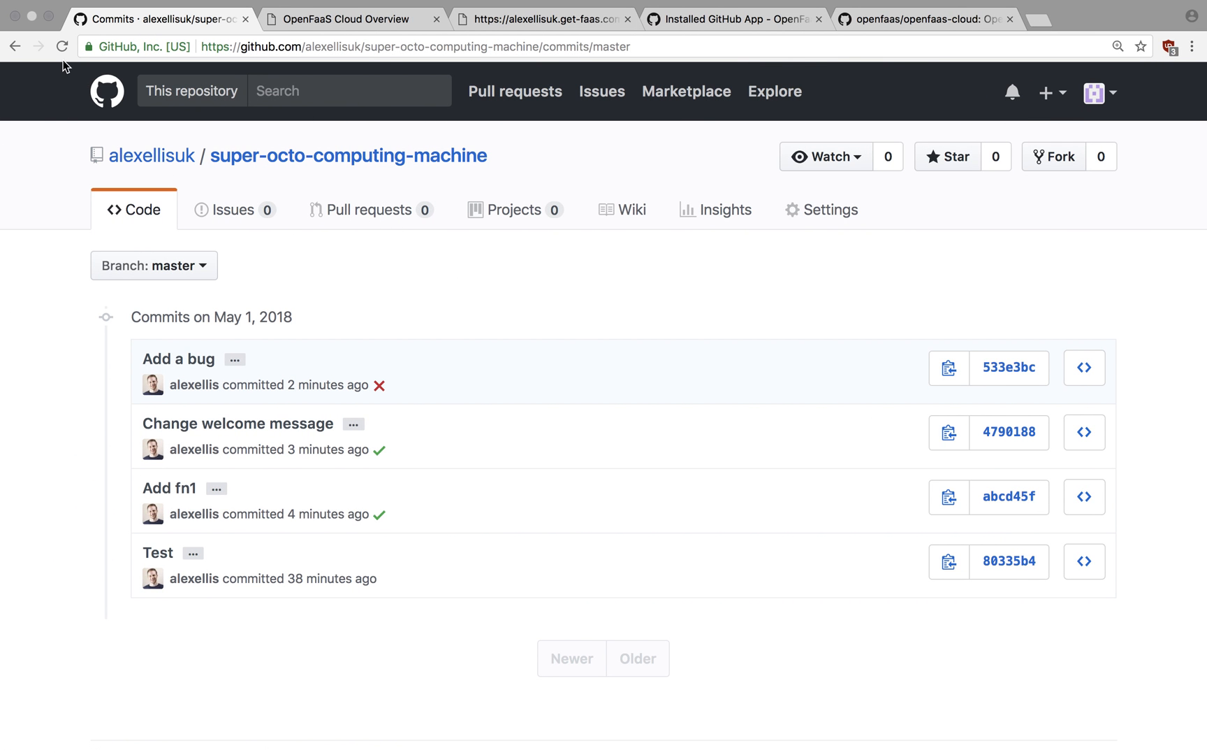
Step: Reload GitHub commits to see the green check on the new commit, then go to the OpenFaaS Cloud overview
left_click(63, 46)
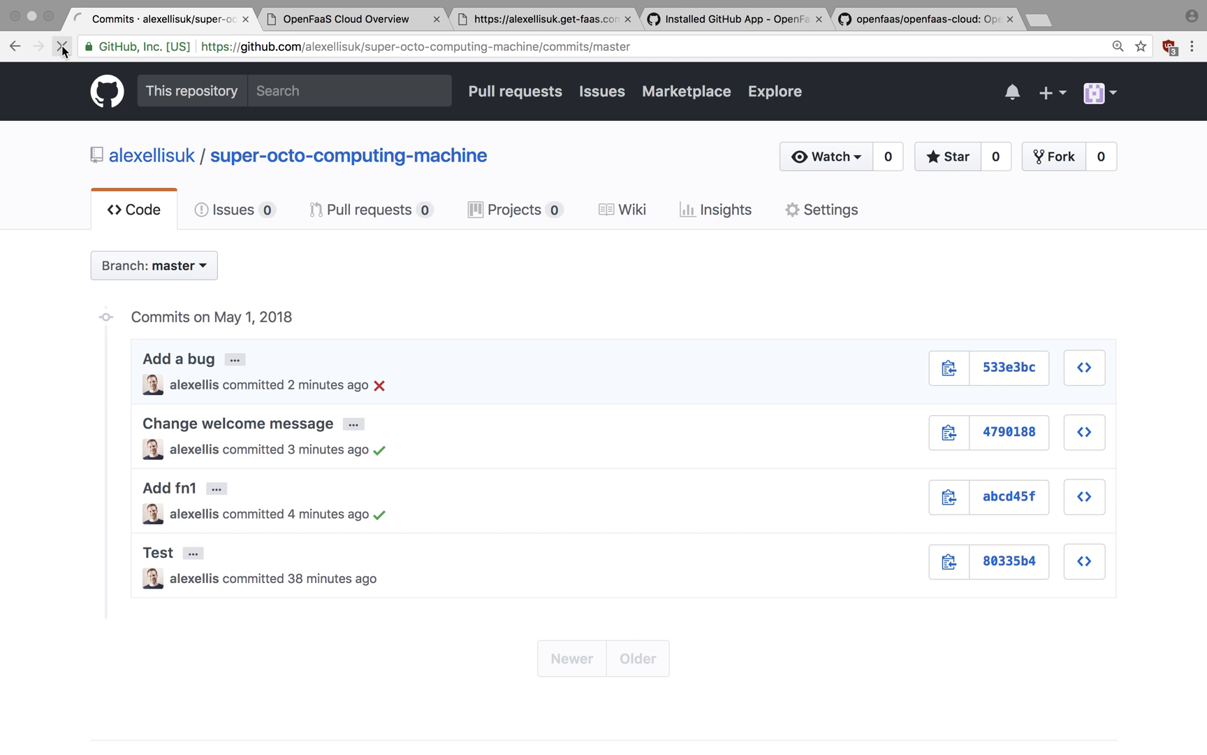
left_click(61, 46)
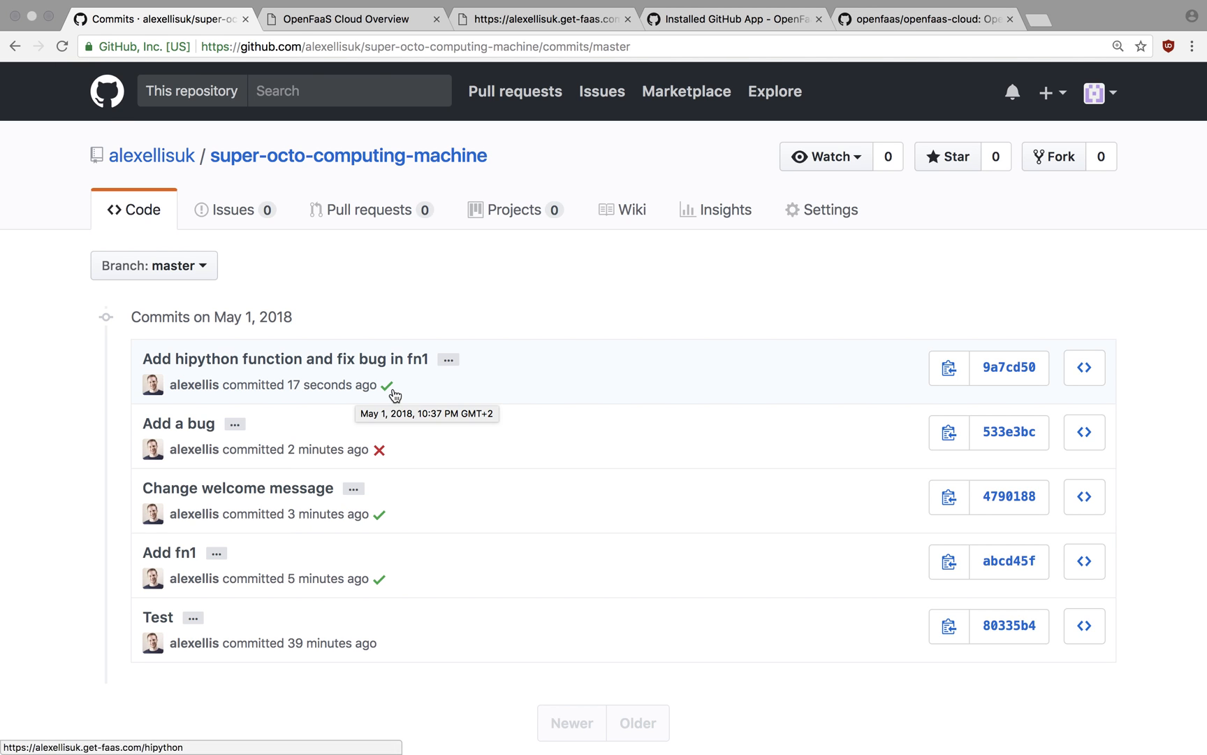
mouse_move(374, 378)
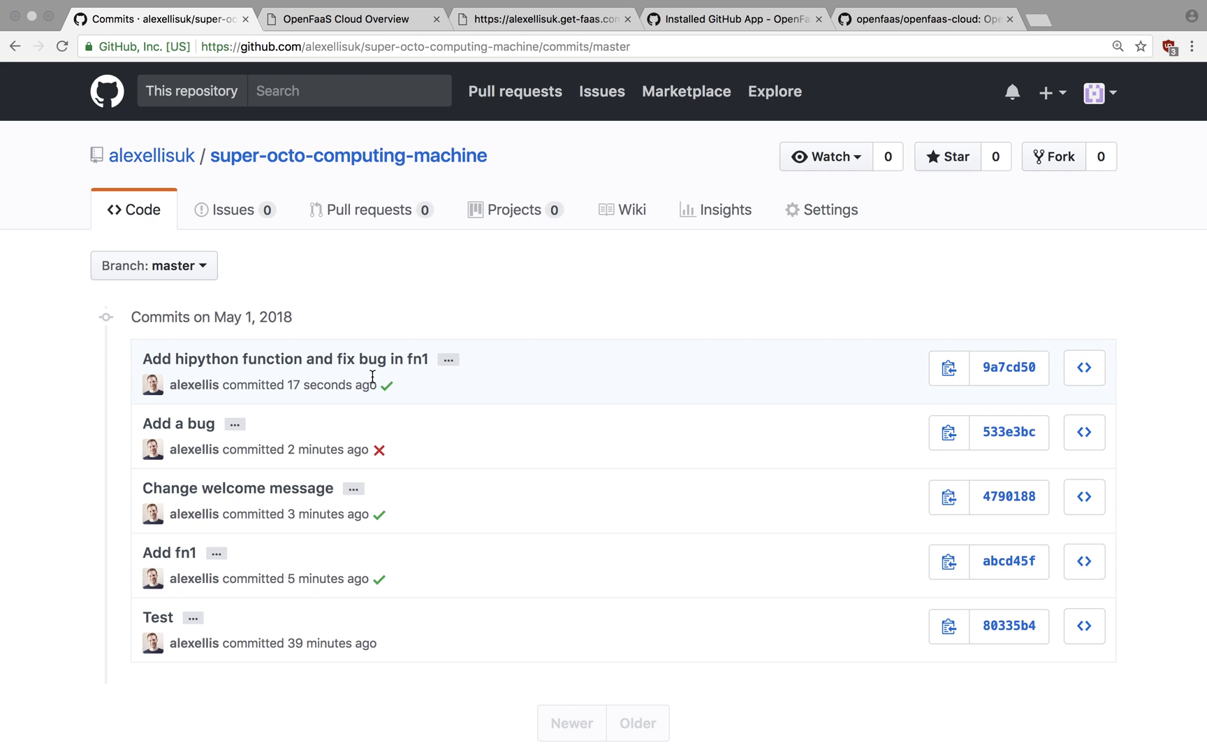
mouse_move(373, 298)
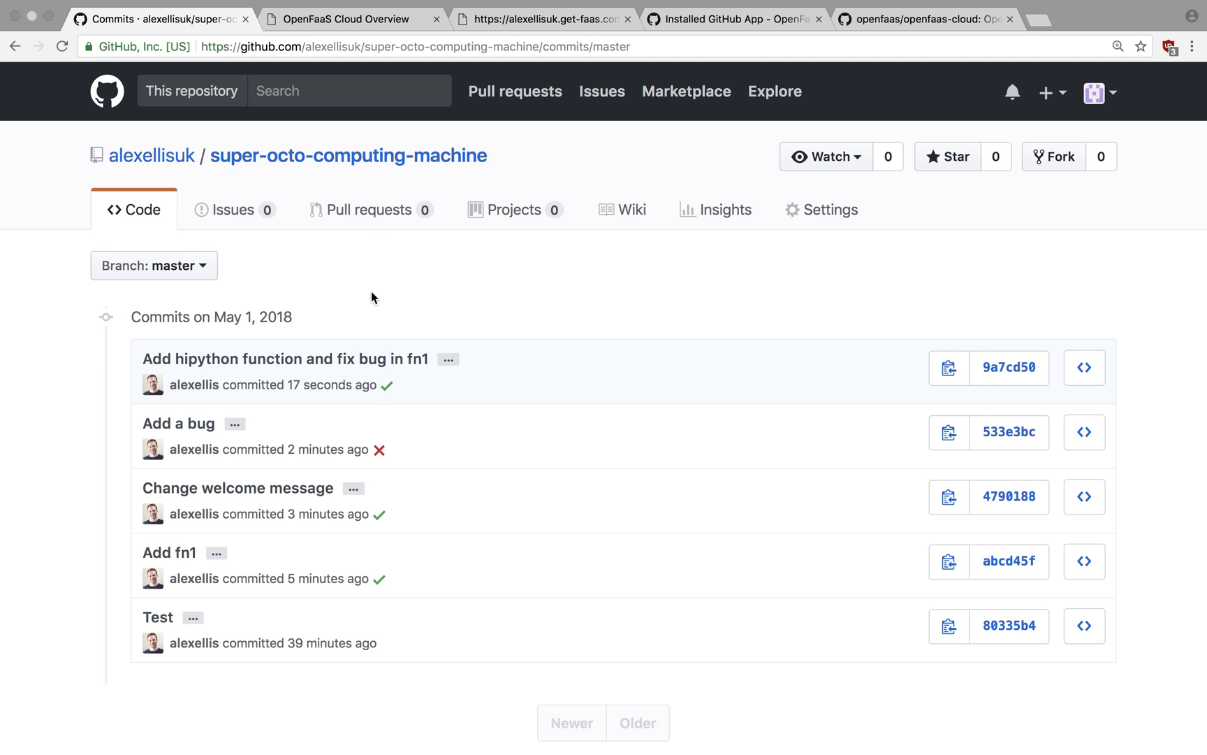
left_click(351, 18)
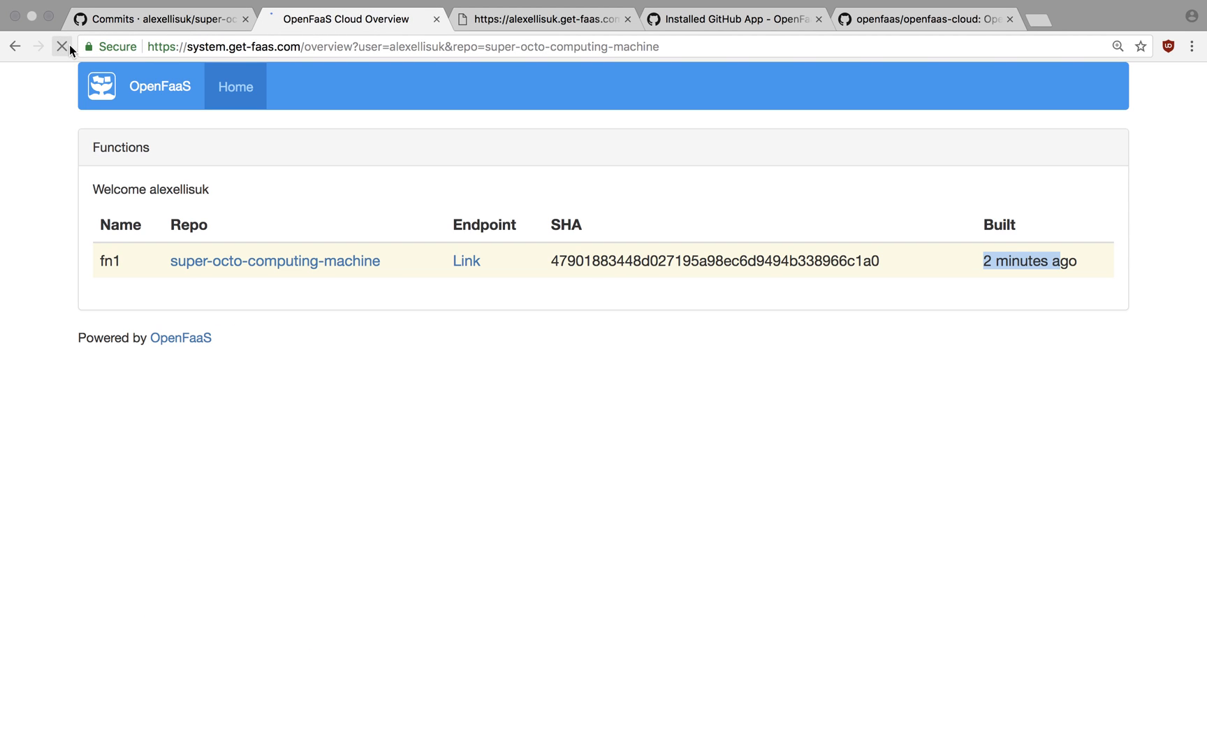
Step: Reload the overview showing fn1 and hipython at commit 9a7cd50, then go to the openfaas-cloud repository
left_click(62, 46)
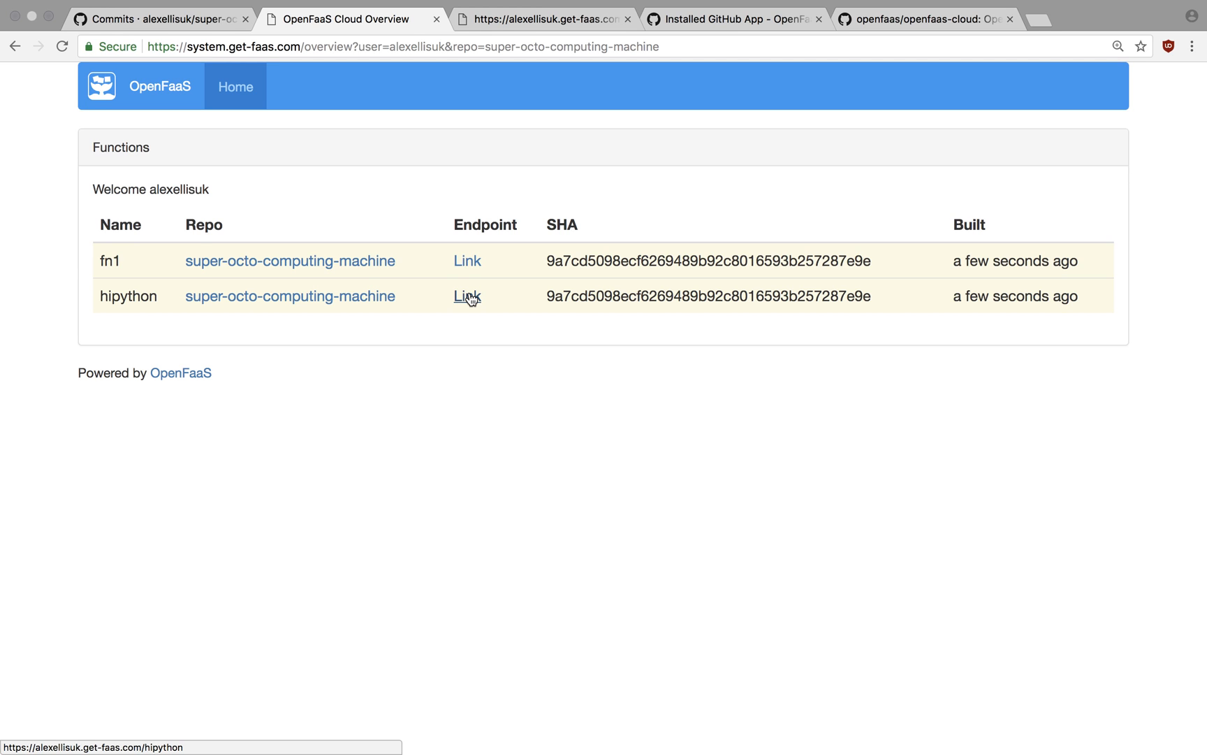
mouse_move(560, 203)
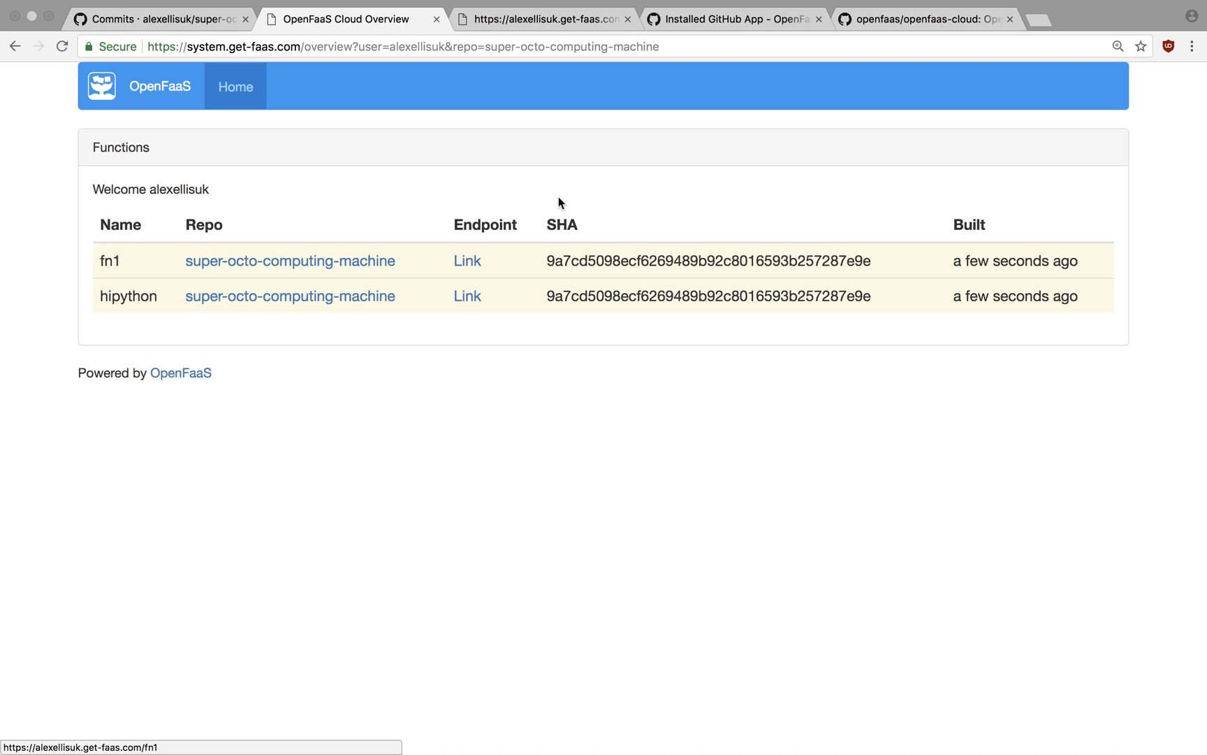
mouse_move(547, 216)
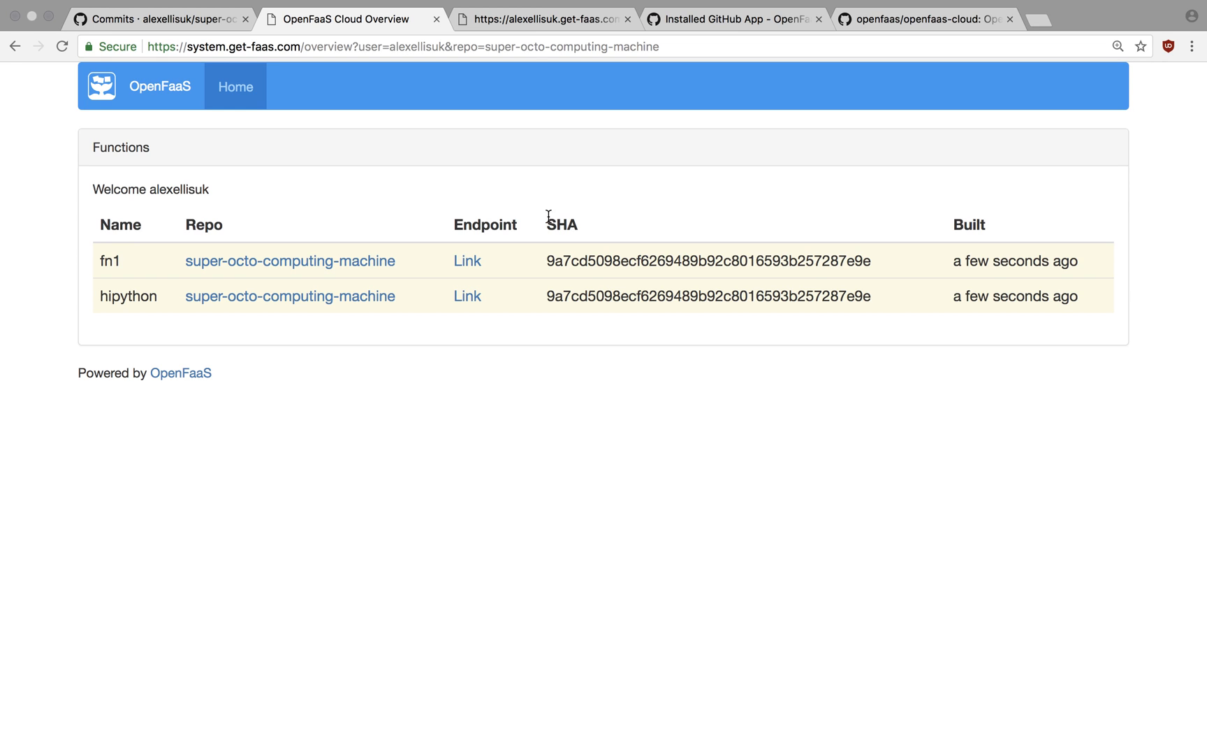
left_click(924, 18)
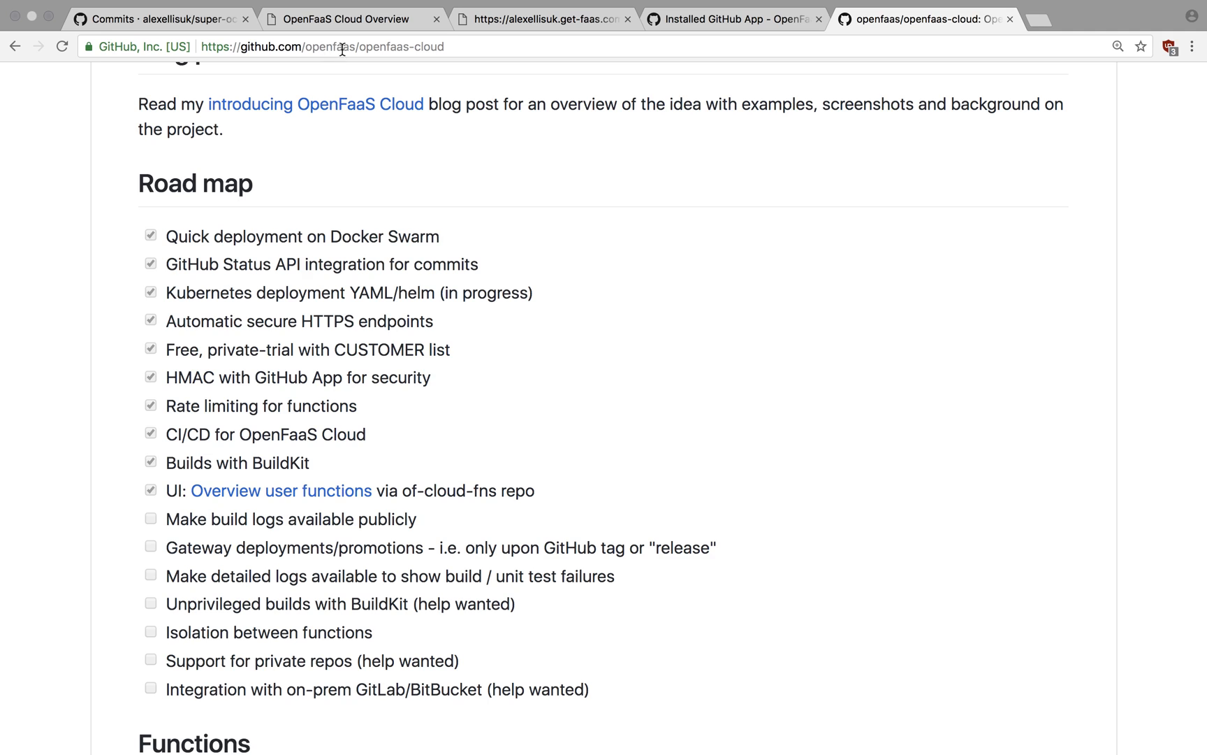
mouse_move(452, 51)
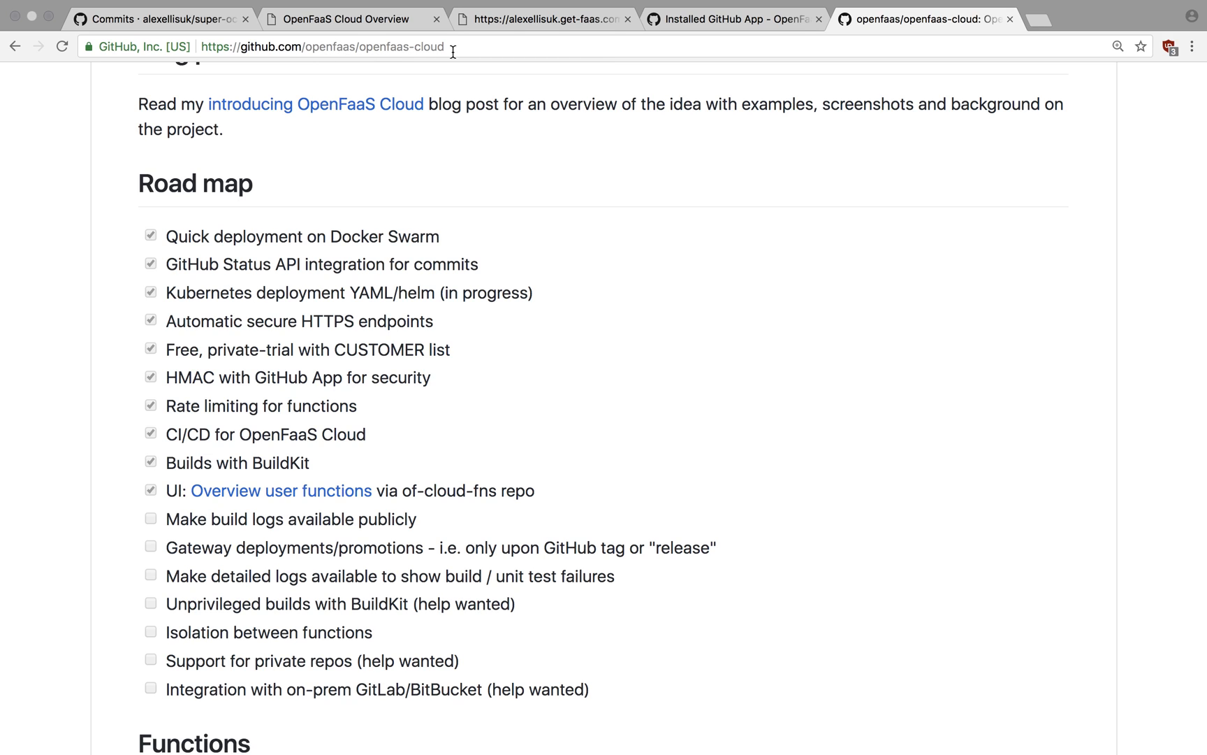
mouse_move(207, 183)
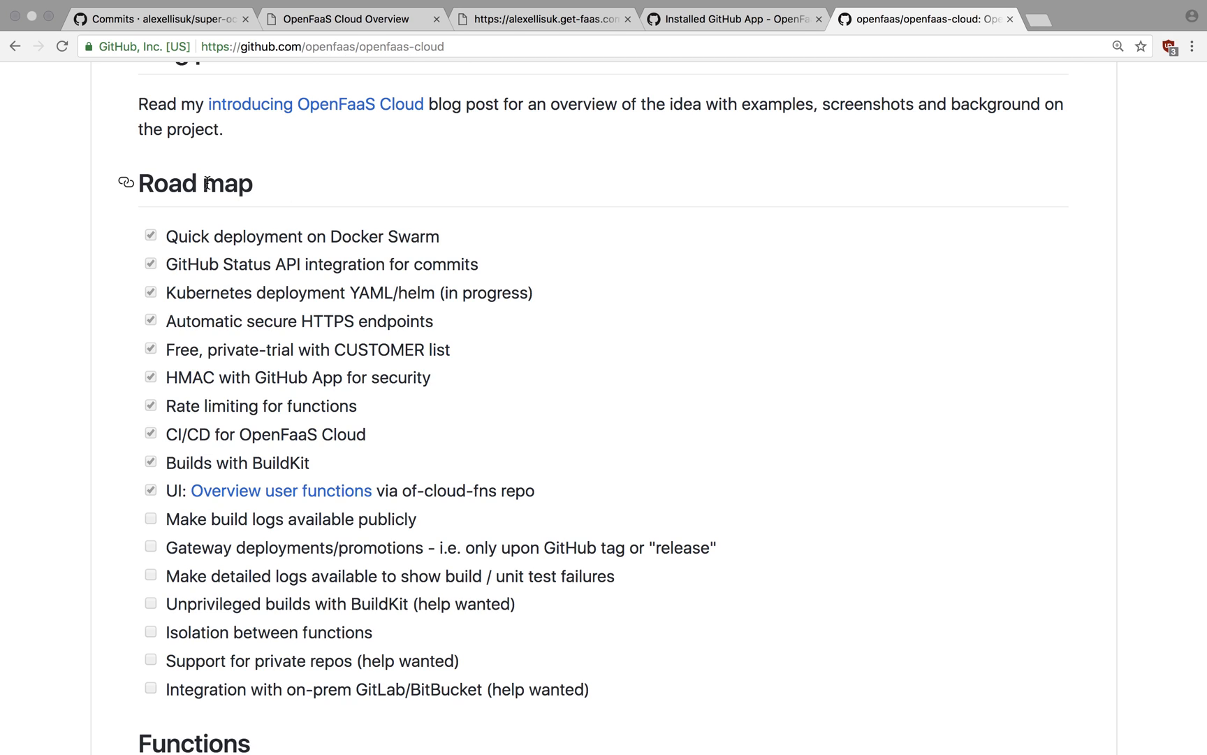
scroll("up", 3)
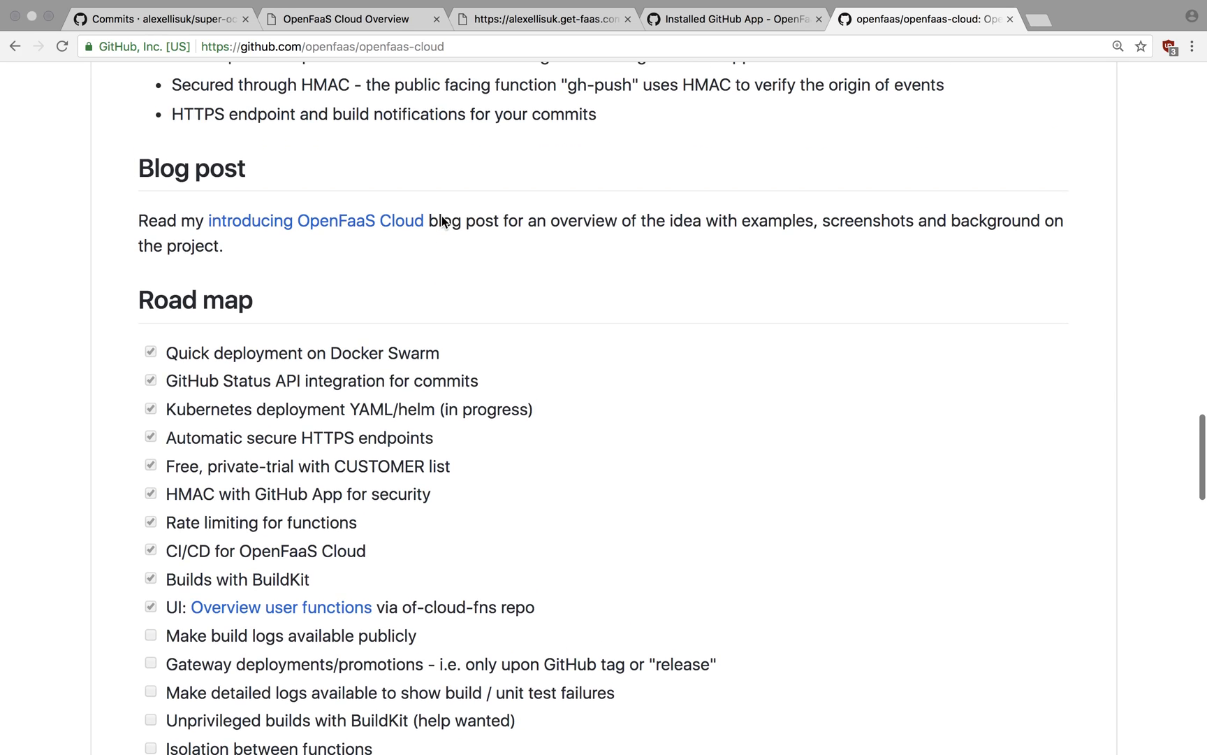
scroll("down", 3)
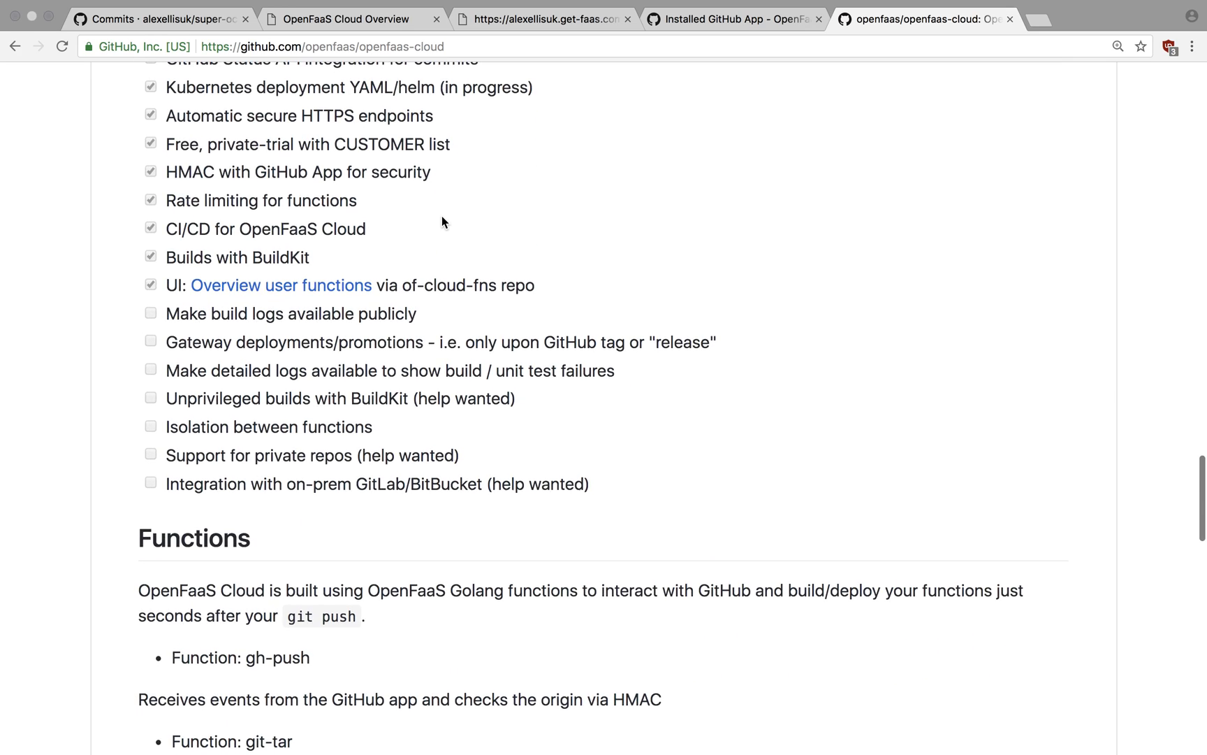
scroll("up", 3)
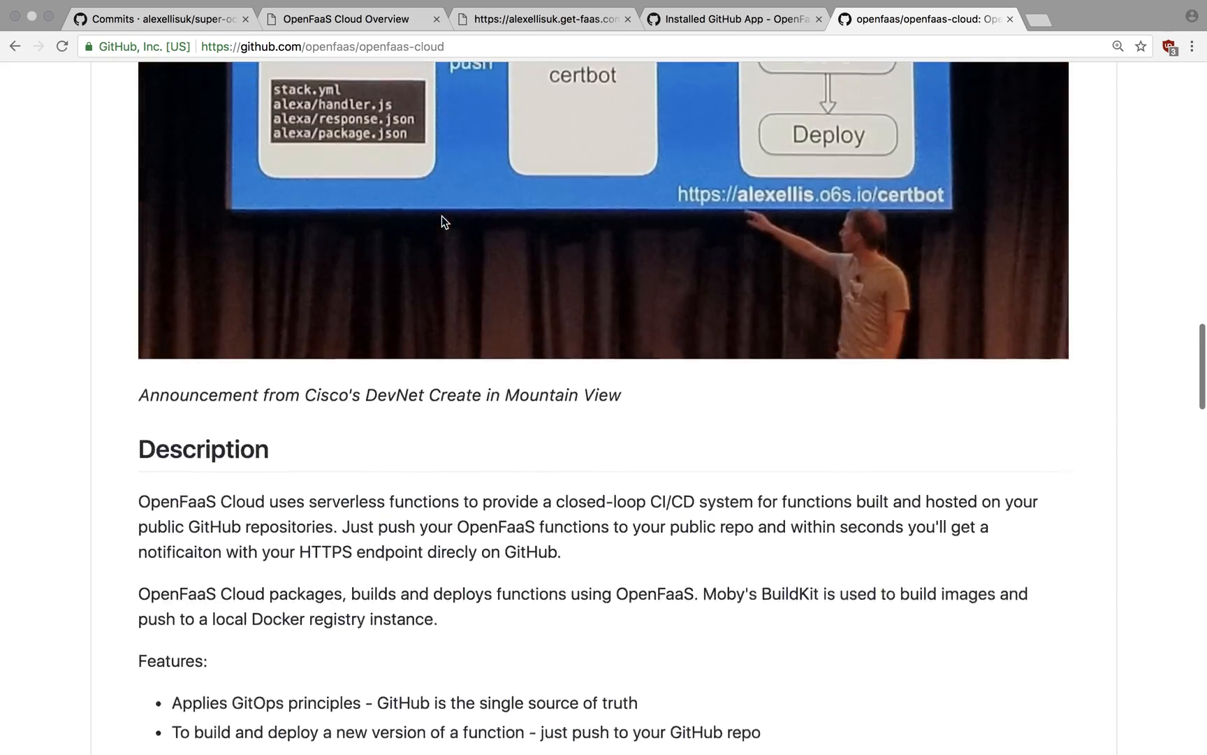